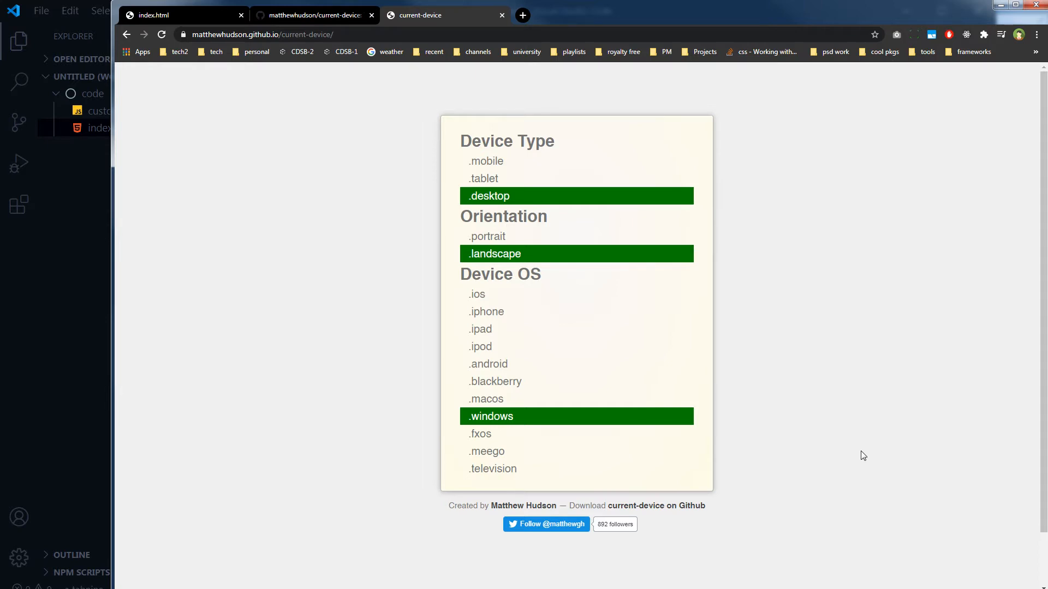
# Step: Select the unpkg current-device script URL in the GitHub README and return to the repo page
pyautogui.click(314, 15)
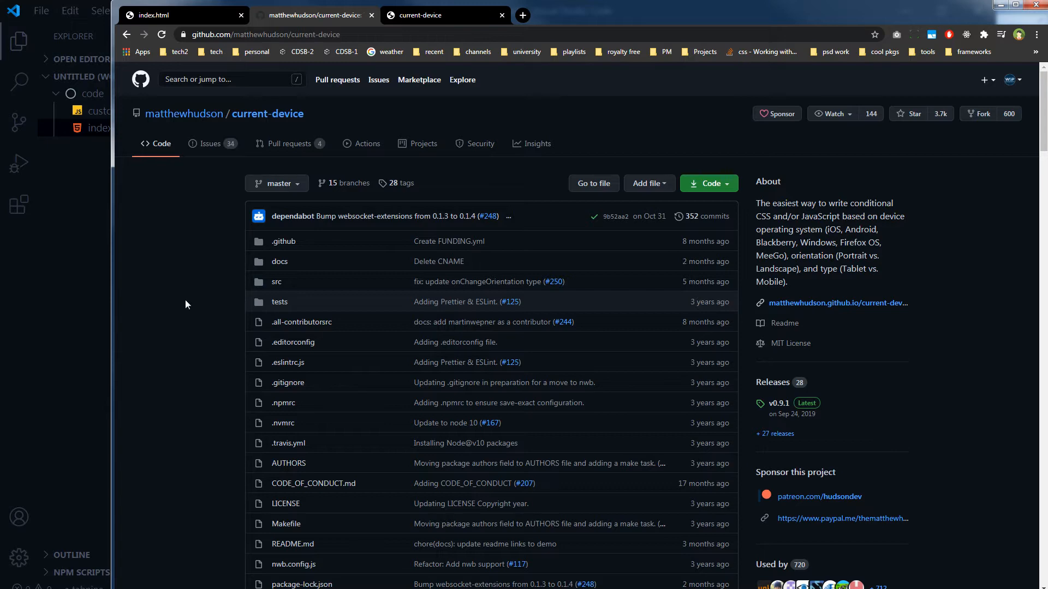
pyautogui.scroll(-3)
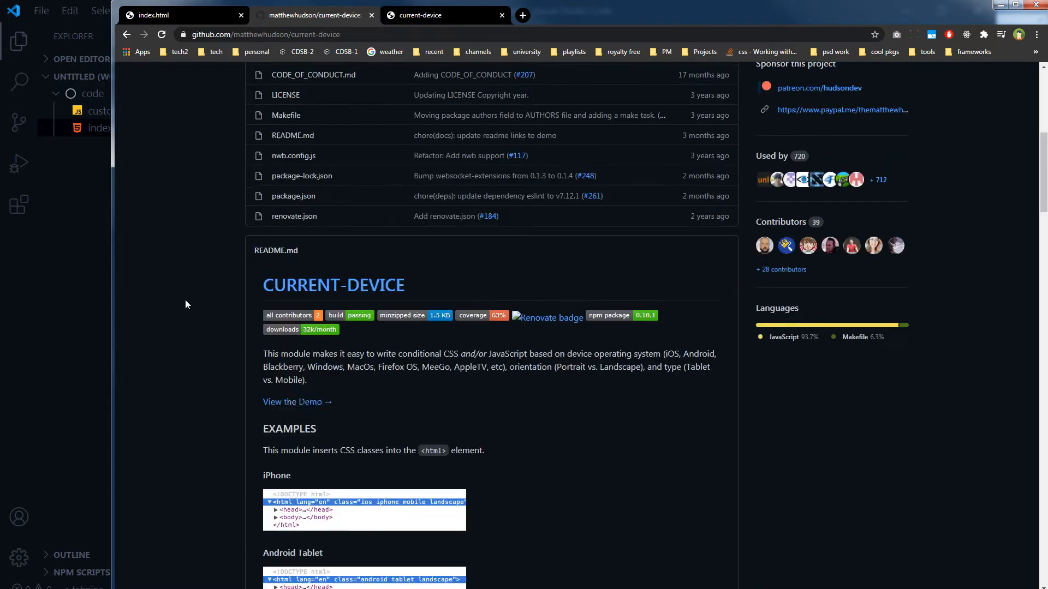
pyautogui.scroll(-3)
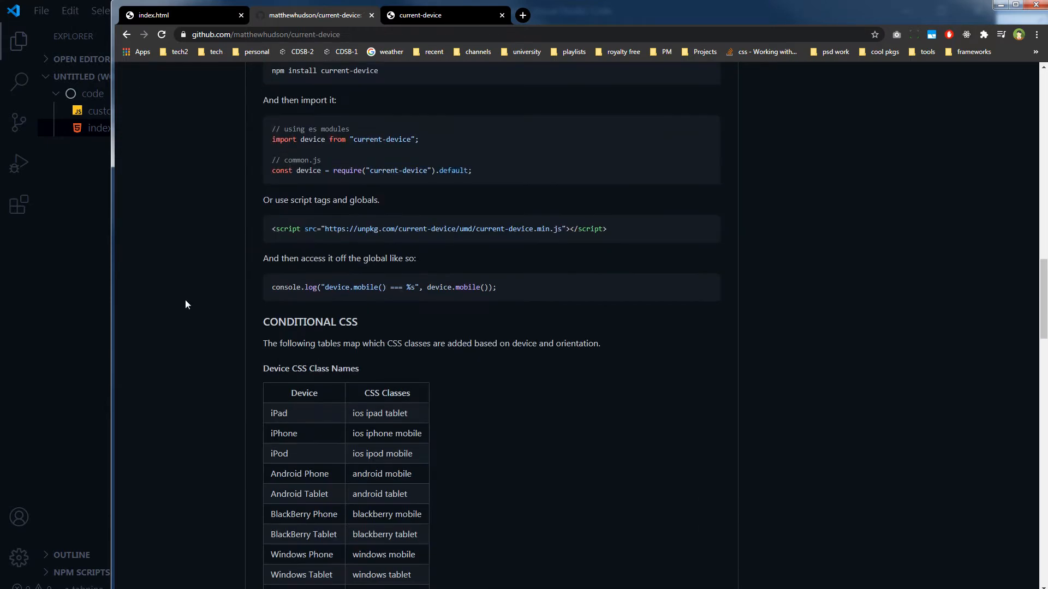
pyautogui.doubleClick(389, 229)
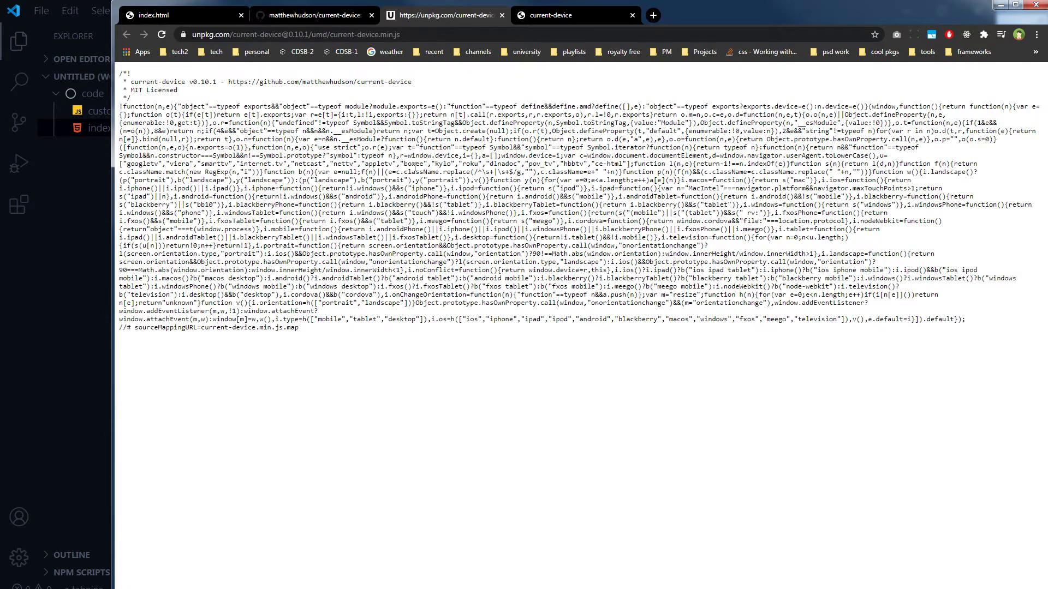
pyautogui.click(312, 15)
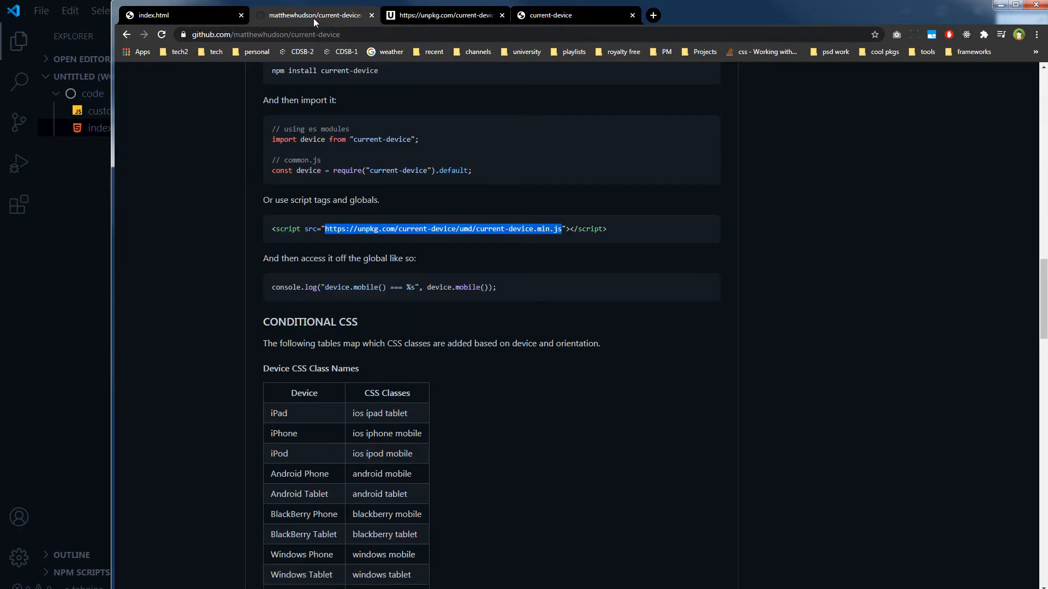
pyautogui.scroll(3)
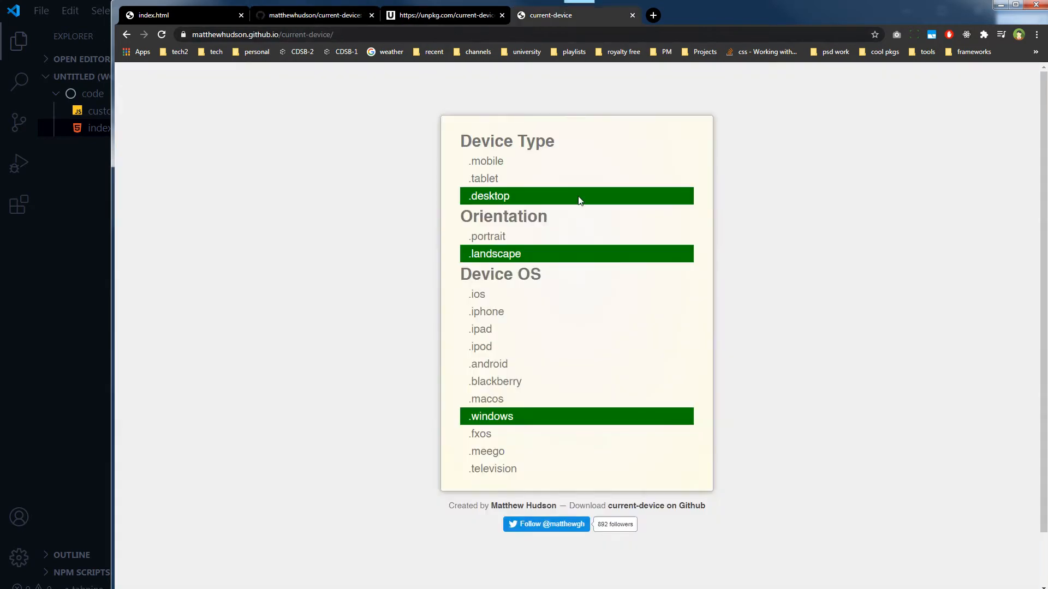
pyautogui.moveTo(390, 221)
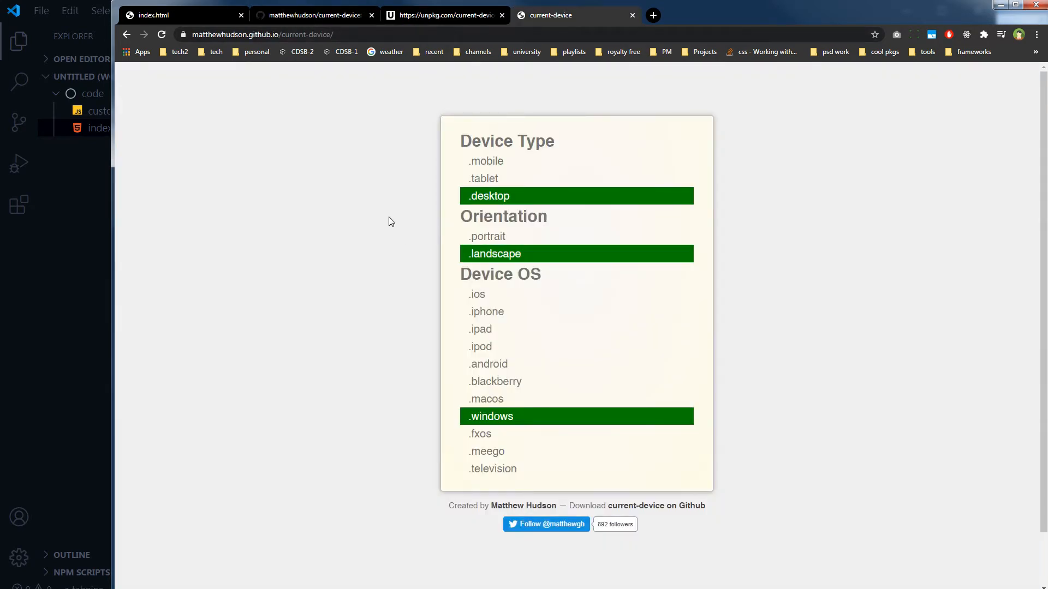
pyautogui.moveTo(394, 203)
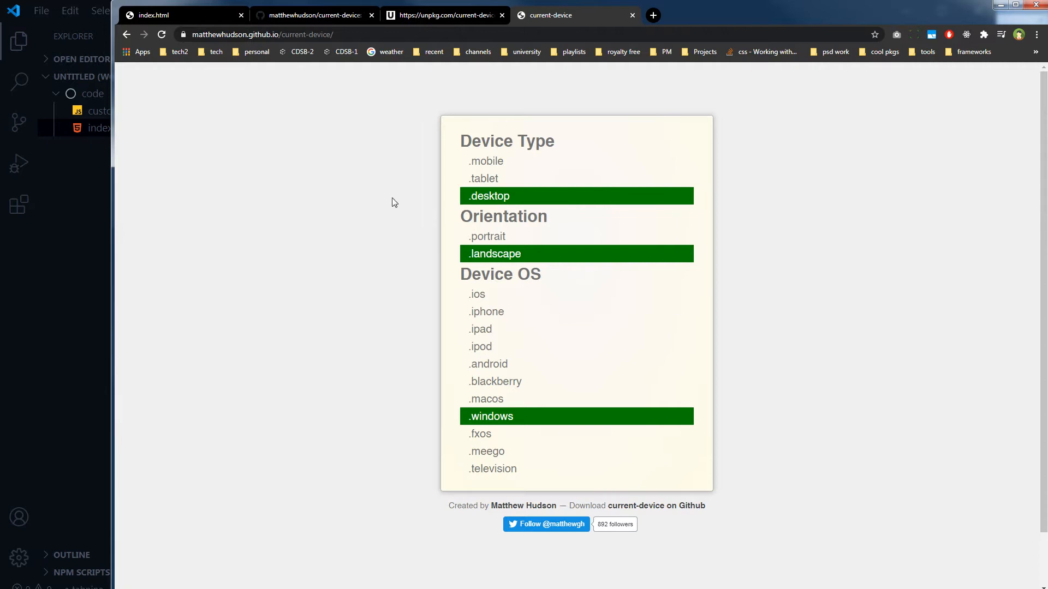
pyautogui.moveTo(480, 208)
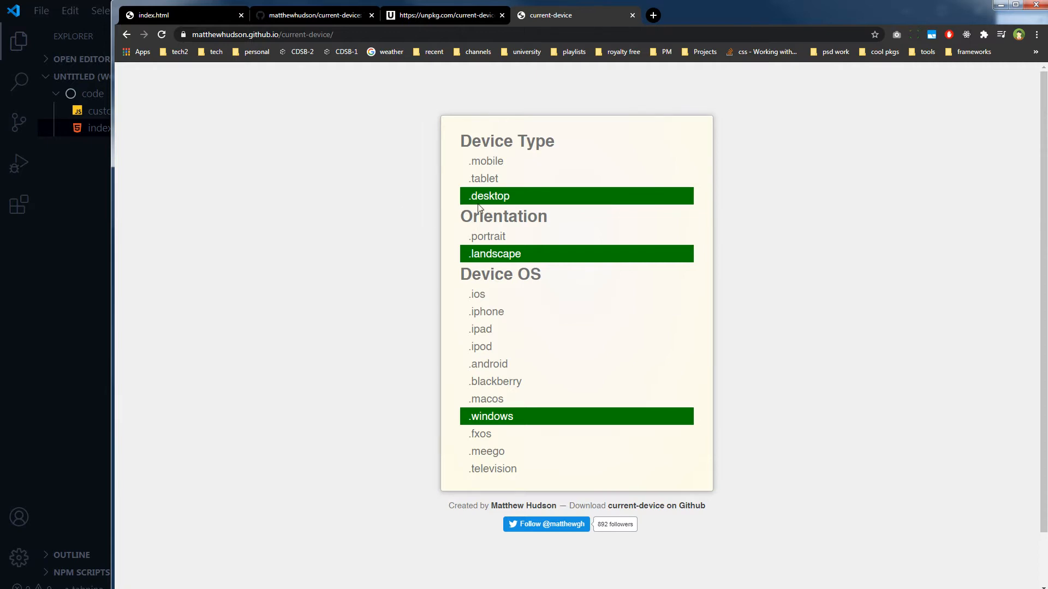
pyautogui.moveTo(501, 421)
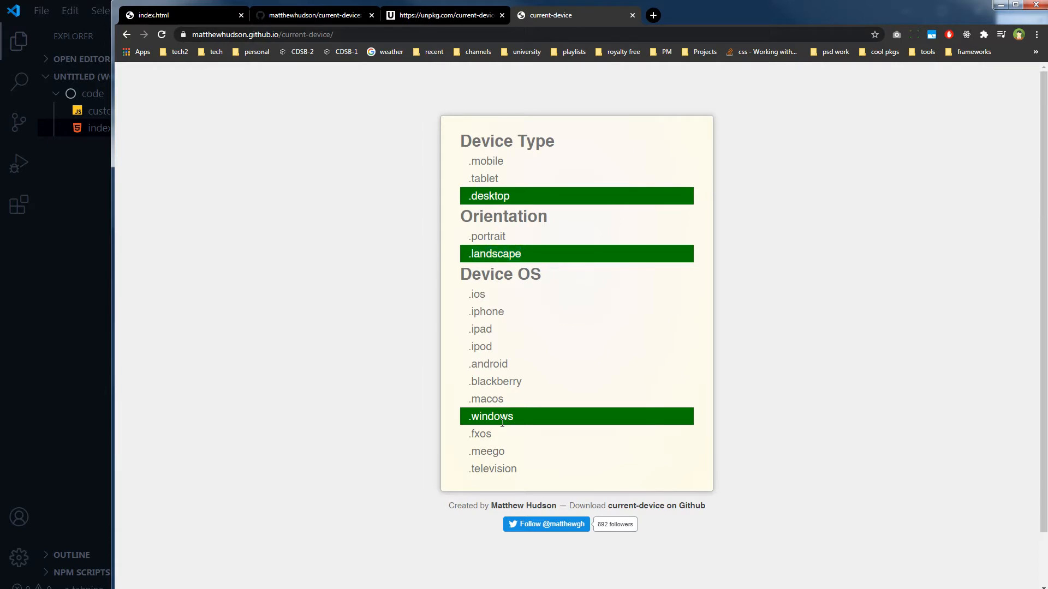
# Step: Inspect the demo page to show windows, desktop and landscape classes on html
pyautogui.rightClick(500, 423)
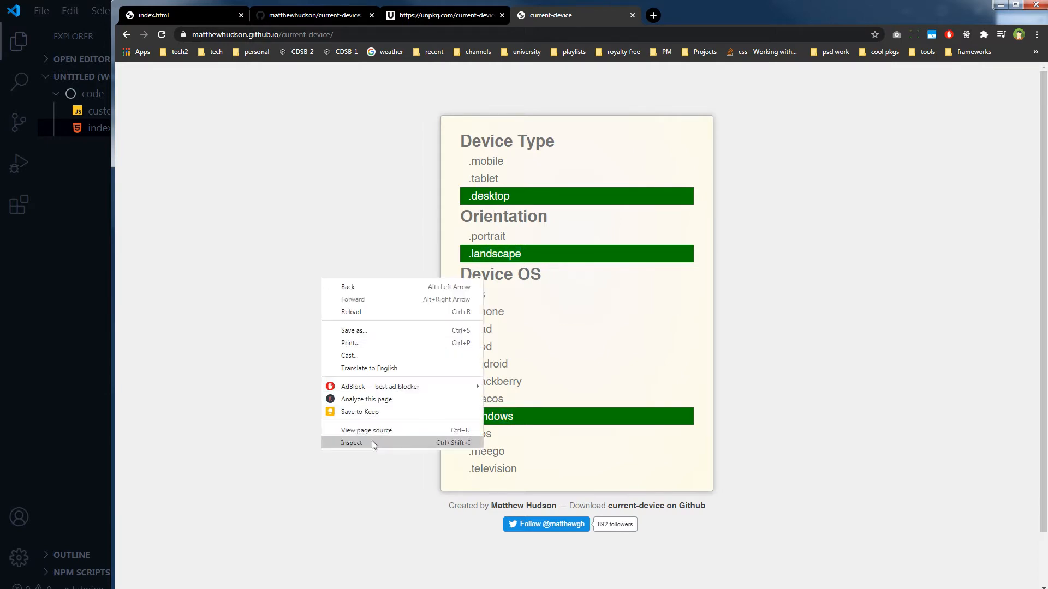
pyautogui.click(351, 444)
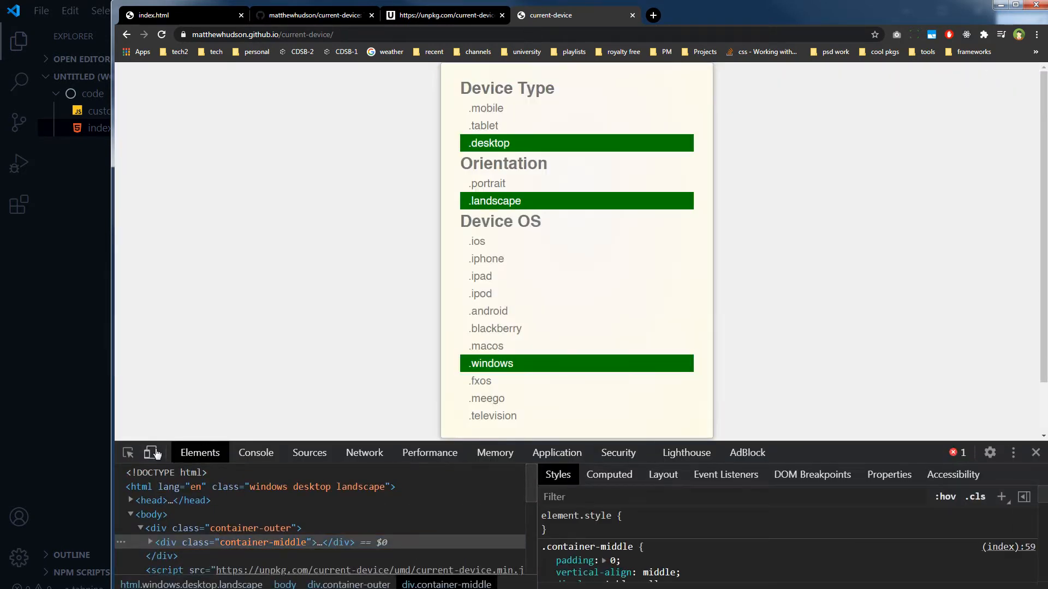
# Step: Enable device emulation, rotate the viewport and reload until android, mobile, portrait classes appear
pyautogui.click(149, 452)
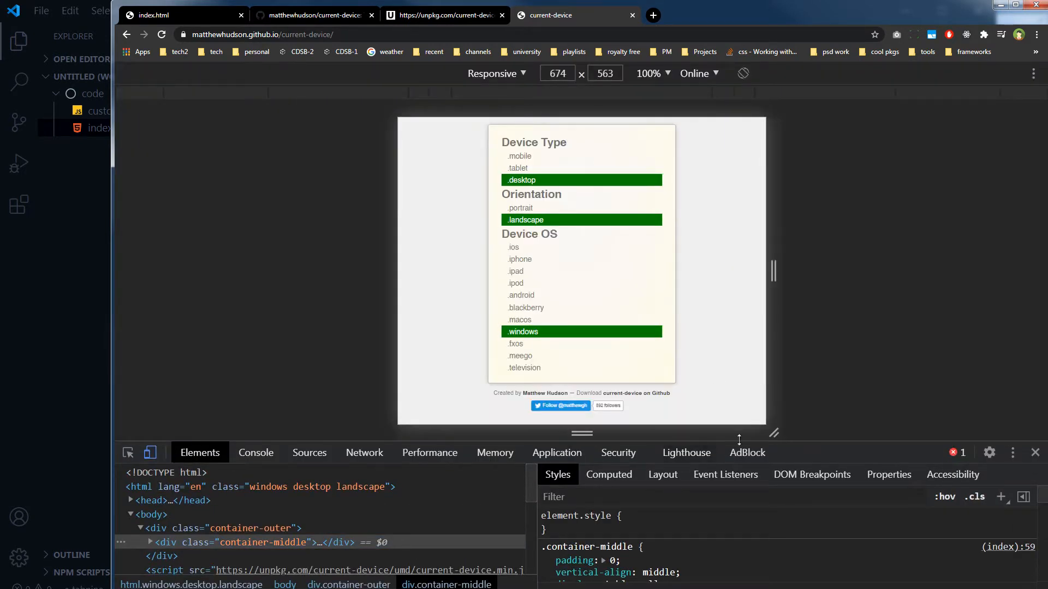
pyautogui.moveTo(715, 265)
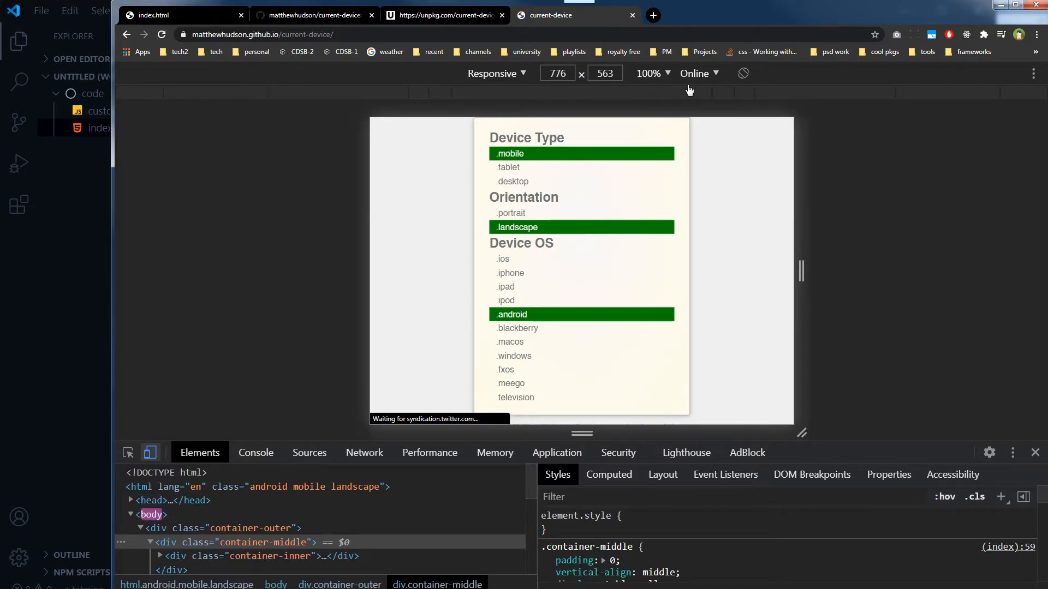
pyautogui.click(742, 72)
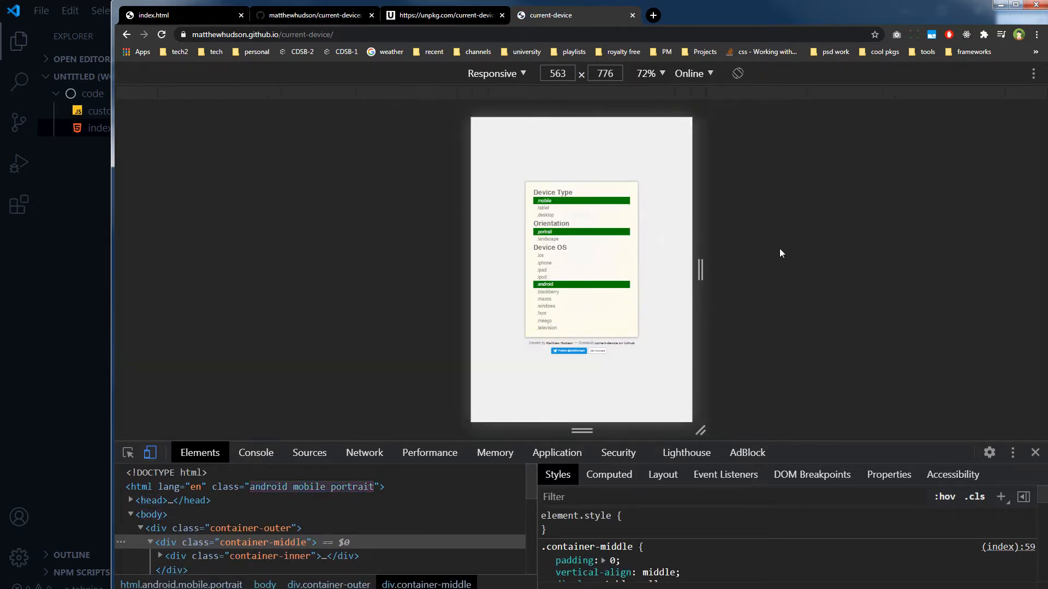
pyautogui.click(161, 33)
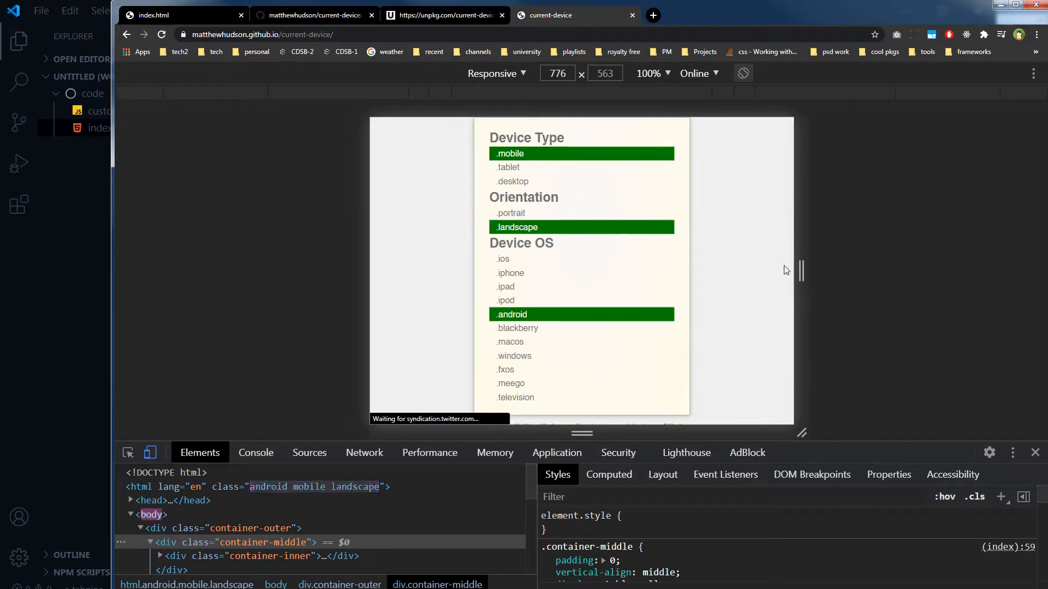
pyautogui.click(161, 34)
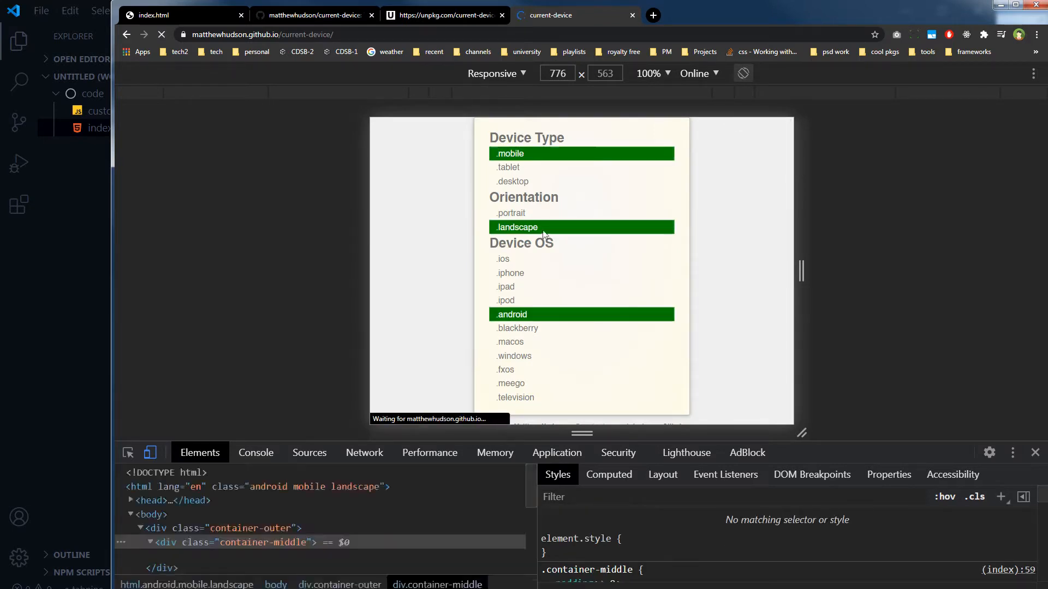
pyautogui.click(161, 34)
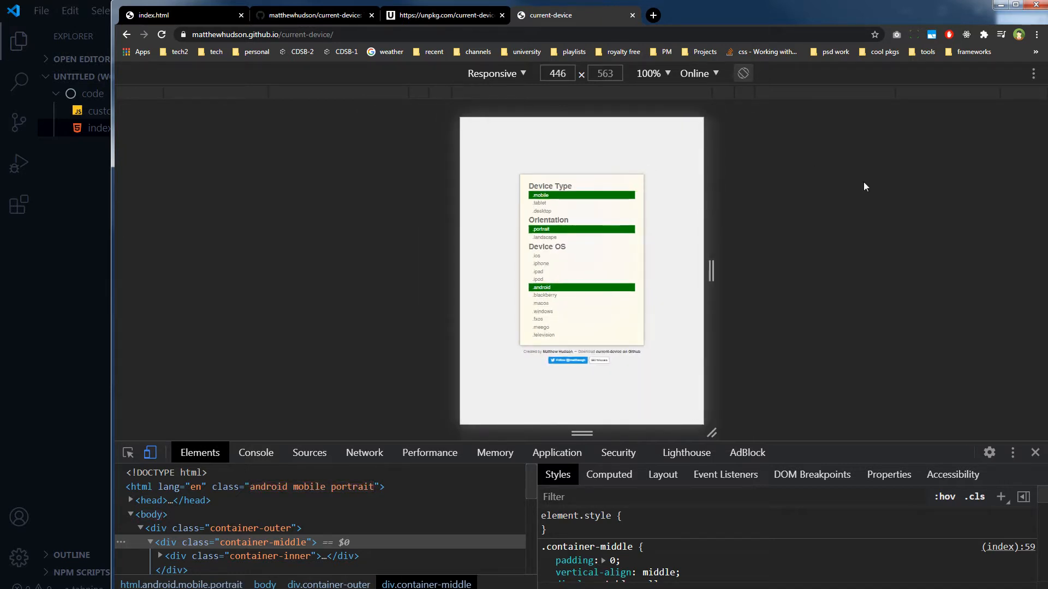
pyautogui.click(161, 34)
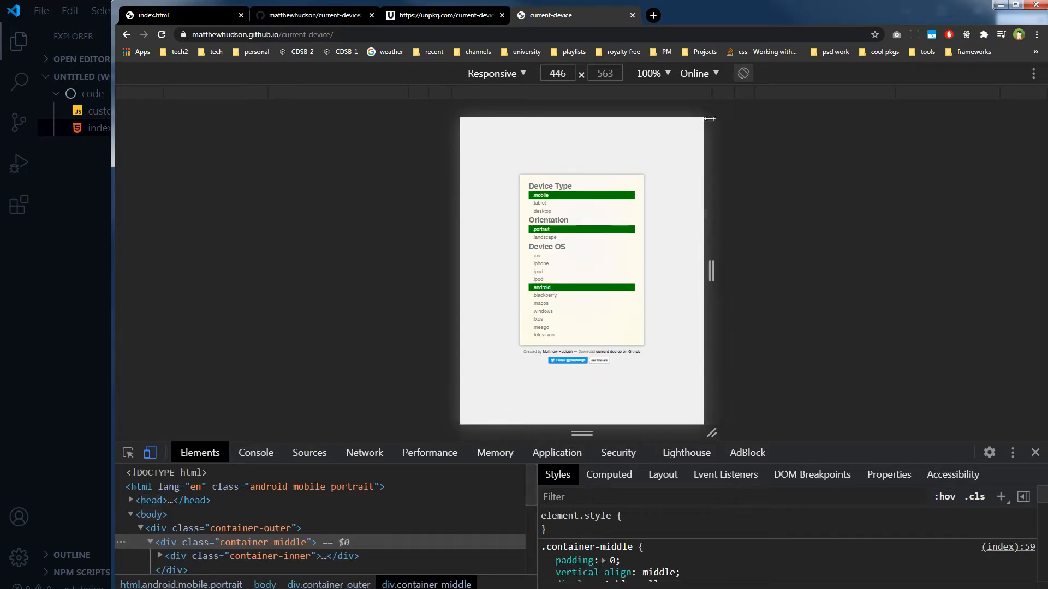
# Step: Emulate an iPhone 5/SE at 100% zoom so html reports ios, iphone, mobile
pyautogui.click(496, 74)
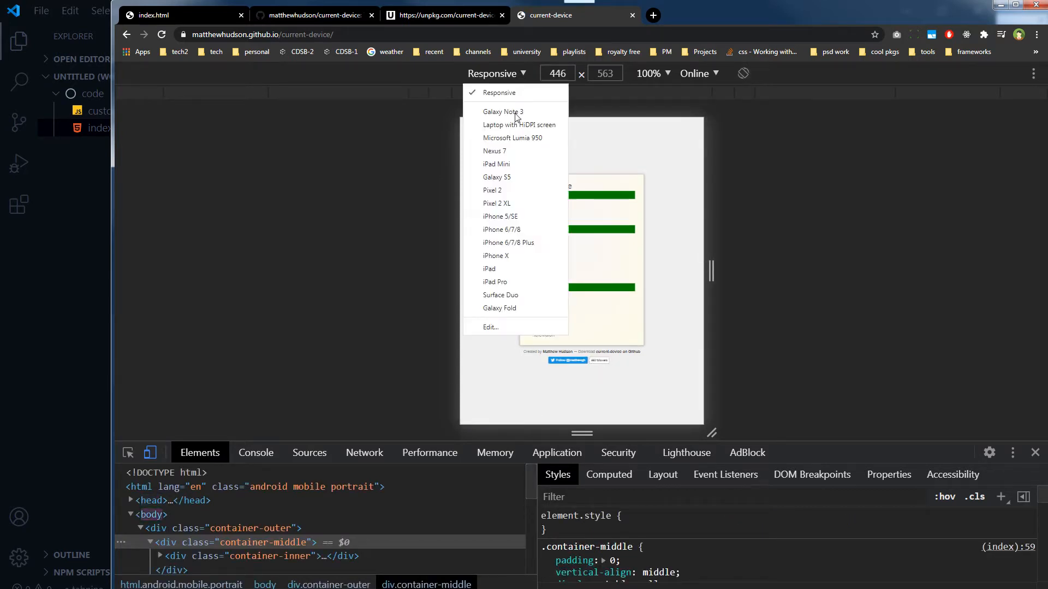
pyautogui.moveTo(496, 203)
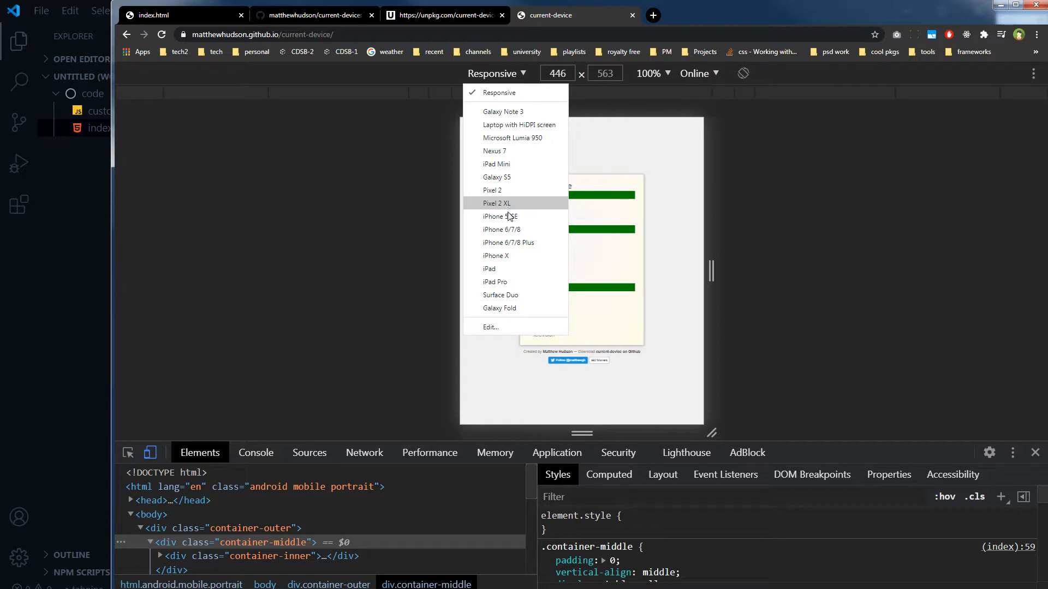
pyautogui.click(499, 216)
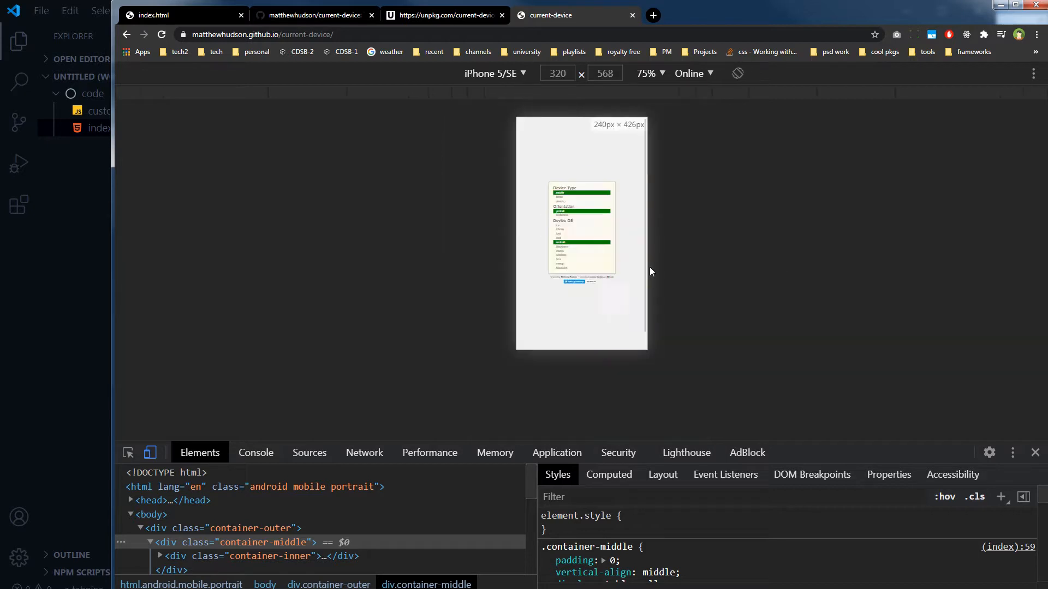
pyautogui.click(645, 73)
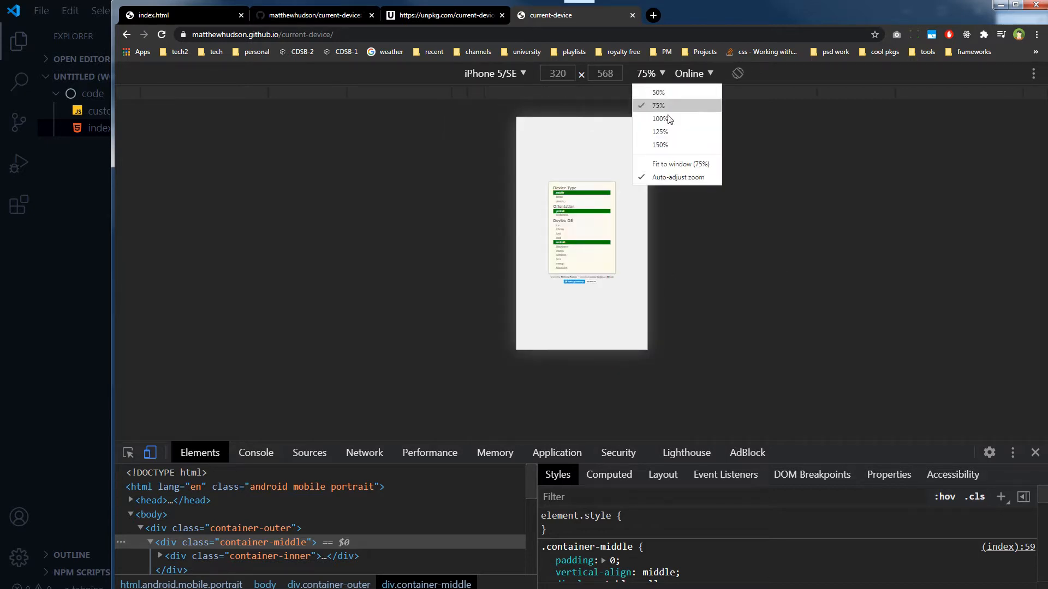
pyautogui.click(658, 119)
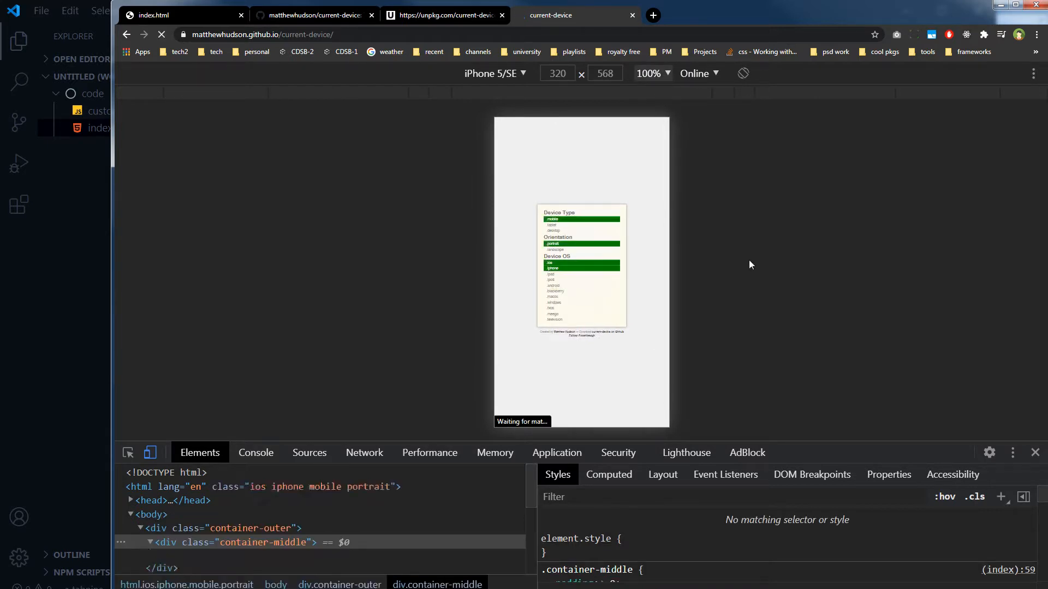
pyautogui.click(161, 34)
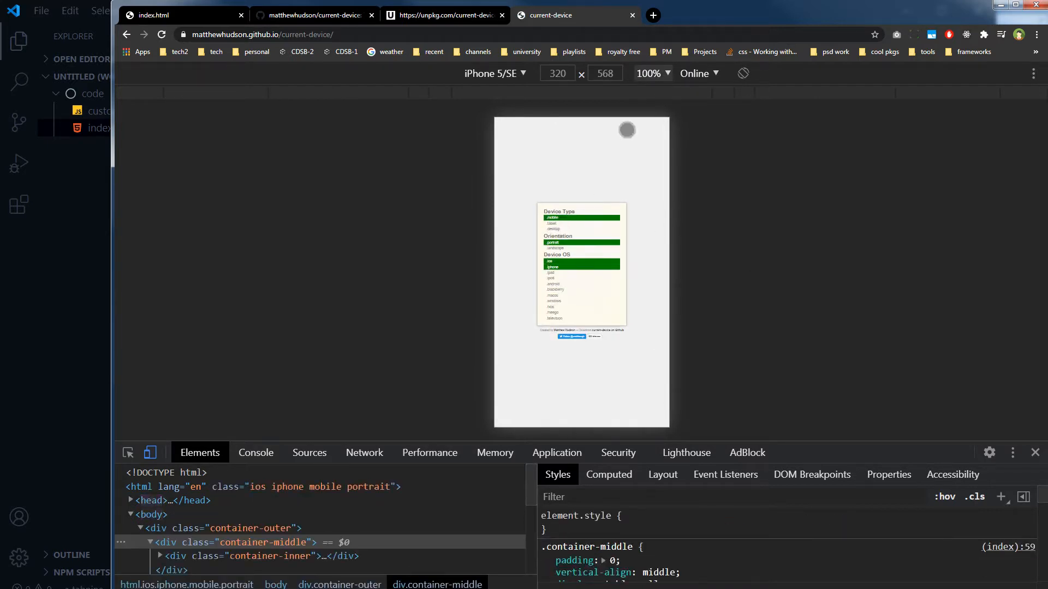
# Step: Enlarge the emulated phone to 150% zoom, then switch back to a Responsive viewport
pyautogui.click(652, 74)
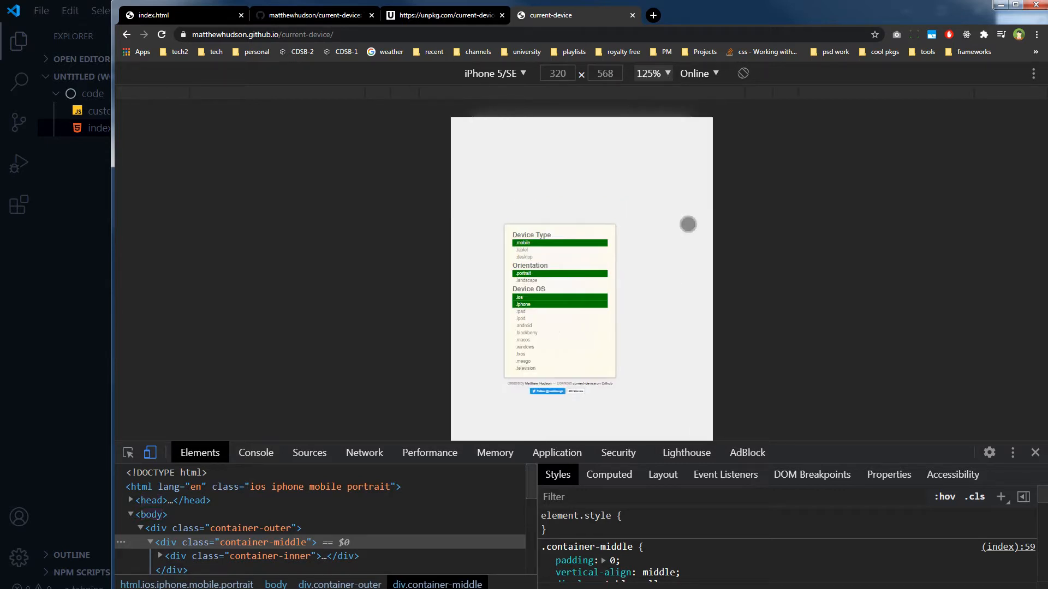
pyautogui.click(648, 73)
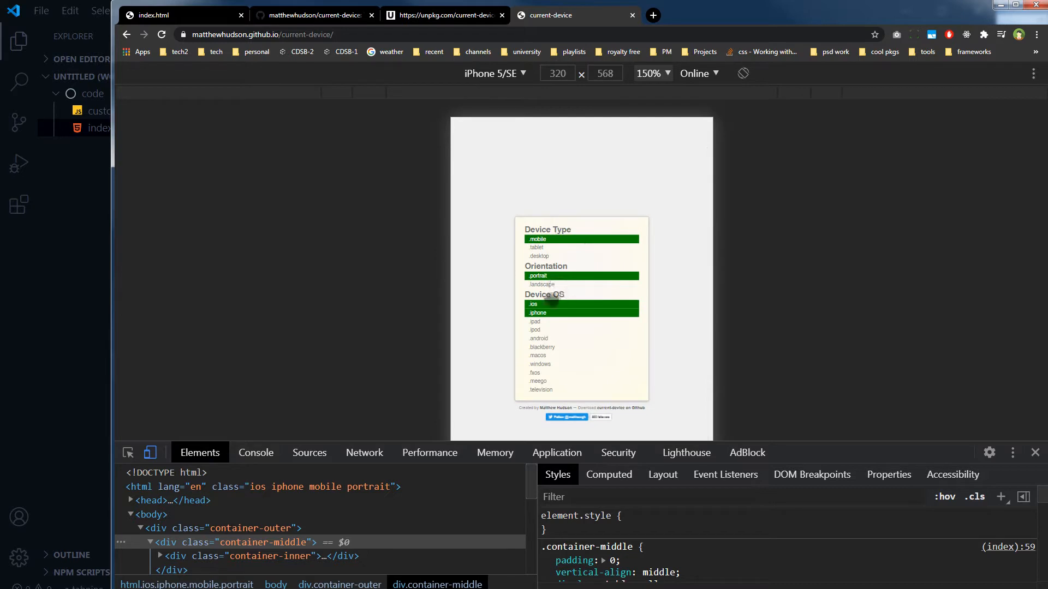
pyautogui.moveTo(748, 109)
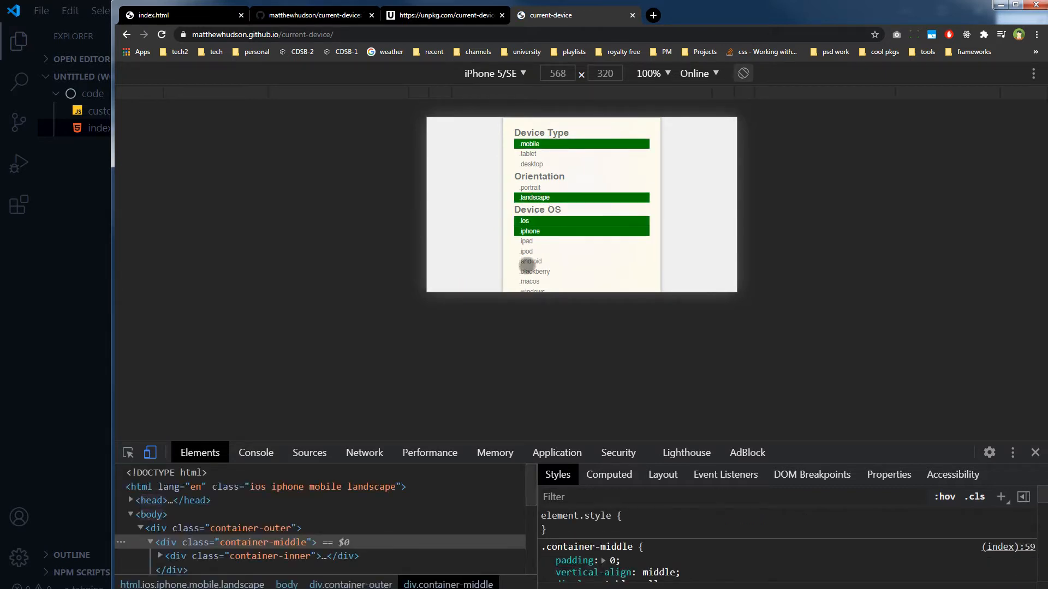
pyautogui.click(491, 73)
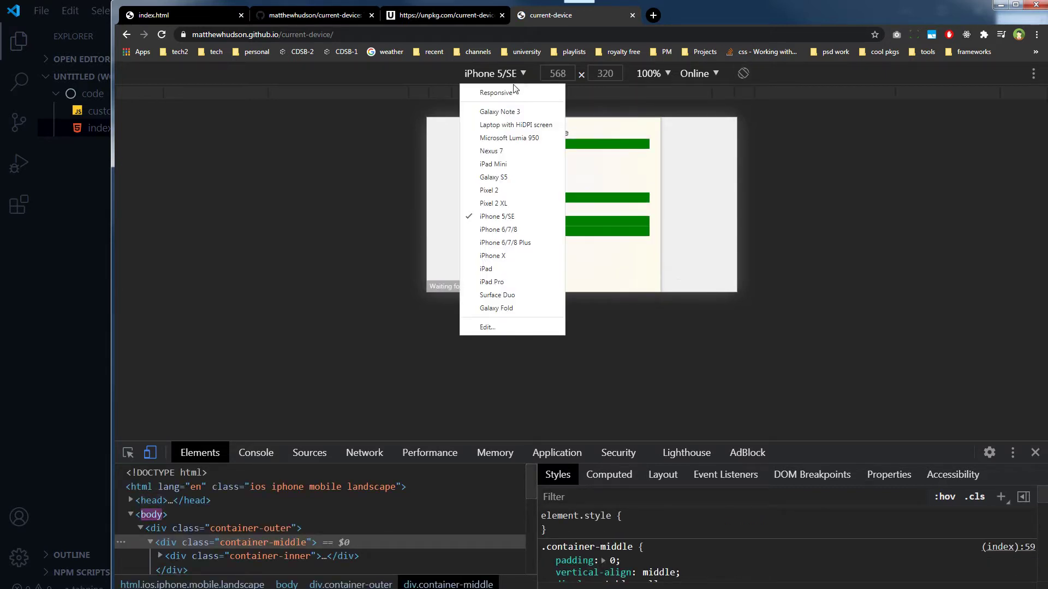
pyautogui.click(495, 93)
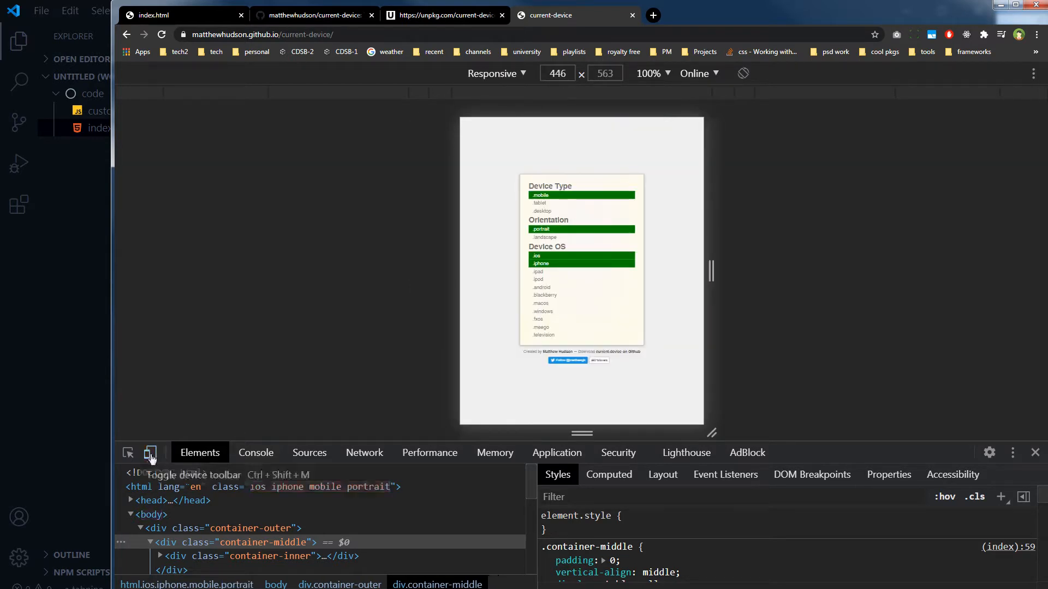
# Step: Turn off device emulation and reload so html reports windows, desktop, landscape again
pyautogui.click(150, 456)
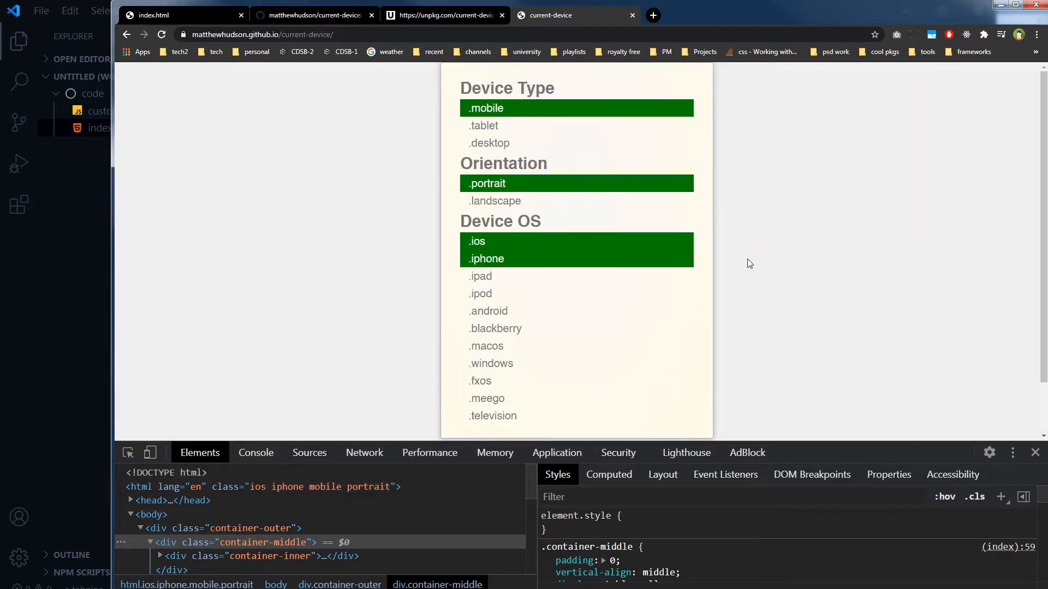
pyautogui.click(161, 34)
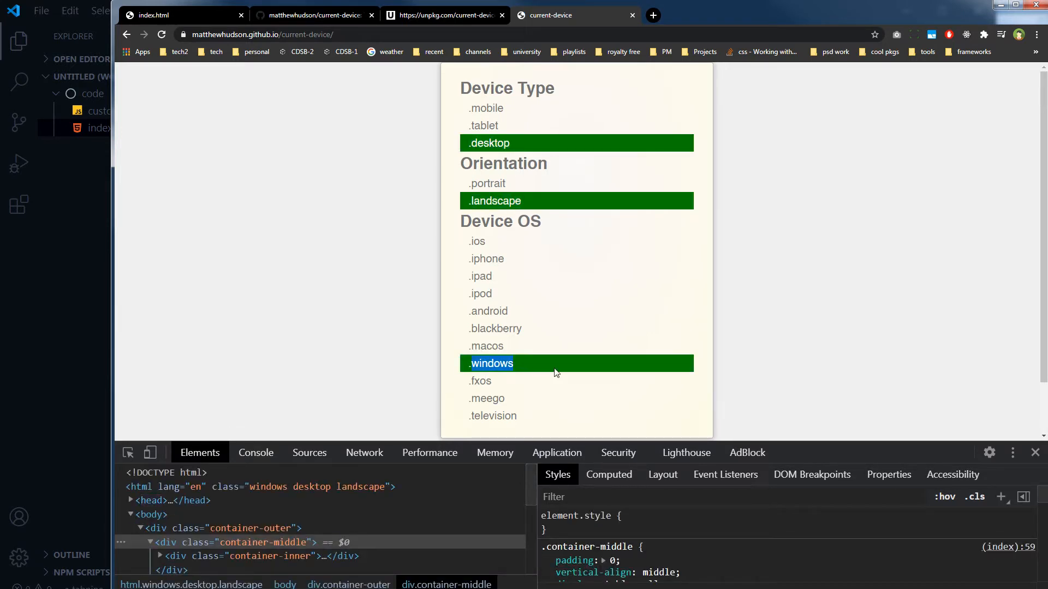
pyautogui.moveTo(812, 295)
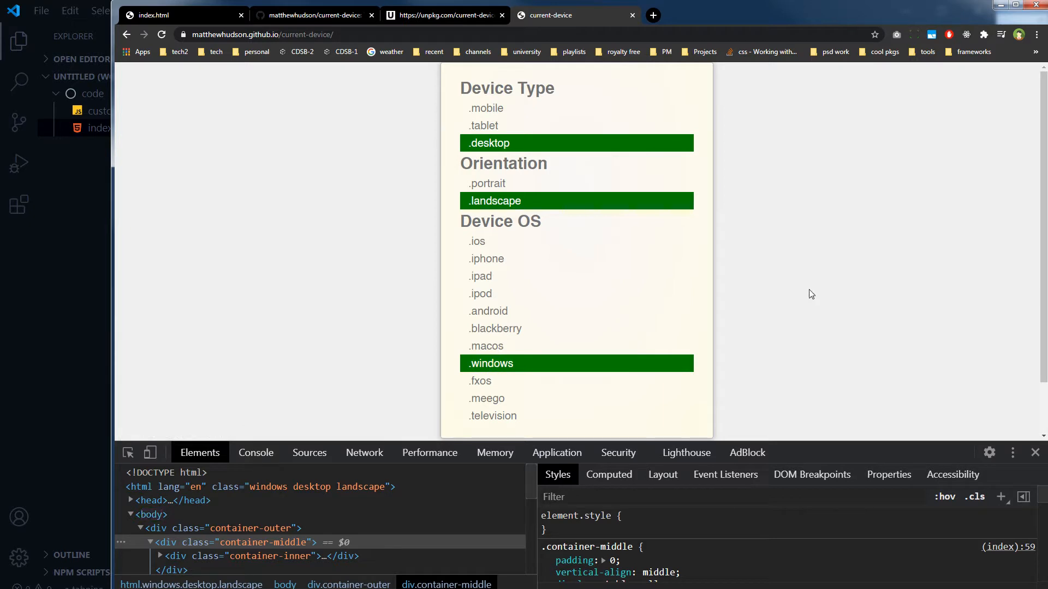
pyautogui.moveTo(800, 458)
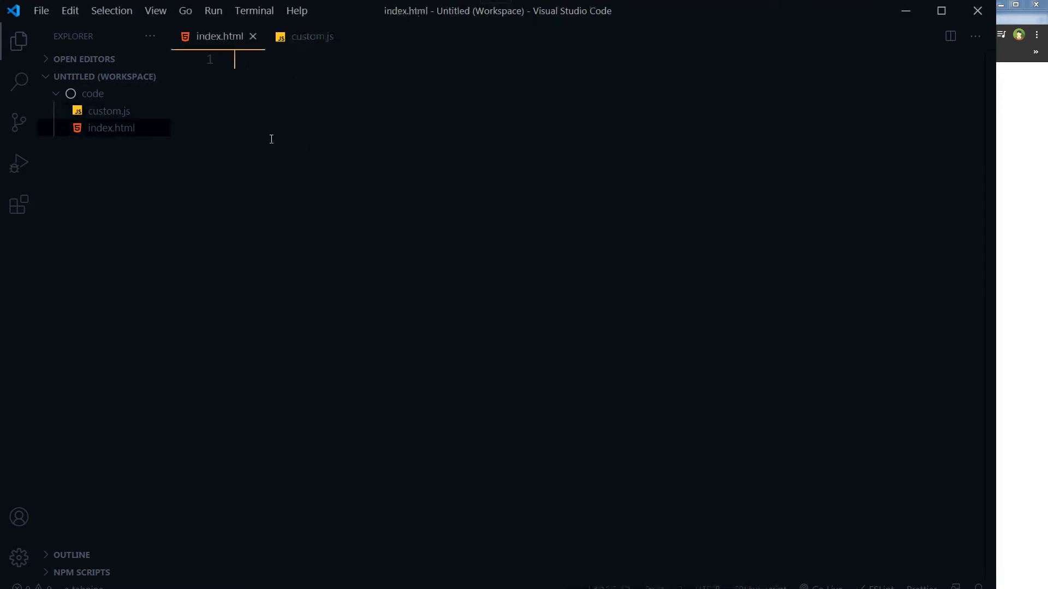
pyautogui.moveTo(321, 147)
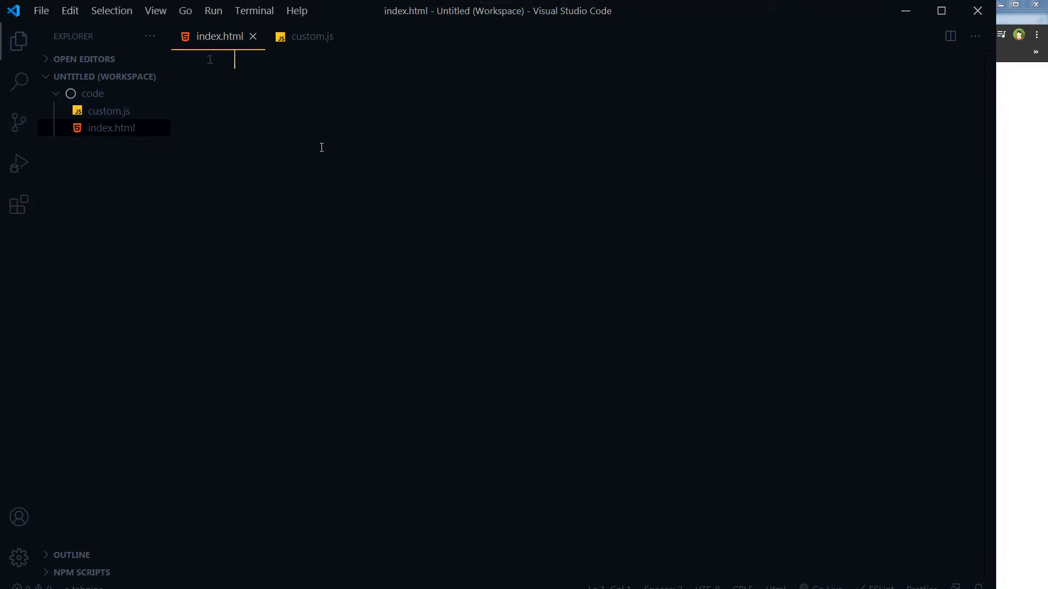
# Step: Insert the 'snip' template, delete Bootstrap scripts and stylesheet links, and save index.html
pyautogui.write('sni')
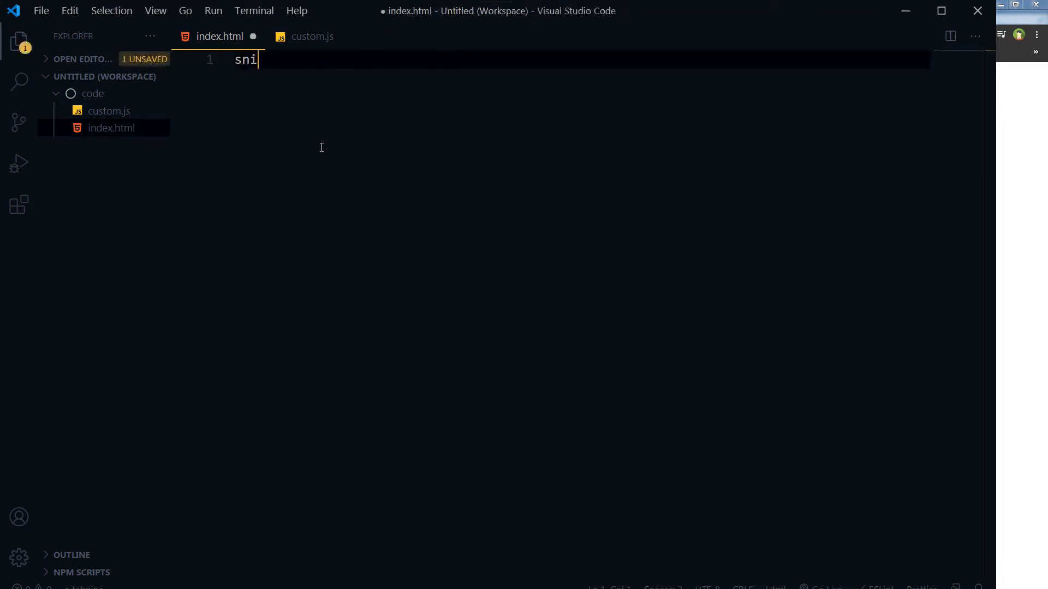
pyautogui.write('p')
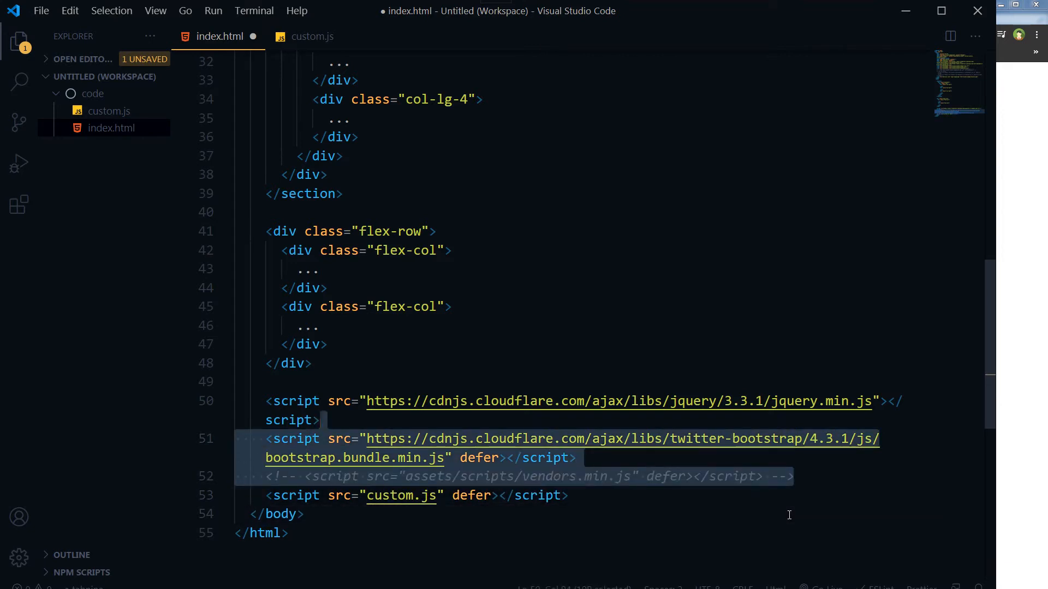
pyautogui.press('Delete')
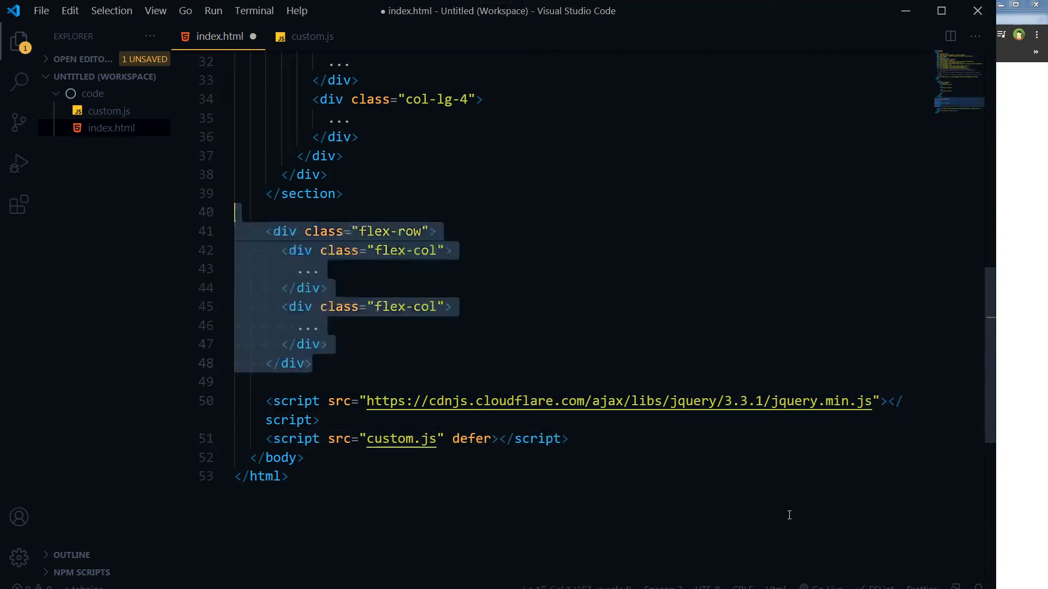
pyautogui.scroll(3)
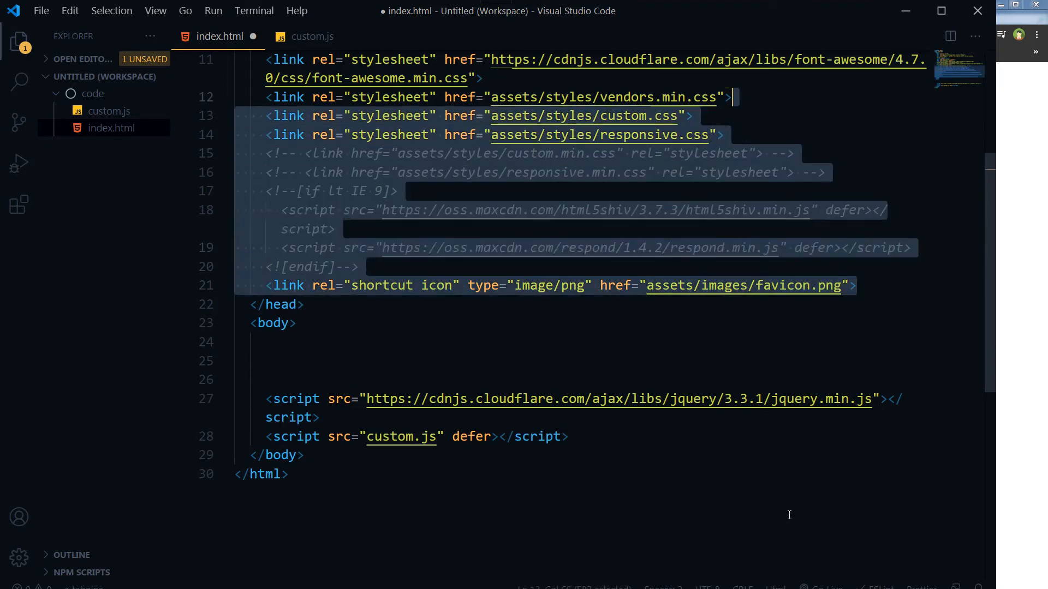
pyautogui.scroll(3)
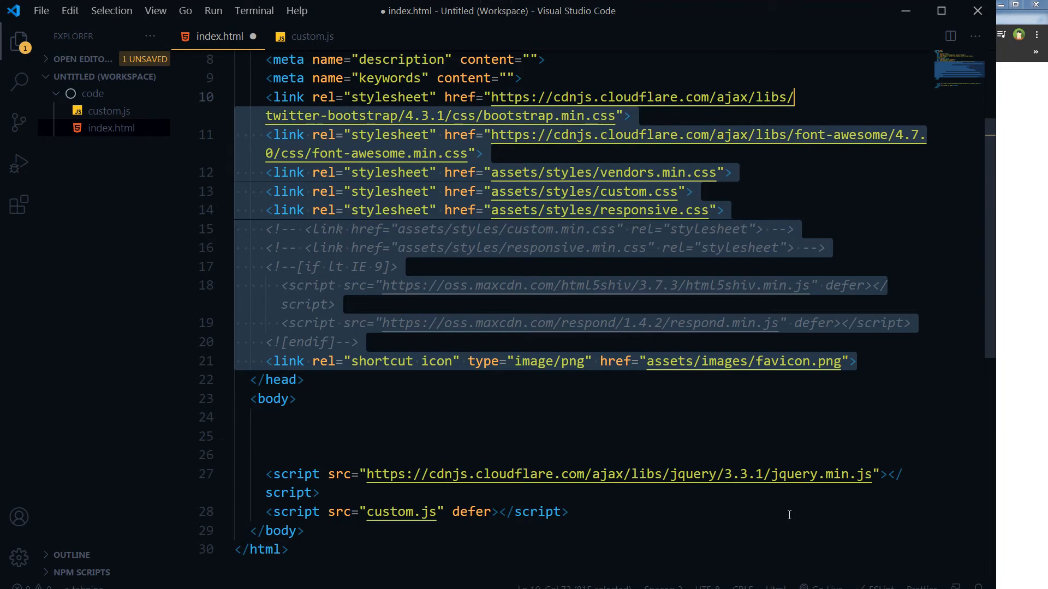
pyautogui.press('Delete')
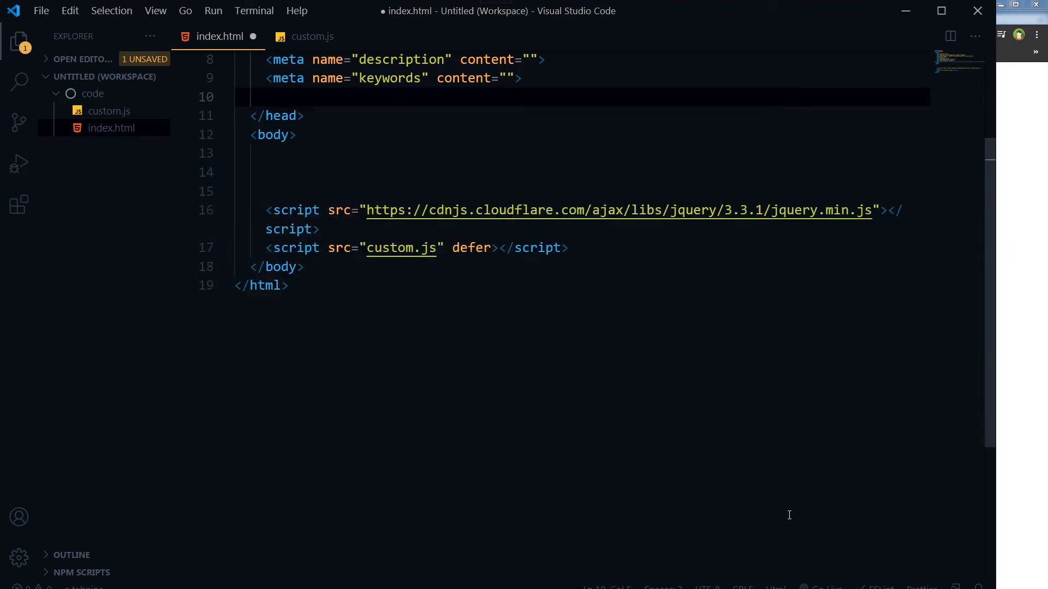
pyautogui.scroll(3)
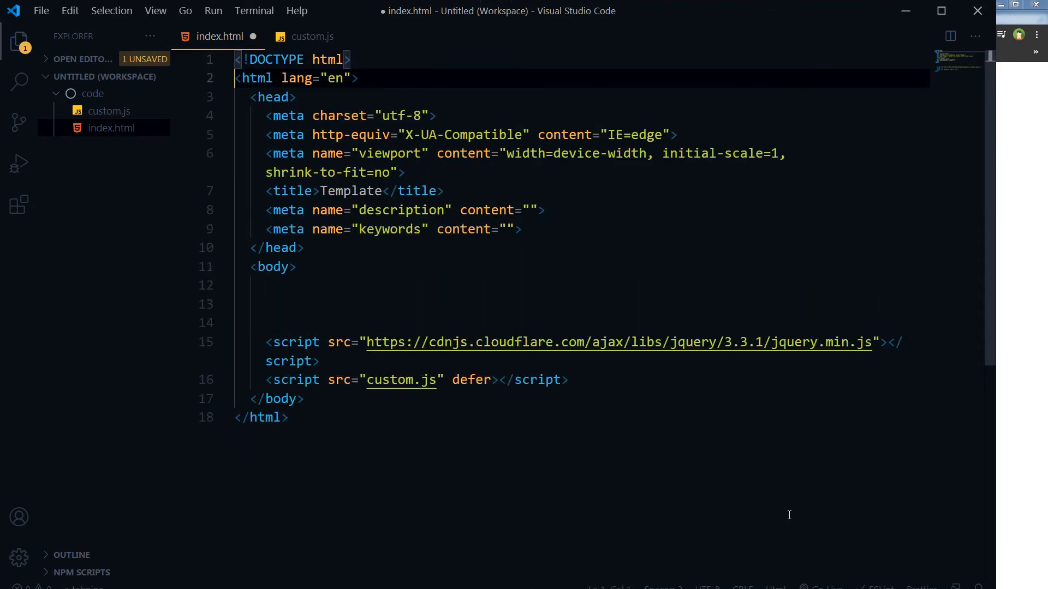
pyautogui.click(280, 304)
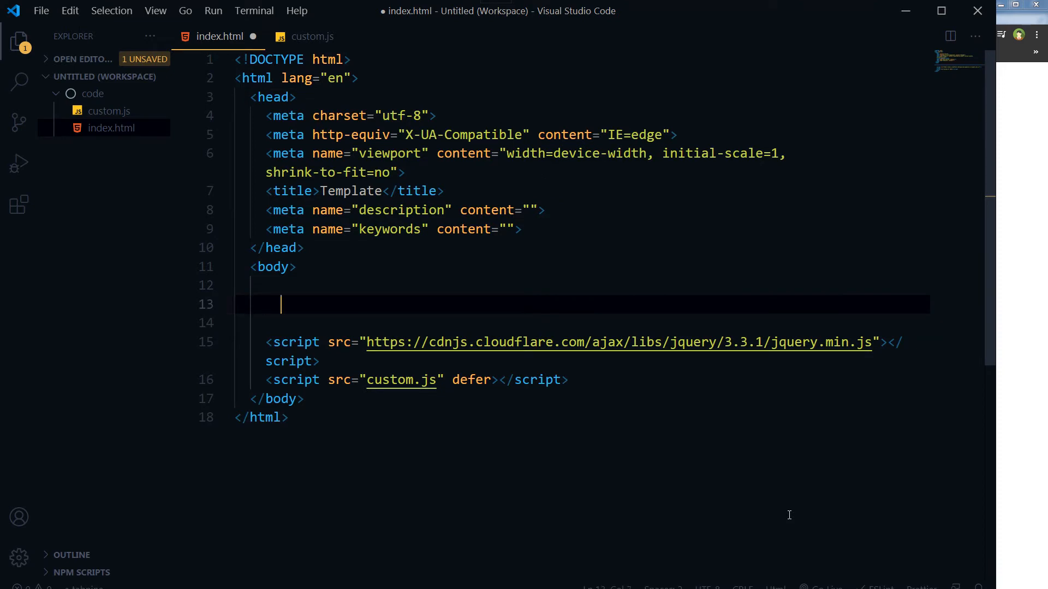
pyautogui.press('ctrl+s')
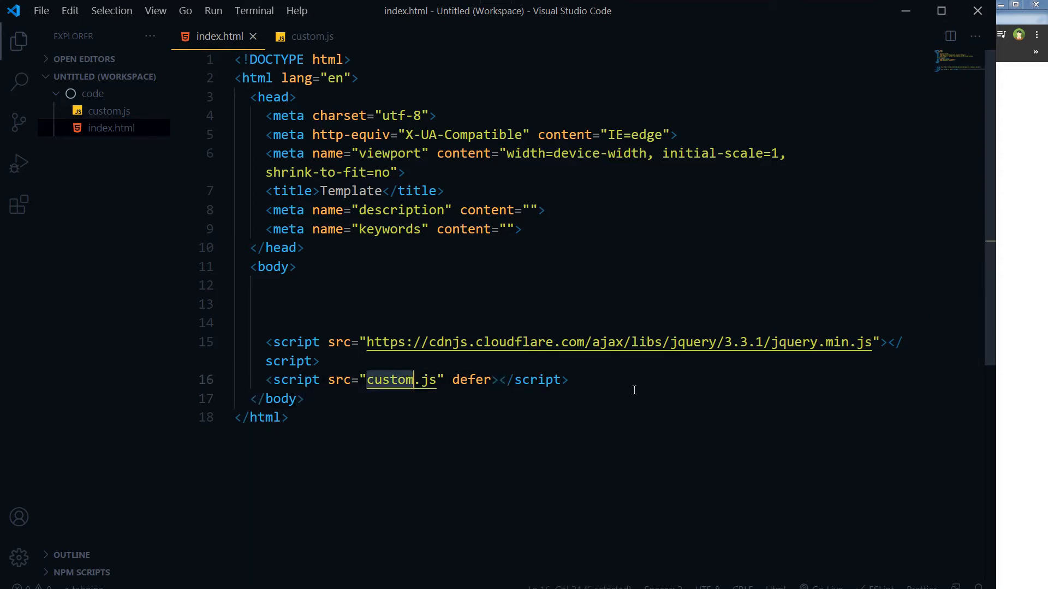
# Step: In custom.js, declare an empty function deviceCheck() at the top of the file
pyautogui.click(312, 36)
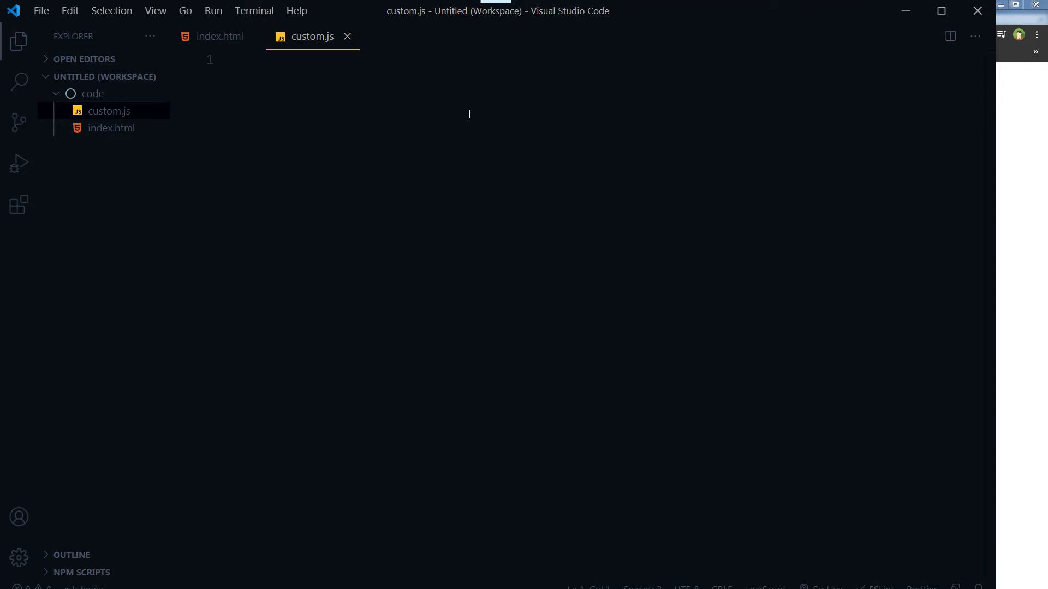
pyautogui.moveTo(397, 125)
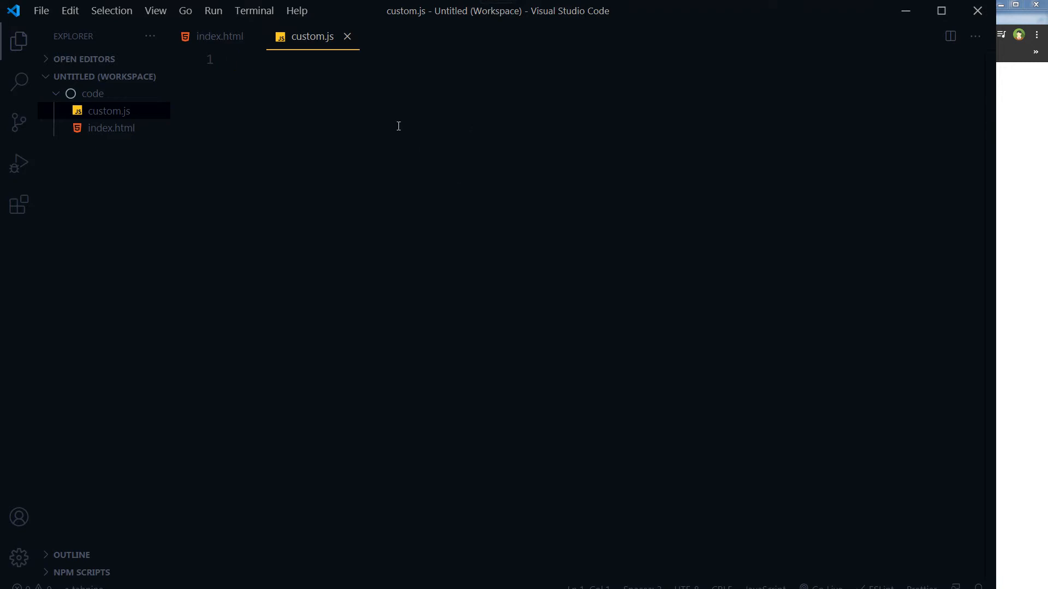
pyautogui.moveTo(389, 149)
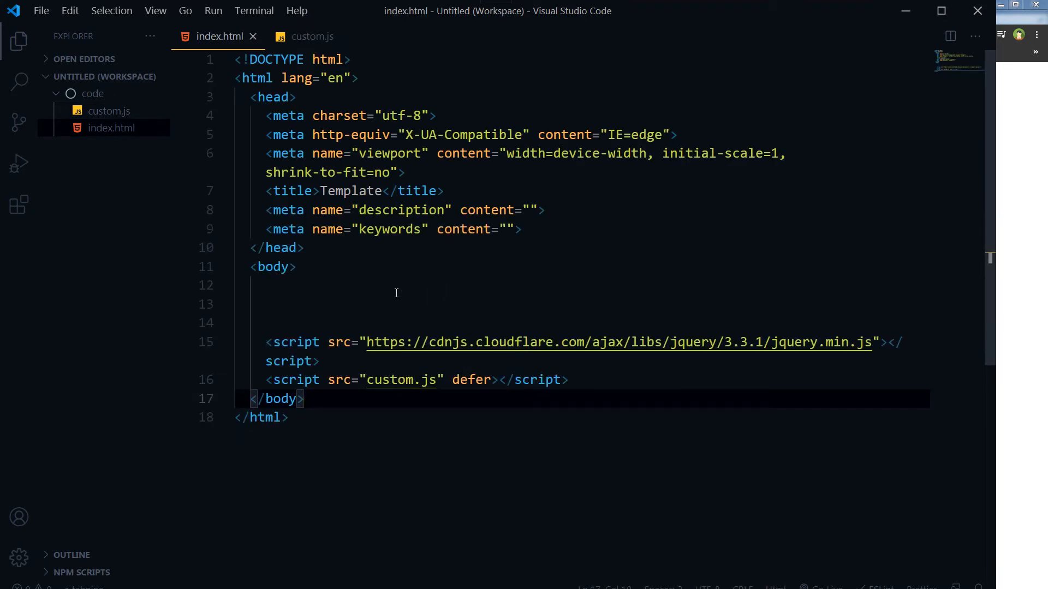
pyautogui.moveTo(395, 282)
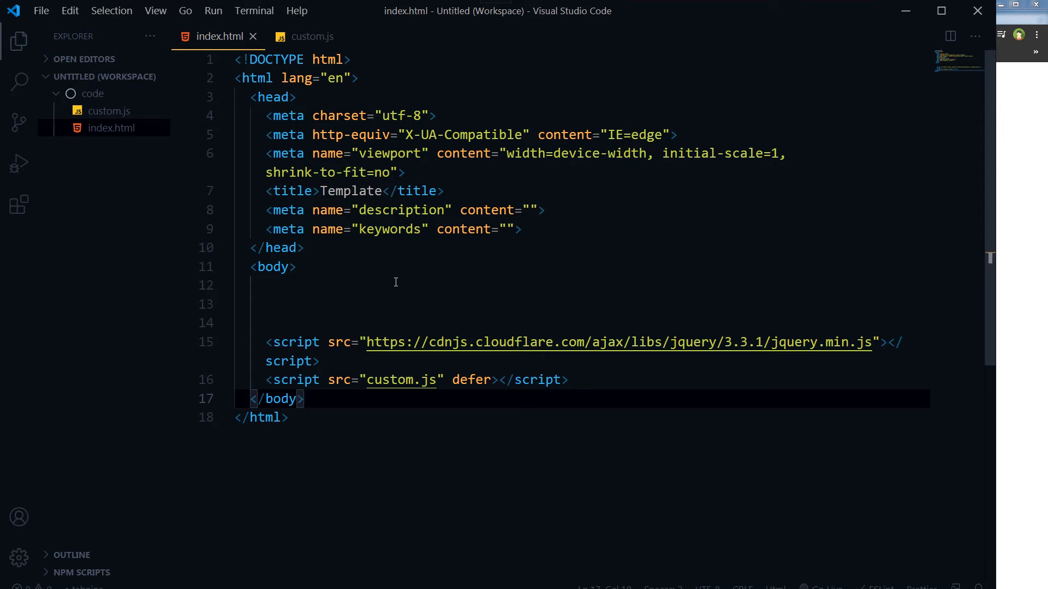
pyautogui.moveTo(279, 266)
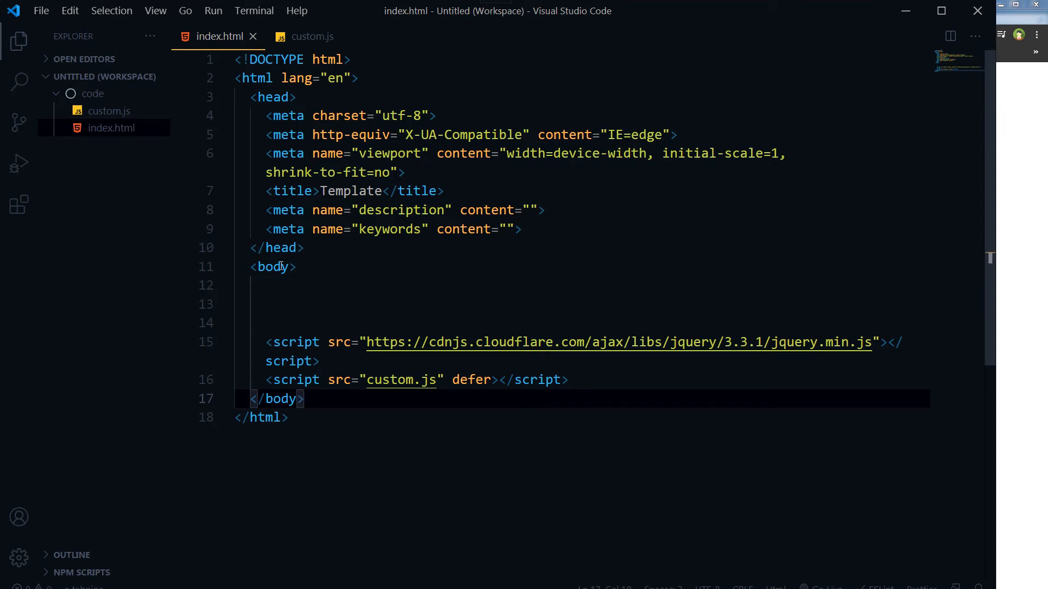
pyautogui.click(446, 266)
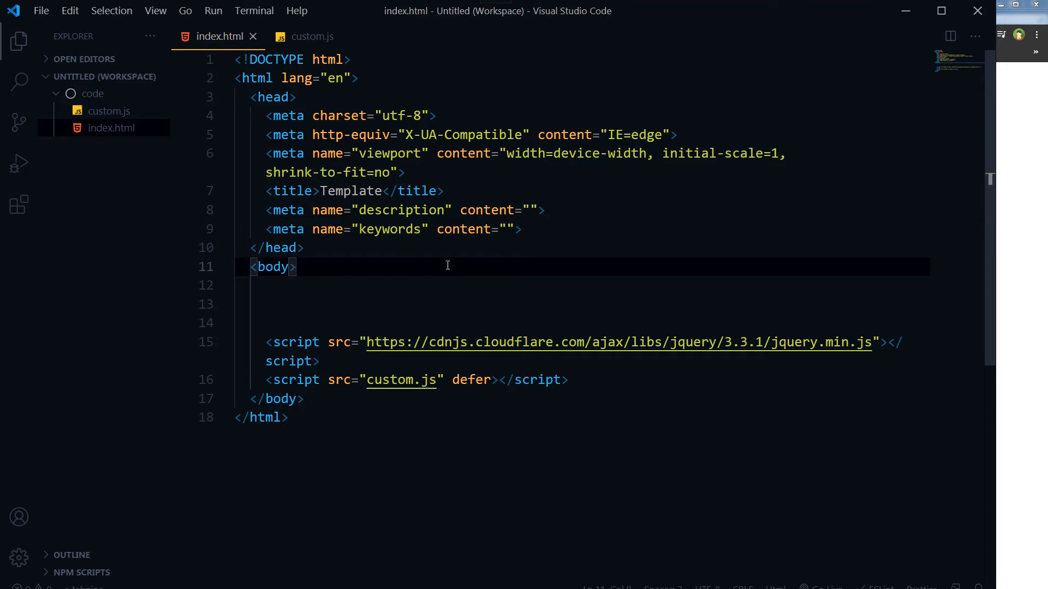
pyautogui.click(311, 36)
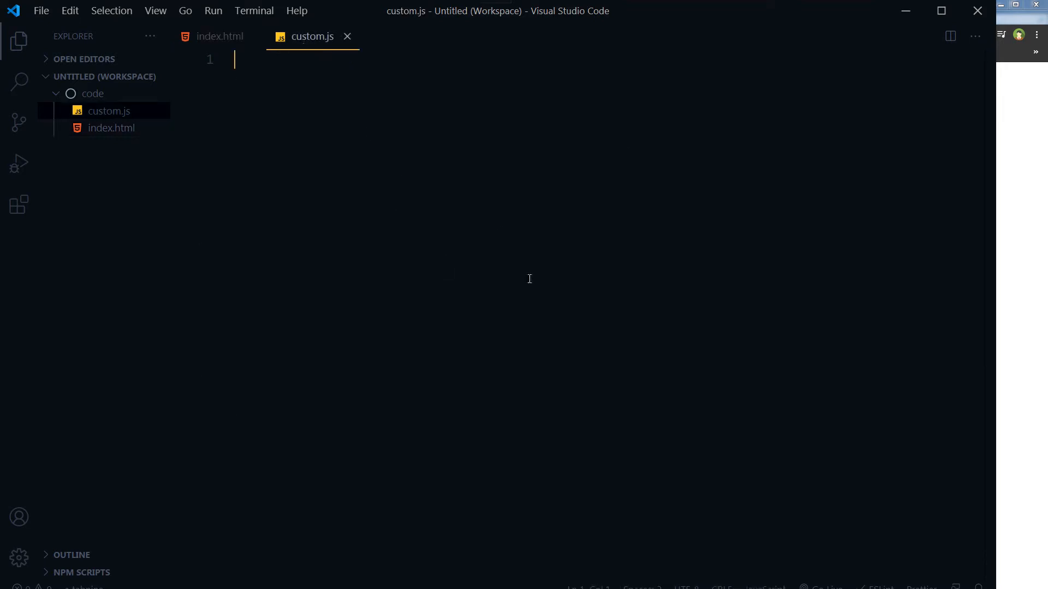
pyautogui.press('Enter')
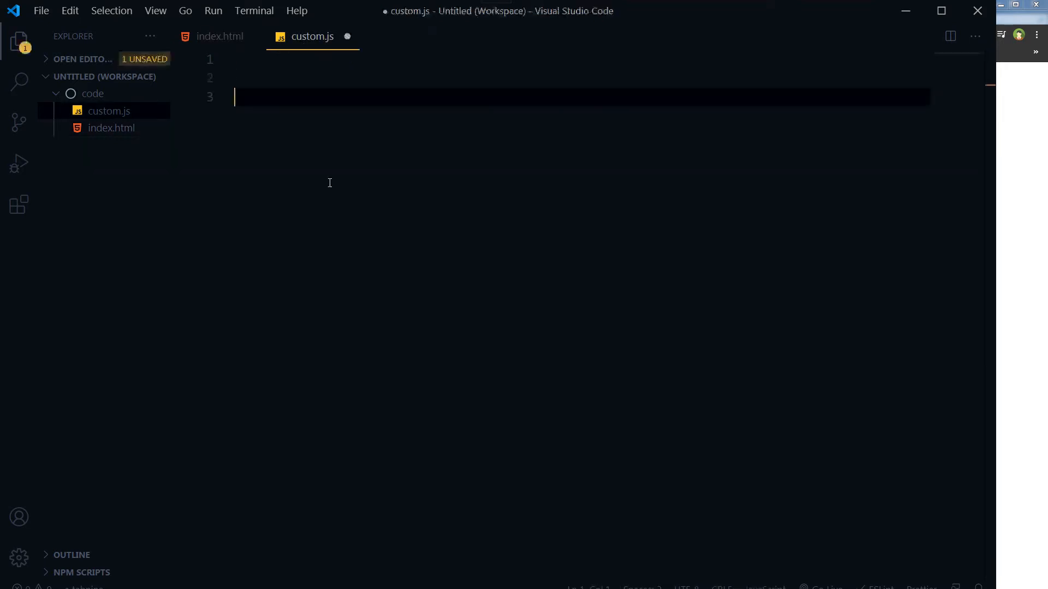
pyautogui.write('functi')
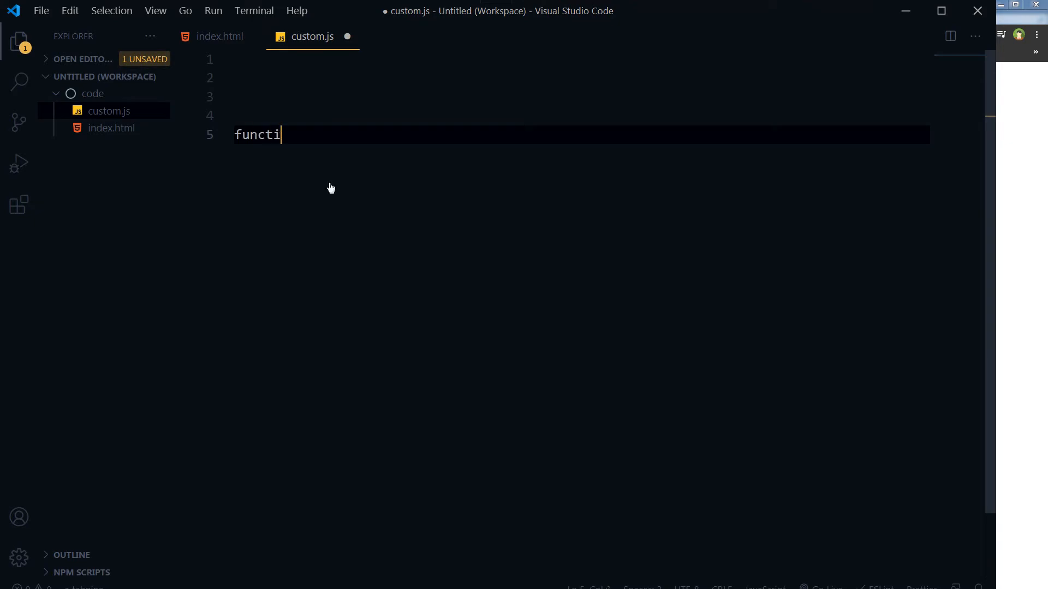
pyautogui.write('on device')
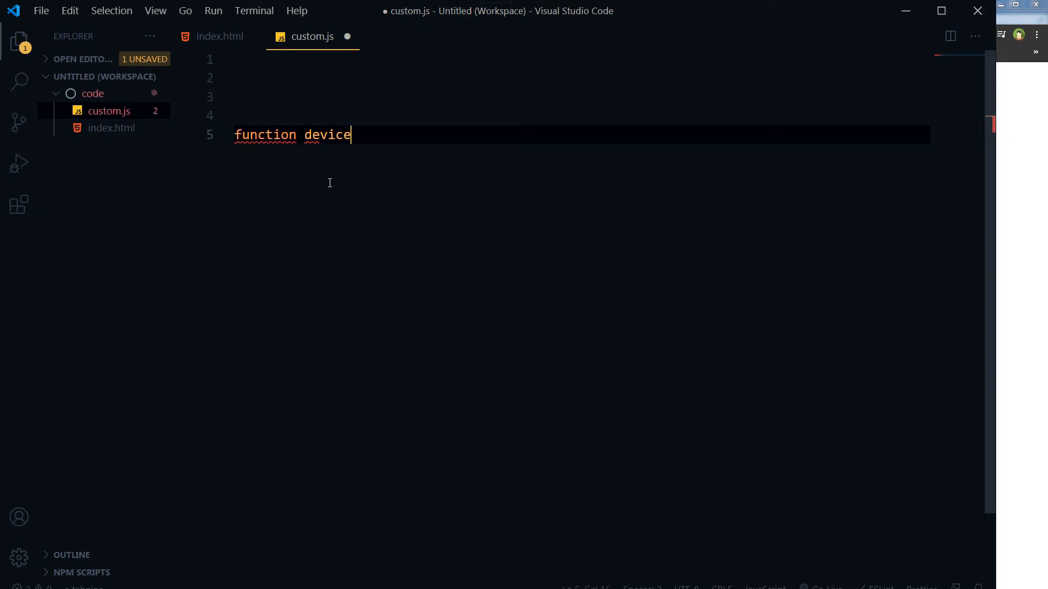
pyautogui.write('Check() {')
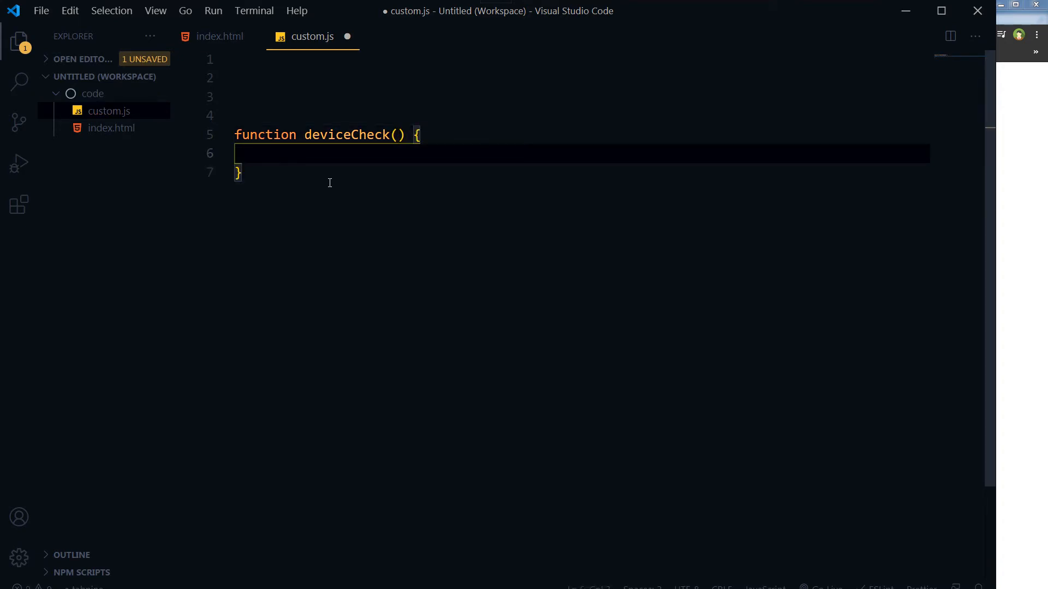
pyautogui.moveTo(364, 185)
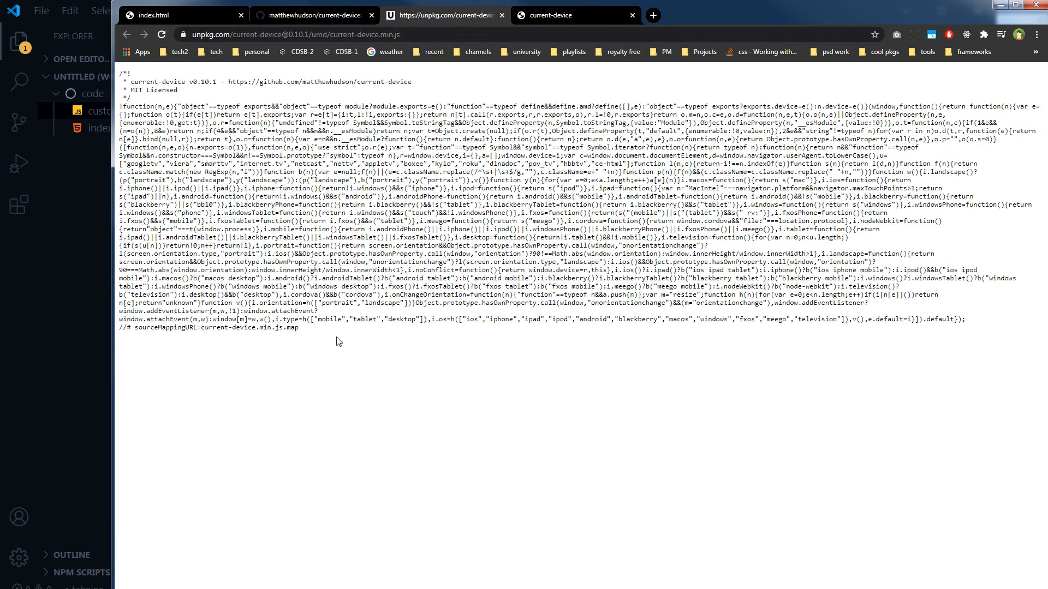
# Step: Return from the minified source in Chrome to custom.js in the editor
pyautogui.press('ctrl+a')
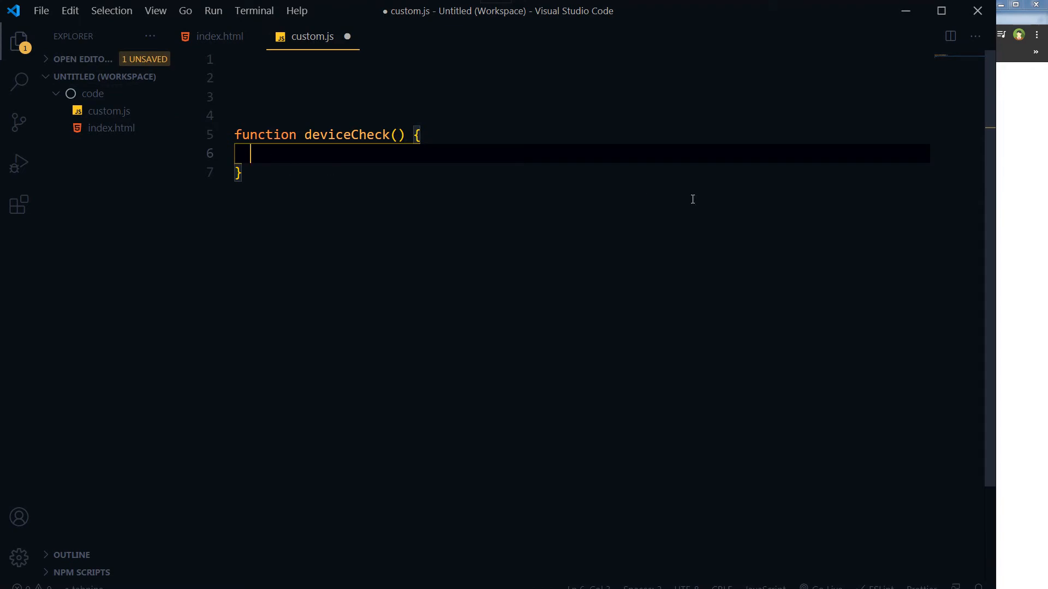
pyautogui.moveTo(429, 306)
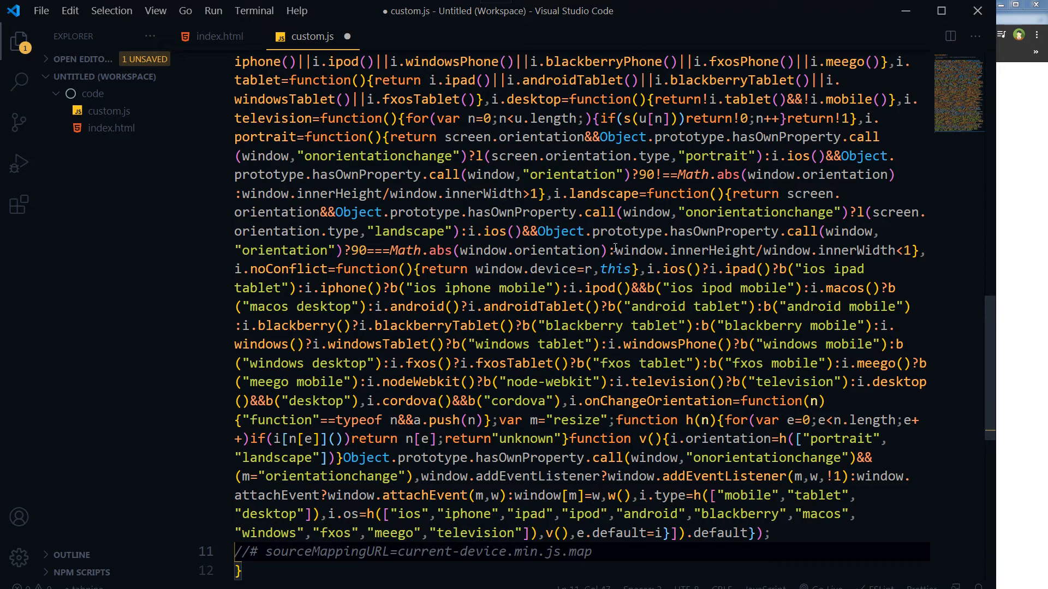
# Step: Save custom.js with the minified library pasted inside deviceCheck
pyautogui.scroll(3)
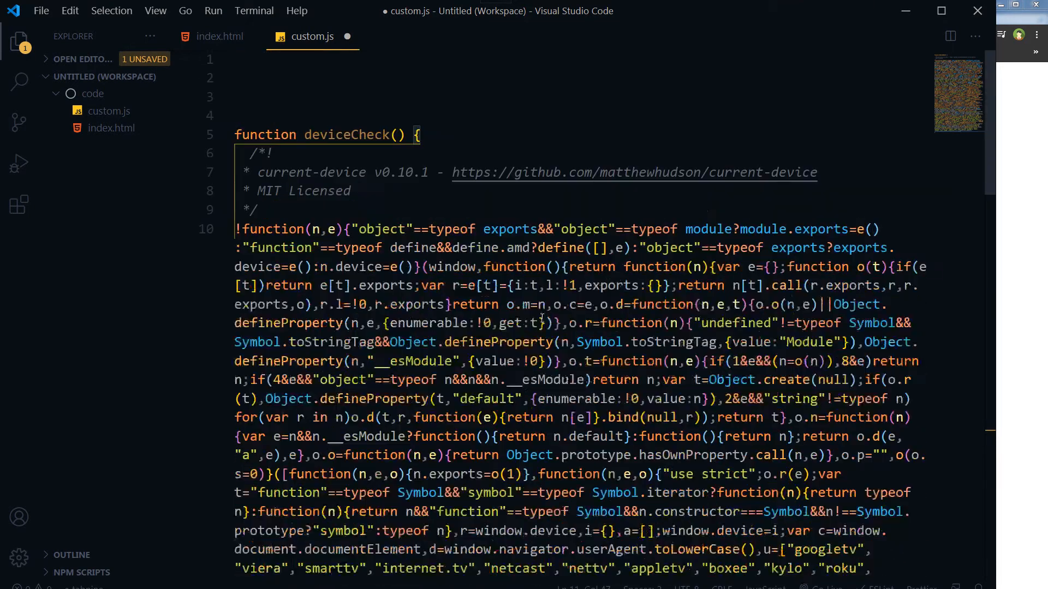
pyautogui.press('ctrl+s')
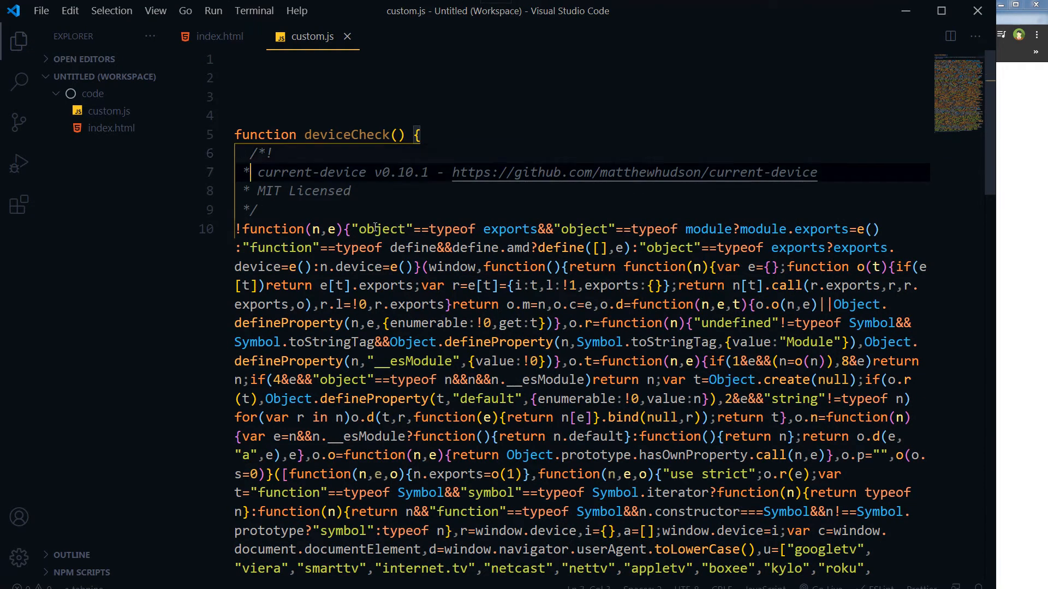
pyautogui.click(375, 229)
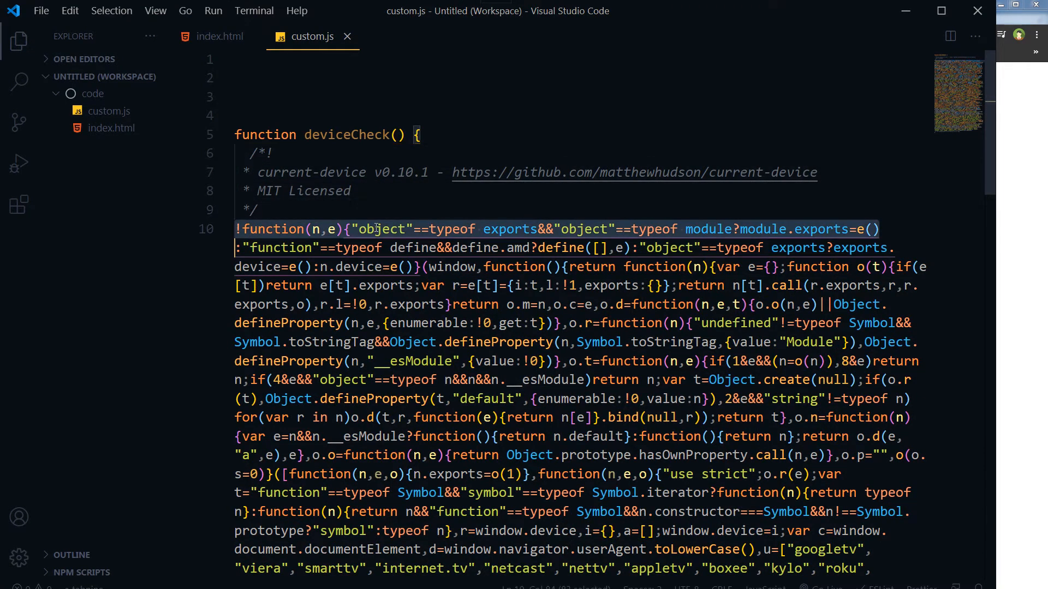
pyautogui.scroll(-3)
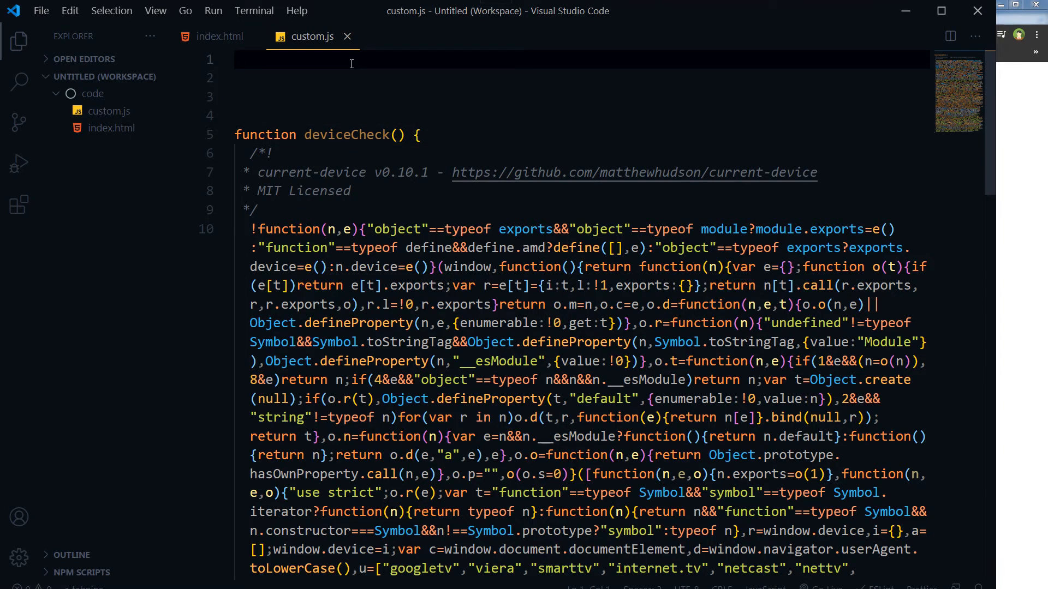
# Step: Write $(document).ready(function(){ deviceCheck(); }); calling the deviceCheck function
pyautogui.write('$do')
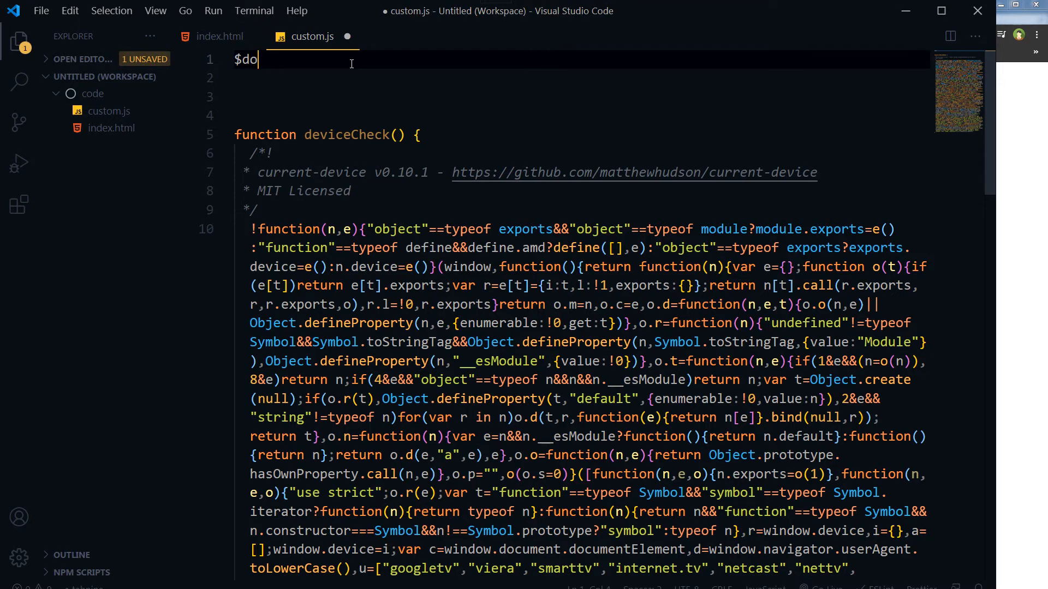
pyautogui.write('cument)')
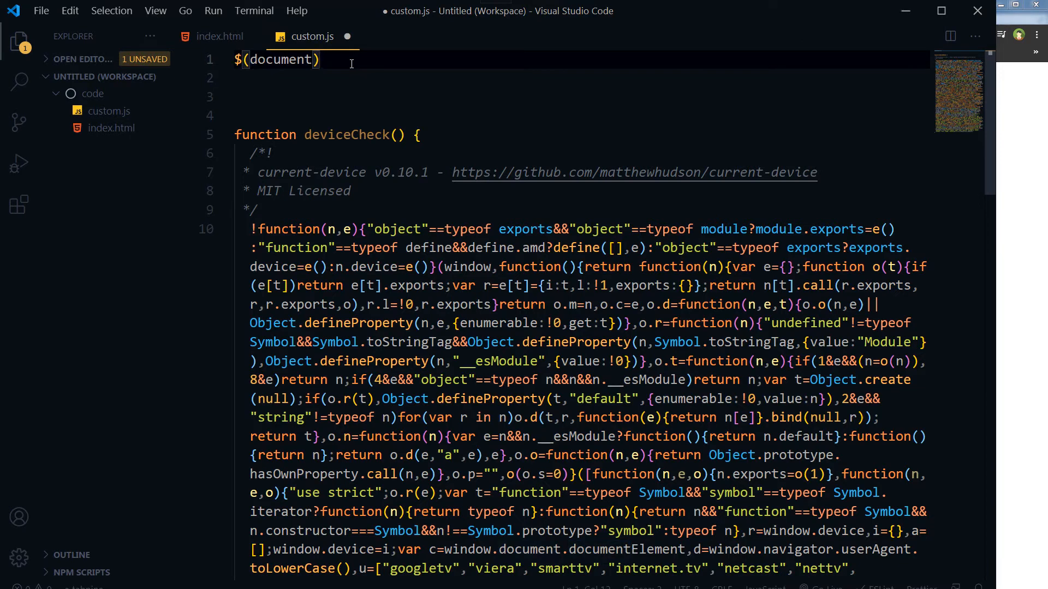
pyautogui.write('.')
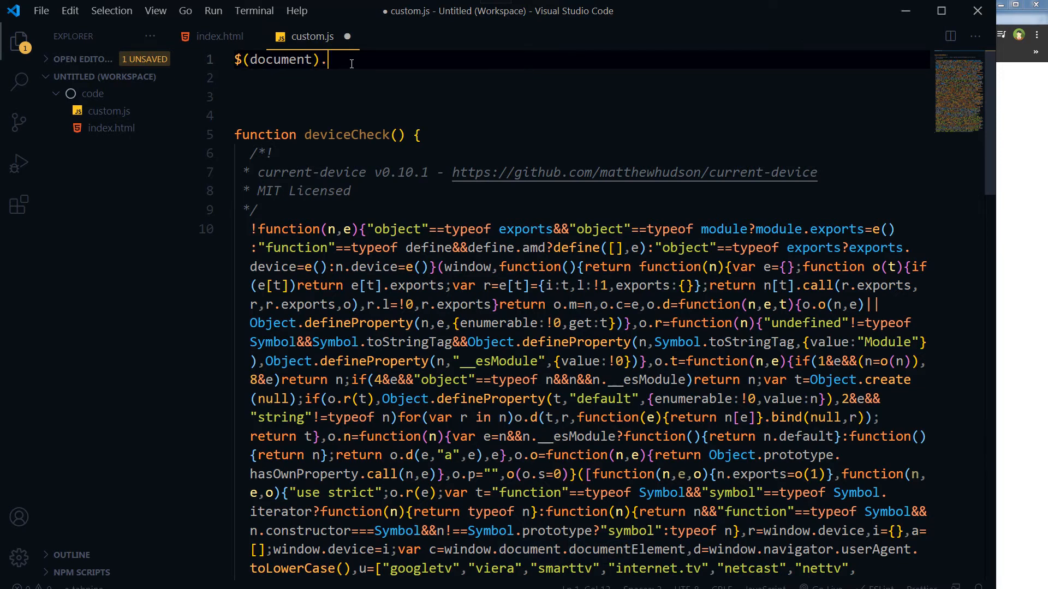
pyautogui.write('ready')
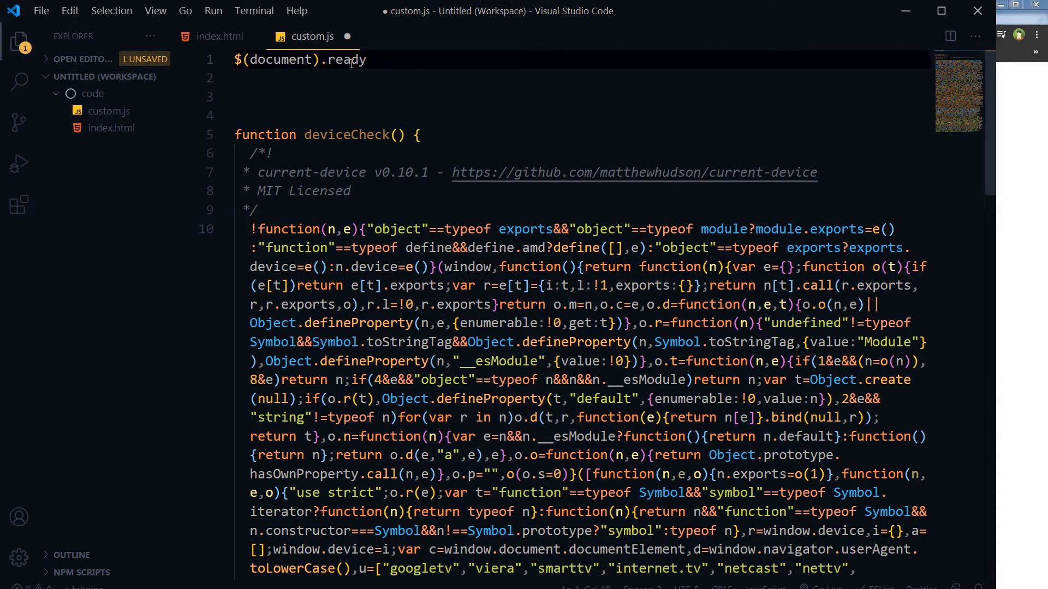
pyautogui.write('(fun')
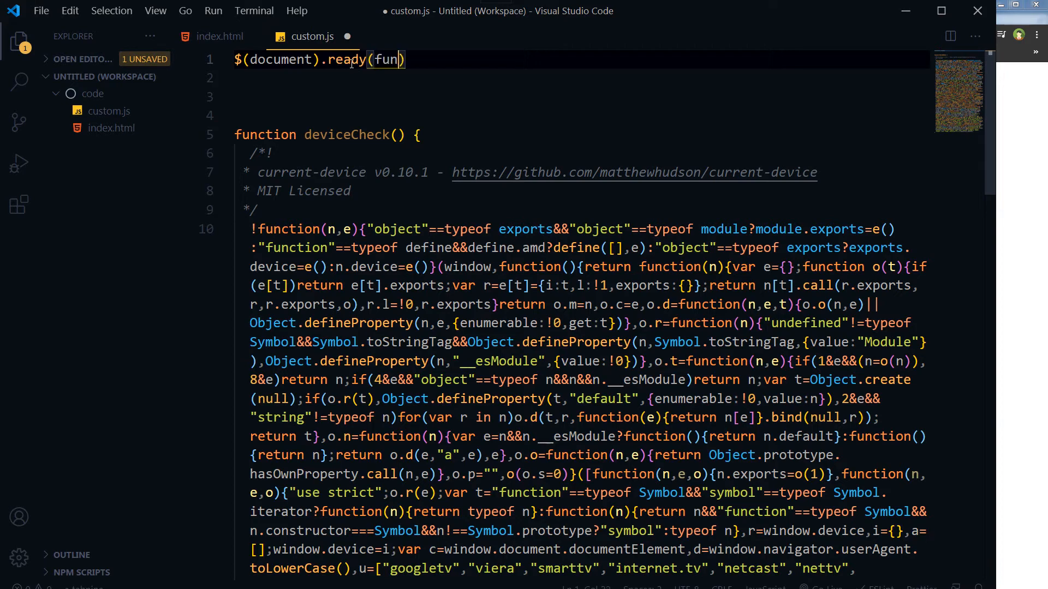
pyautogui.write('ction(')
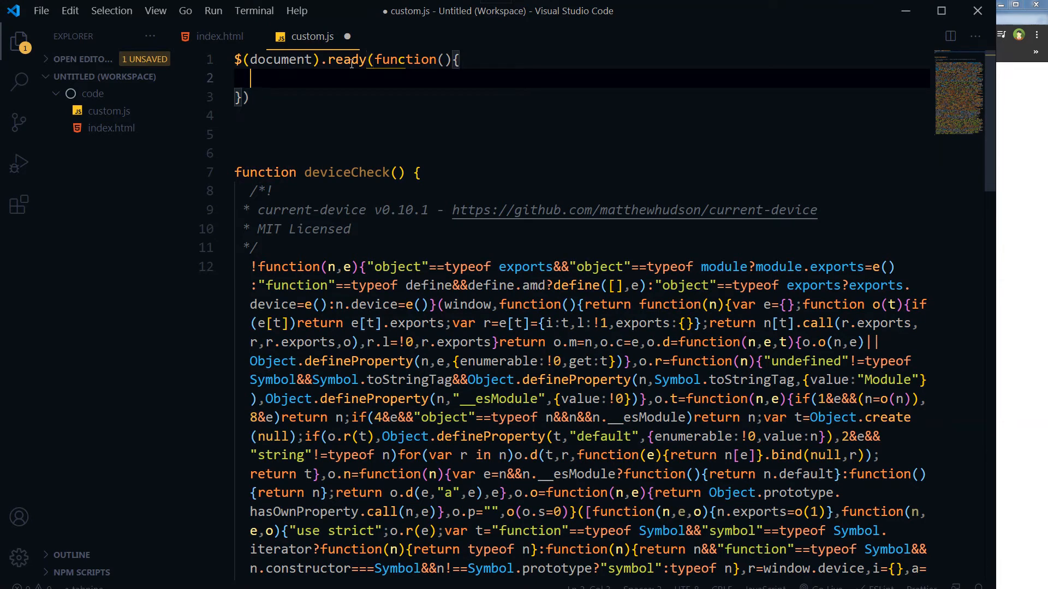
pyautogui.click(350, 59)
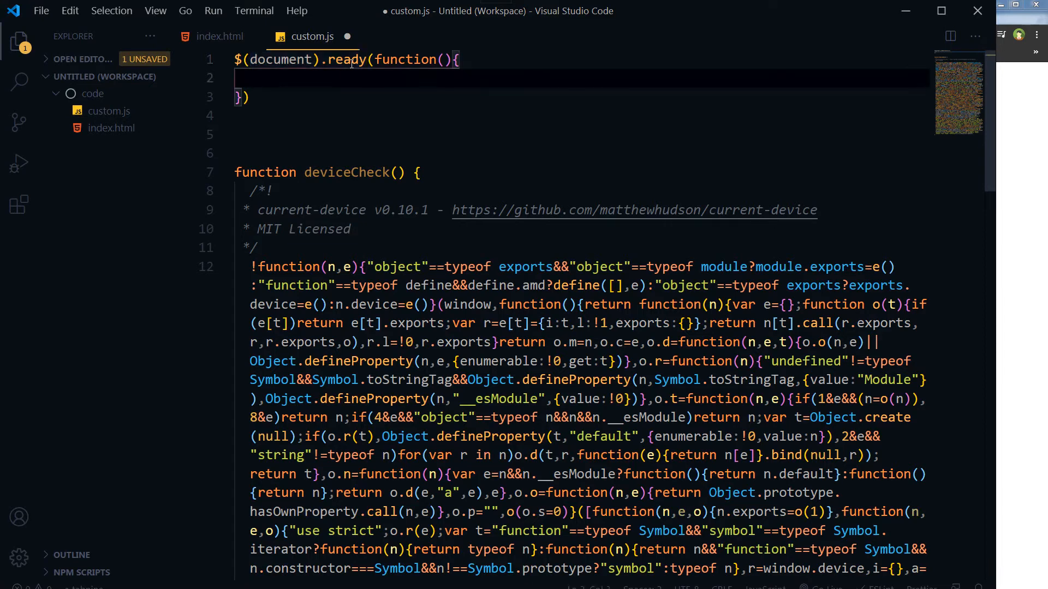
pyautogui.click(364, 173)
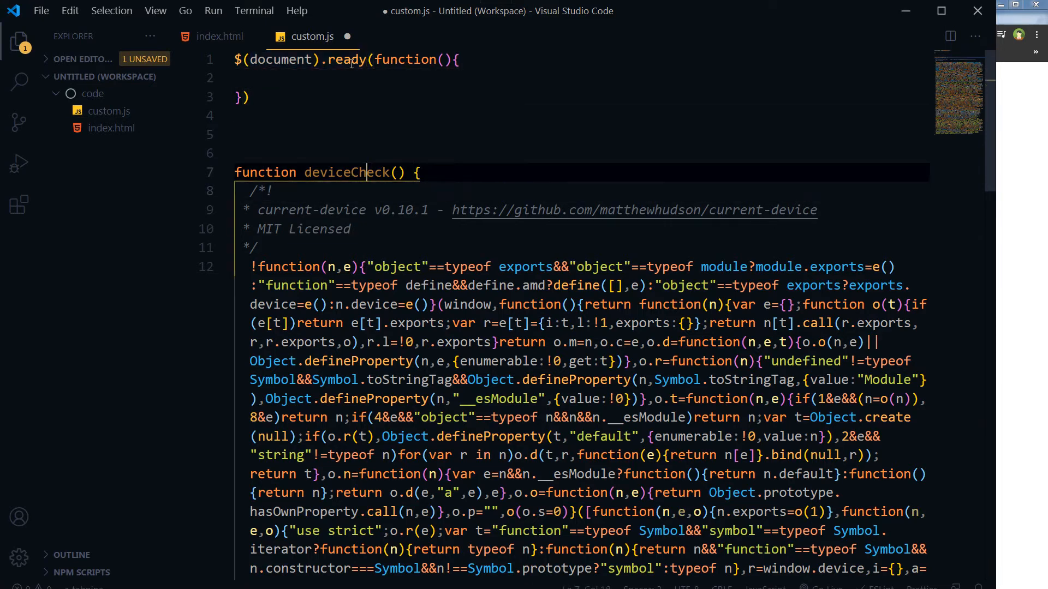
pyautogui.doubleClick(341, 172)
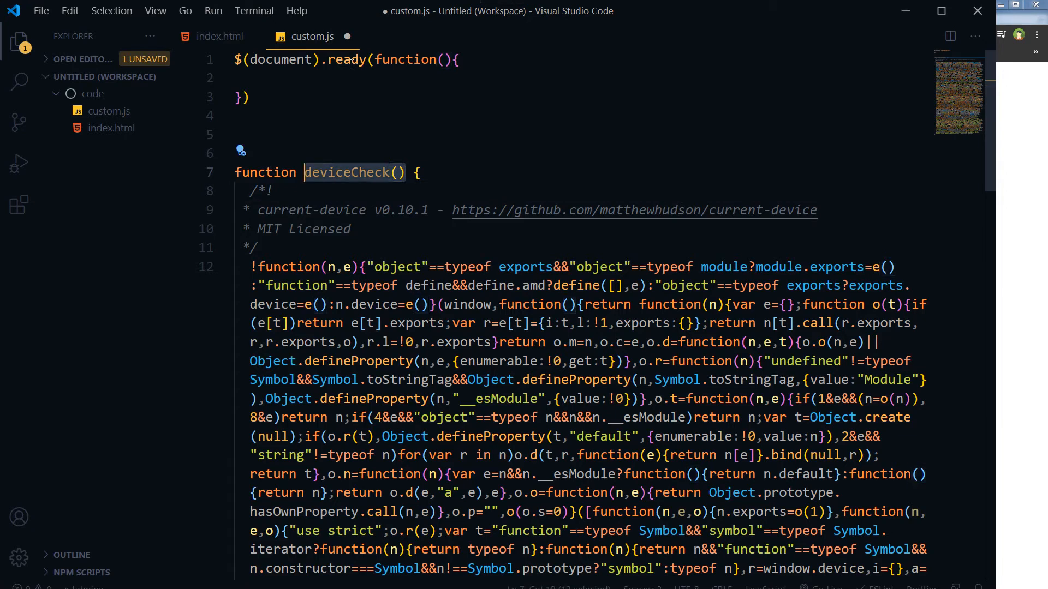
pyautogui.click(250, 78)
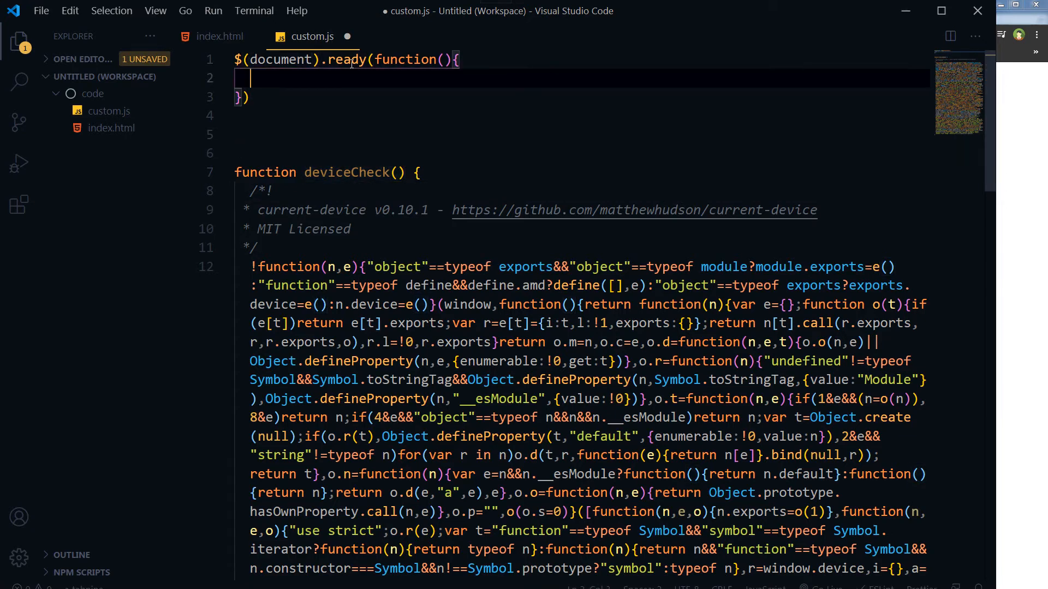
pyautogui.write('deviceCheck();')
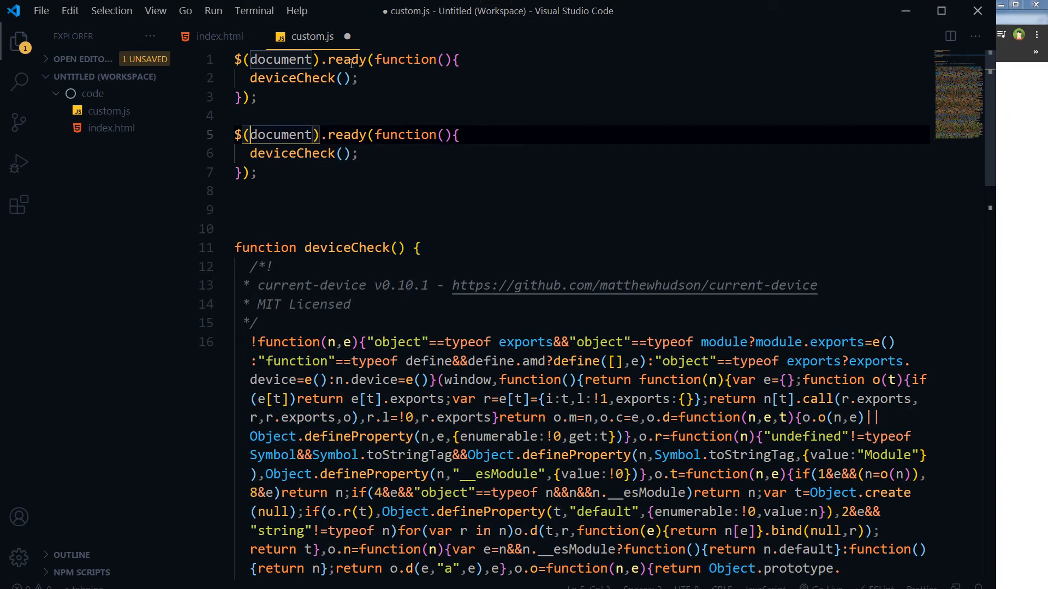
# Step: Add a $(window).on('resize', …) handler that calls deviceCheck again
pyautogui.write('window')
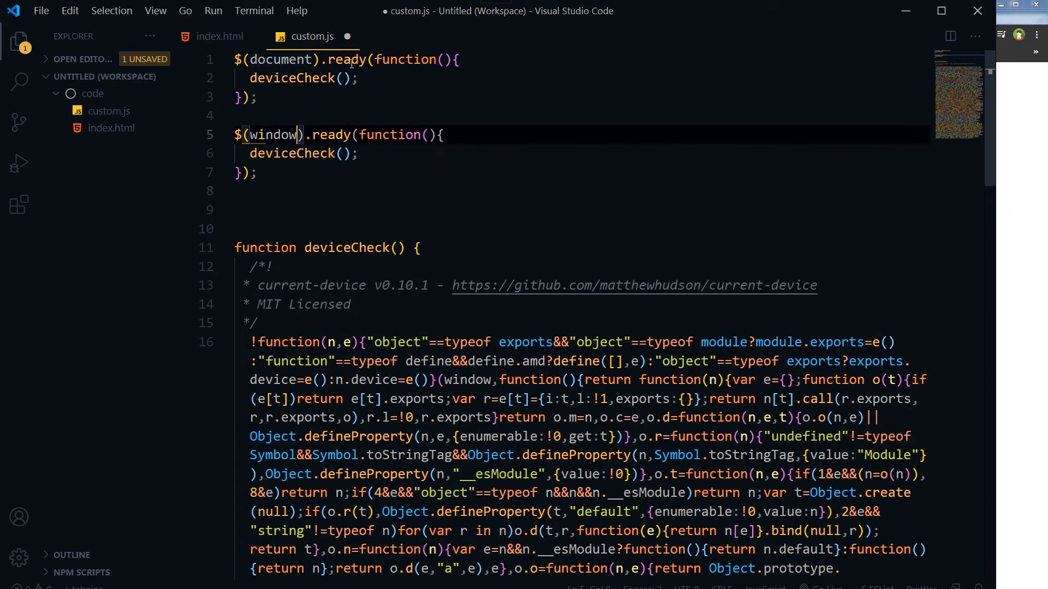
pyautogui.write('o')
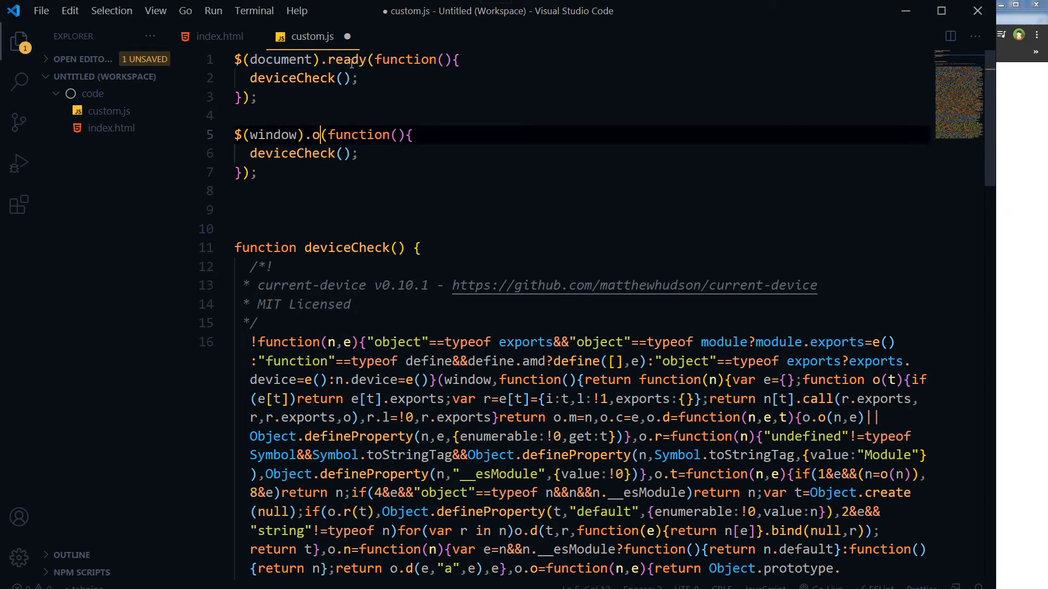
pyautogui.write('n')
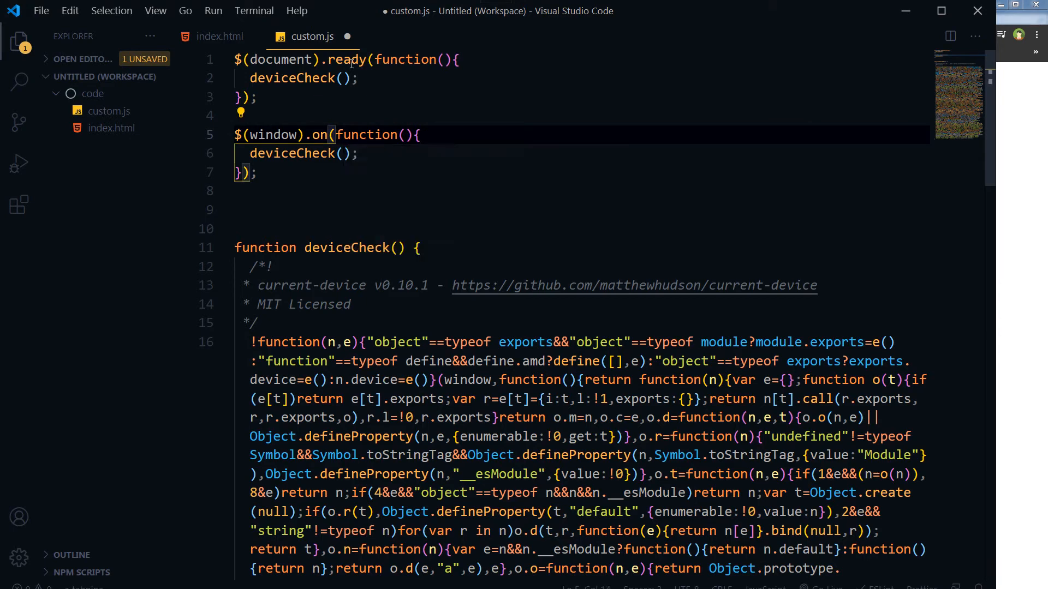
pyautogui.write("'',")
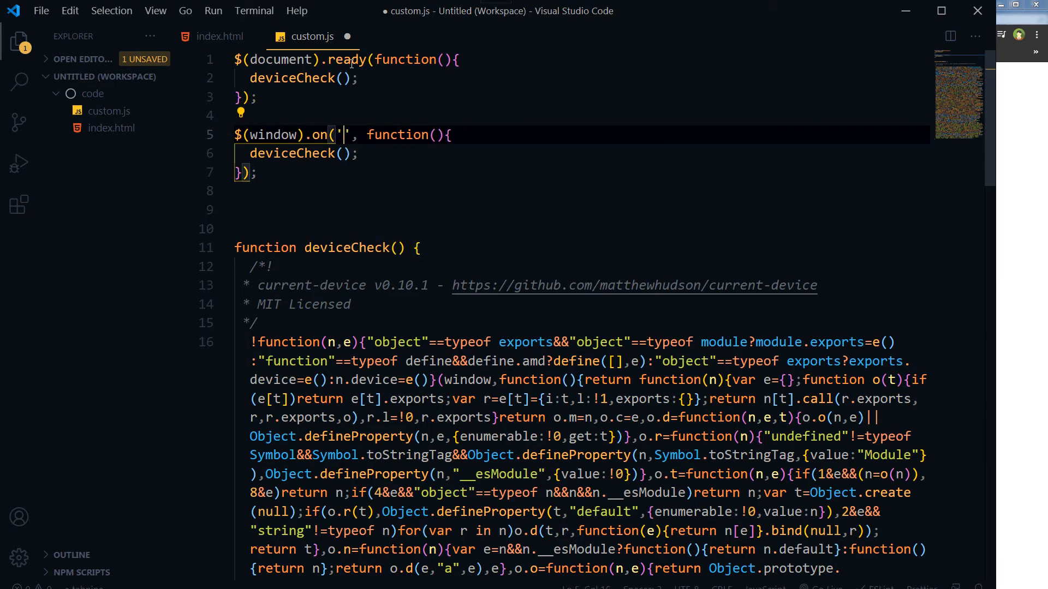
pyautogui.write('resize')
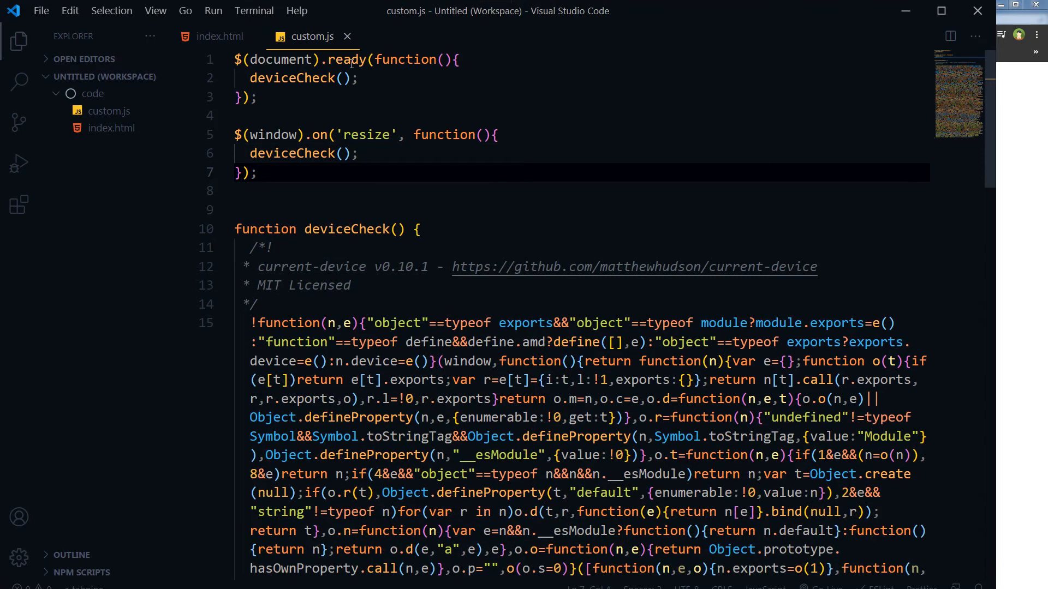
pyautogui.moveTo(1031, 273)
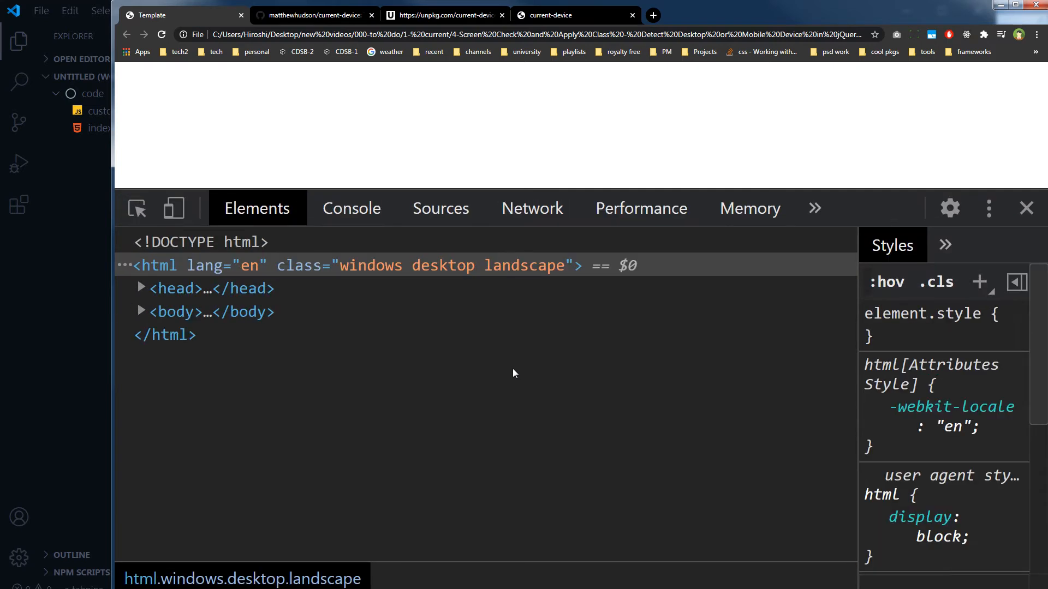
# Step: Save custom.js, reload the page and see windows, desktop, landscape on the html element
pyautogui.click(440, 265)
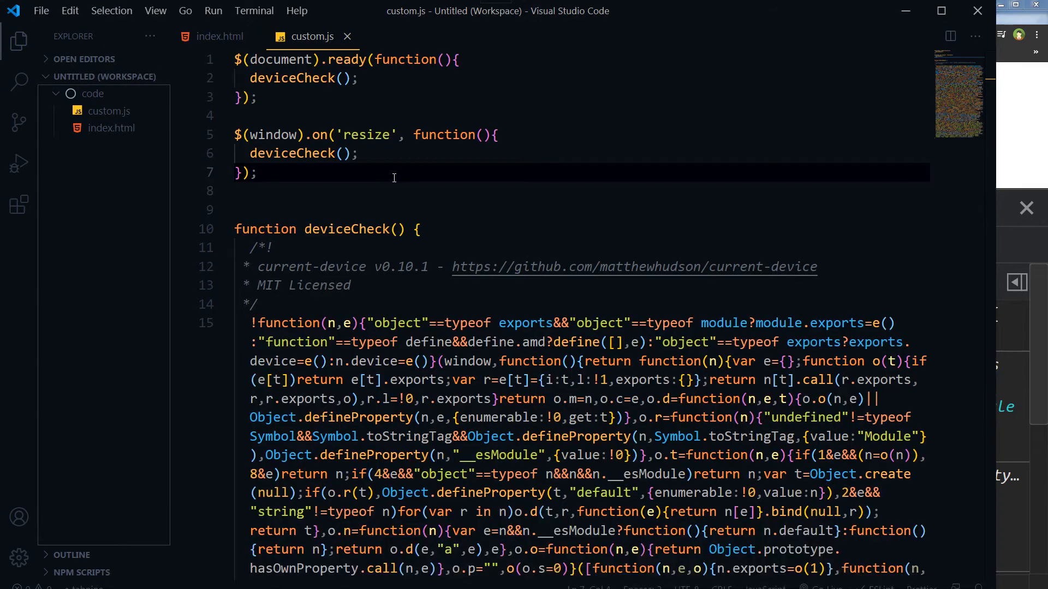
pyautogui.click(389, 78)
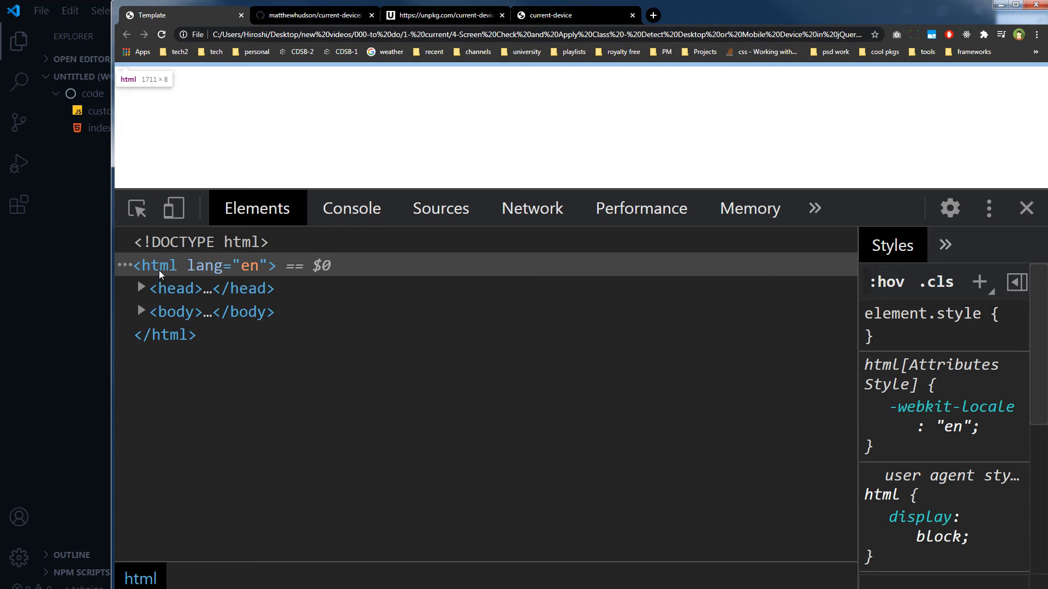
pyautogui.moveTo(179, 273)
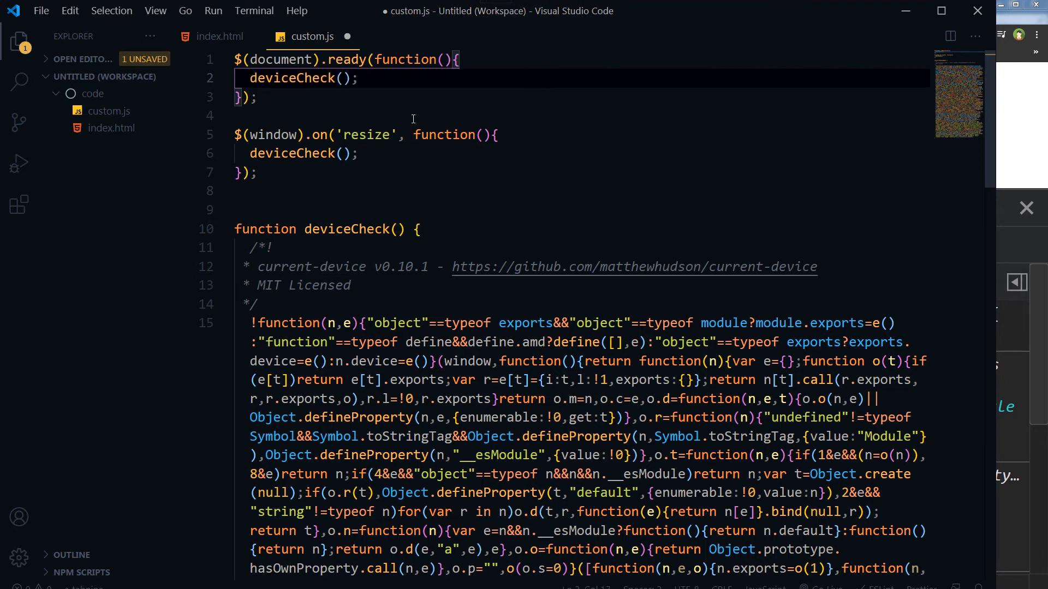
pyautogui.press('ctrl+s')
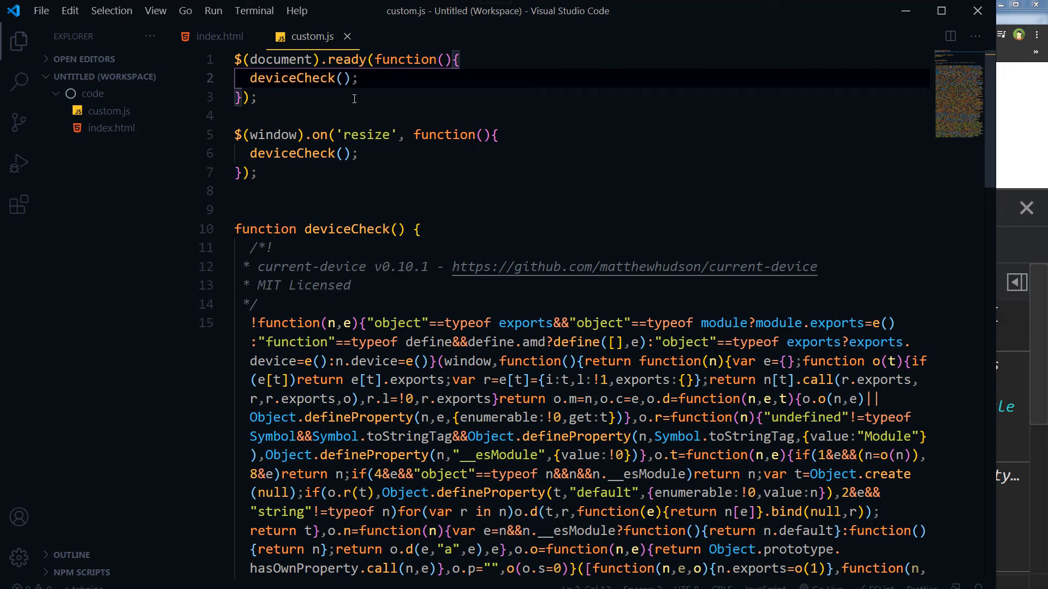
pyautogui.scroll(-3)
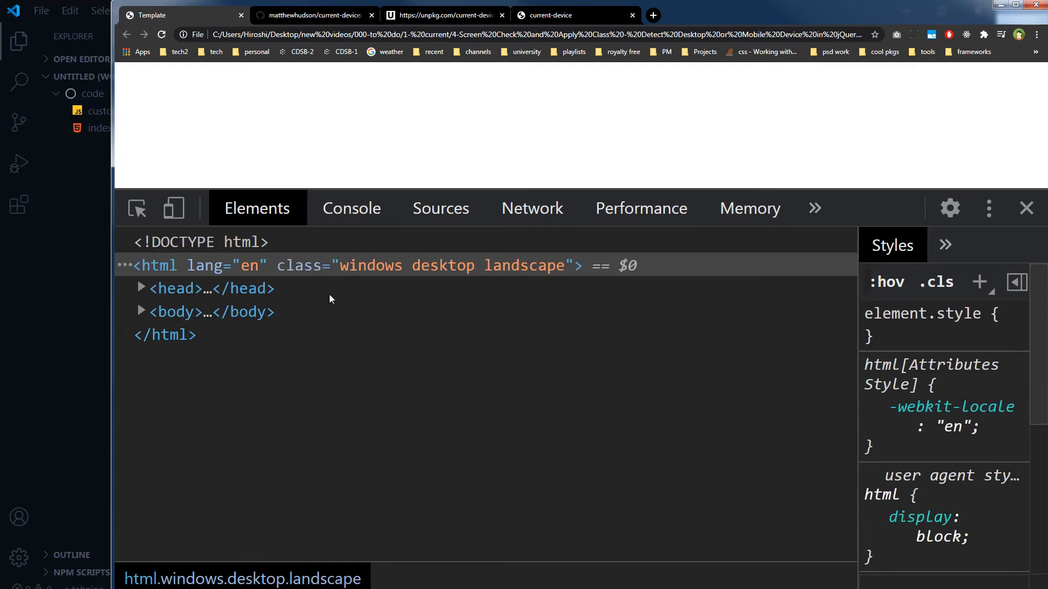
pyautogui.moveTo(511, 270)
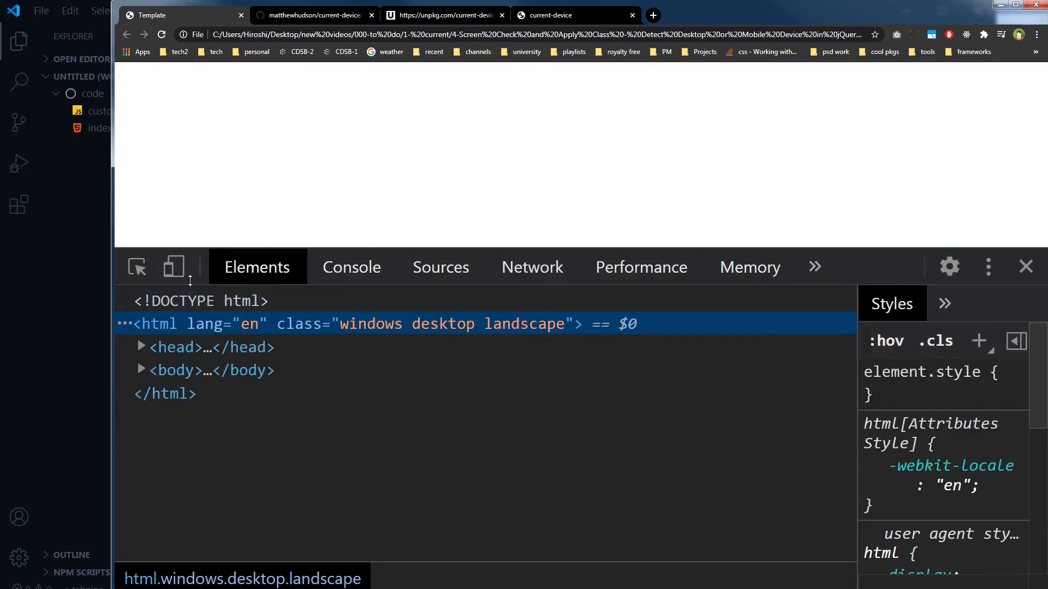
pyautogui.moveTo(173, 267)
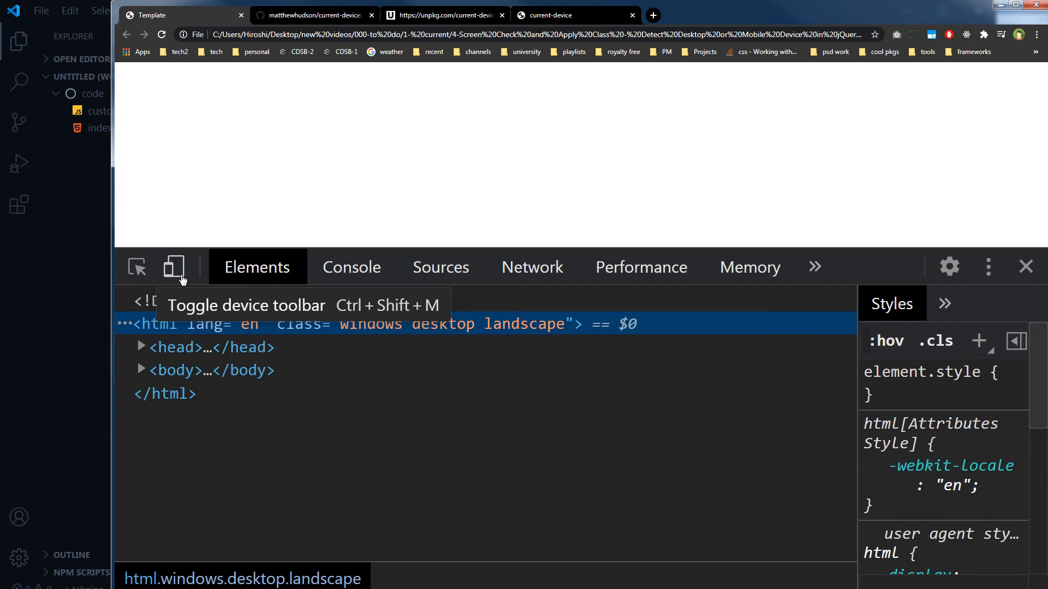
# Step: Rotate and resize the emulated viewport until html reads android, mobile, landscape
pyautogui.click(173, 266)
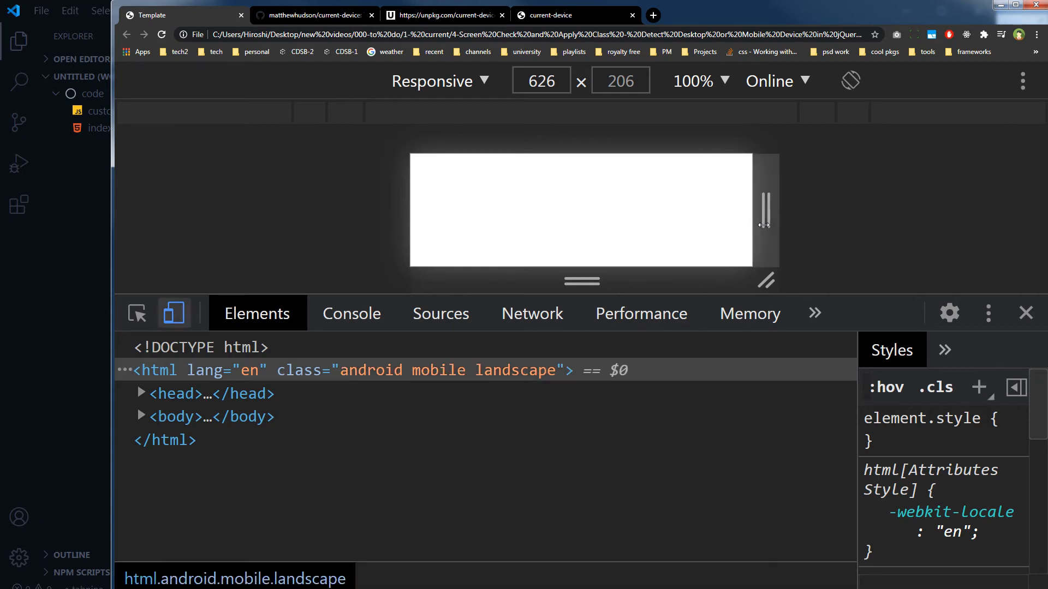
pyautogui.moveTo(434, 382)
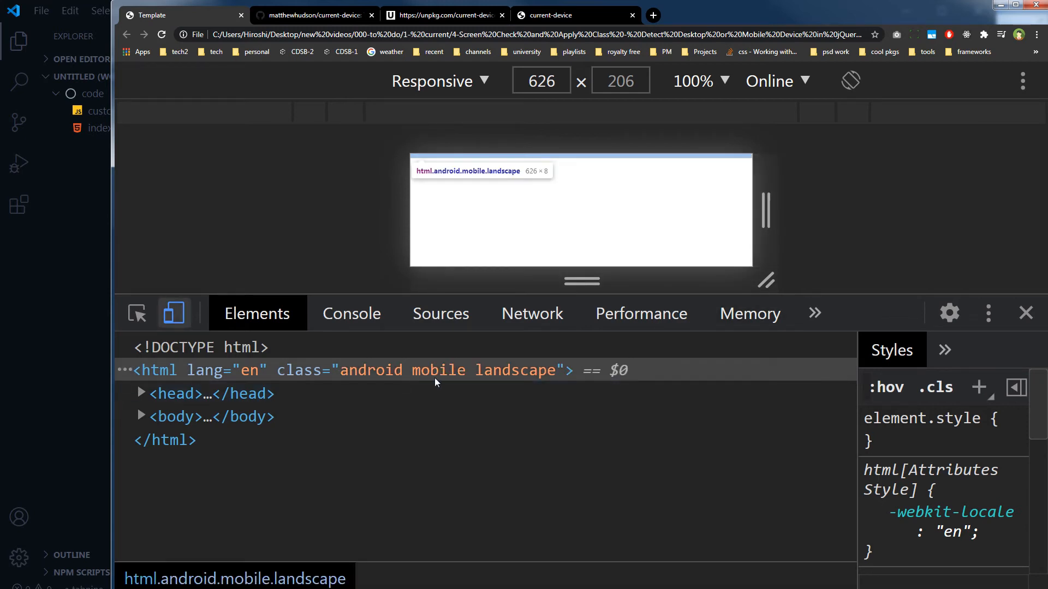
pyautogui.click(850, 80)
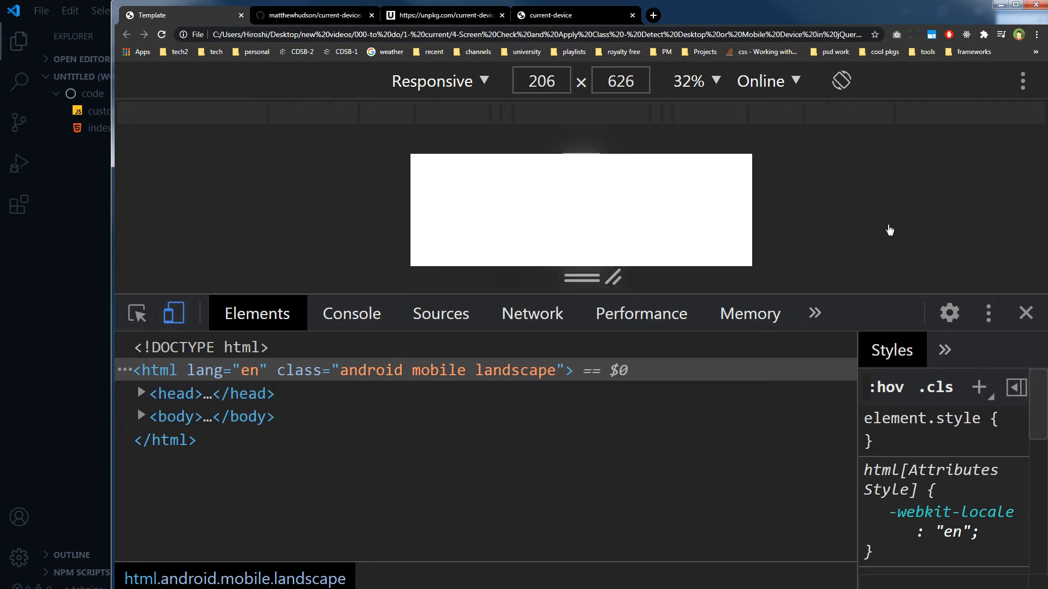
pyautogui.click(841, 80)
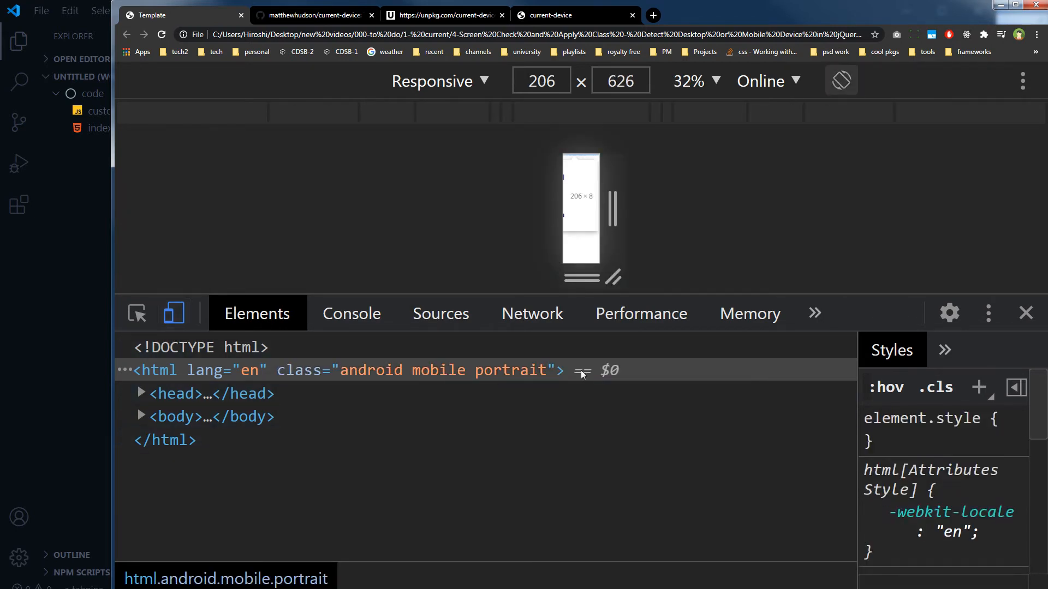
pyautogui.click(840, 80)
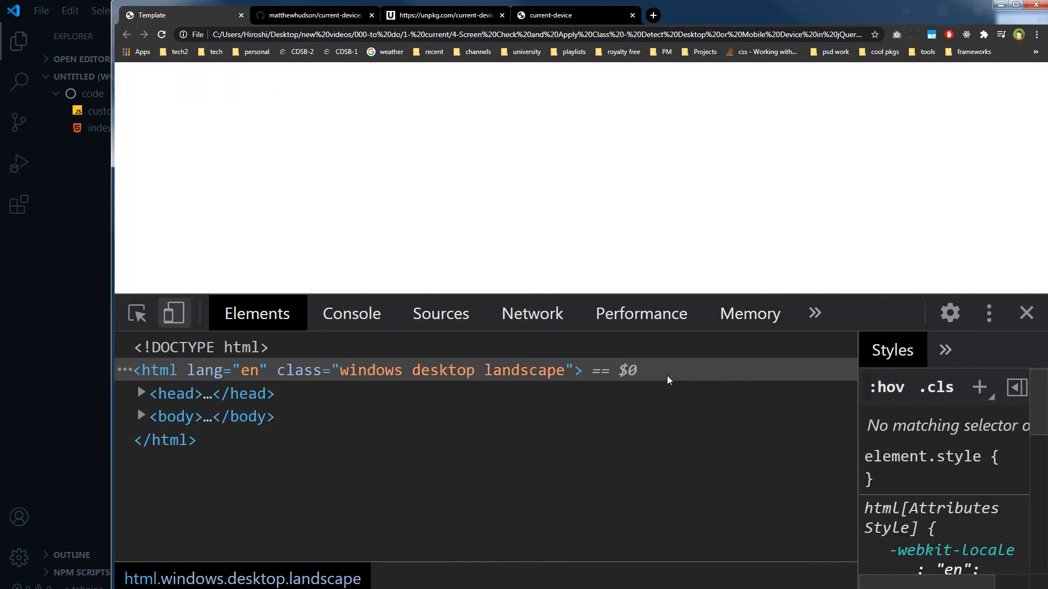
pyautogui.moveTo(525, 371)
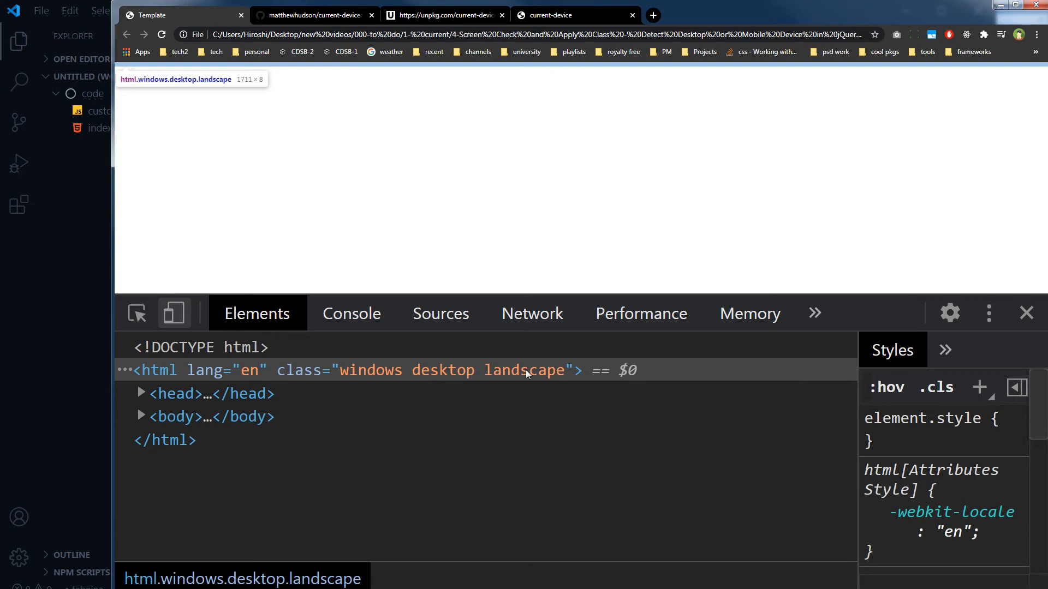
pyautogui.click(173, 313)
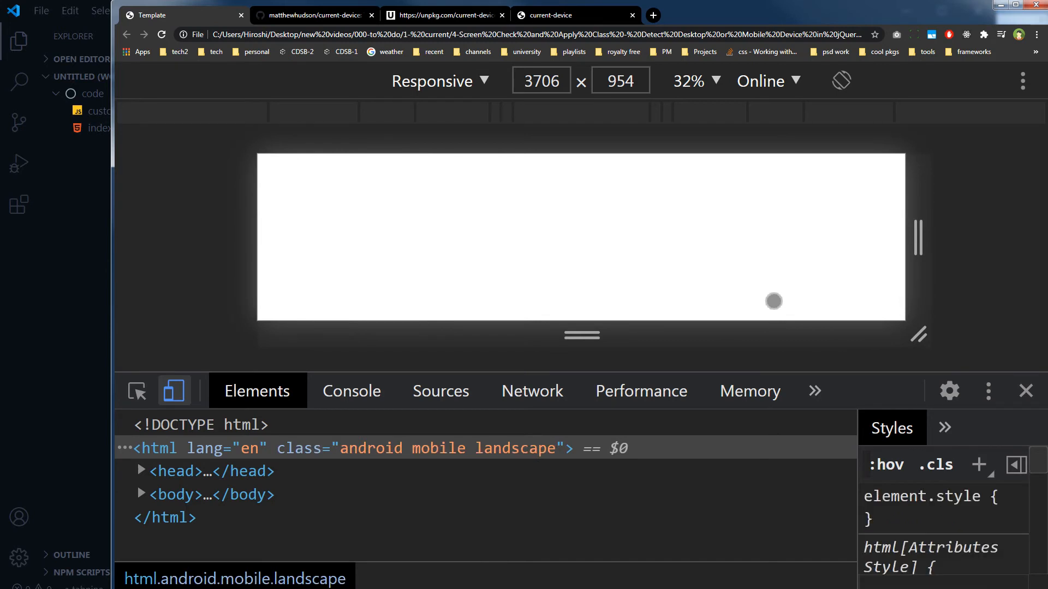
pyautogui.moveTo(434, 448)
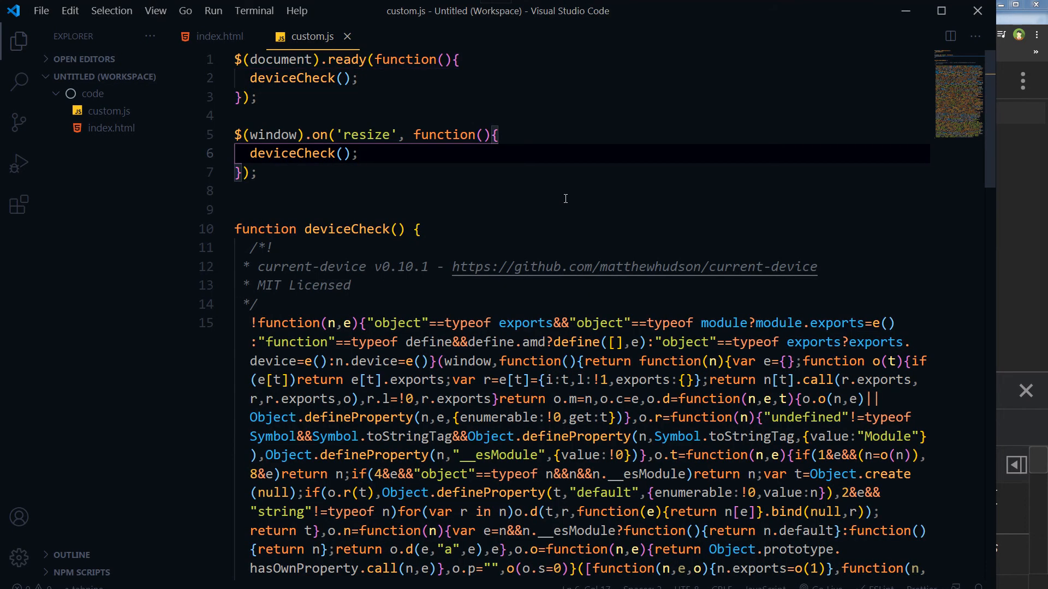
# Step: Add $('html').removeAttr('class'); before deviceCheck() in the resize handler and save
pyautogui.press('Enter')
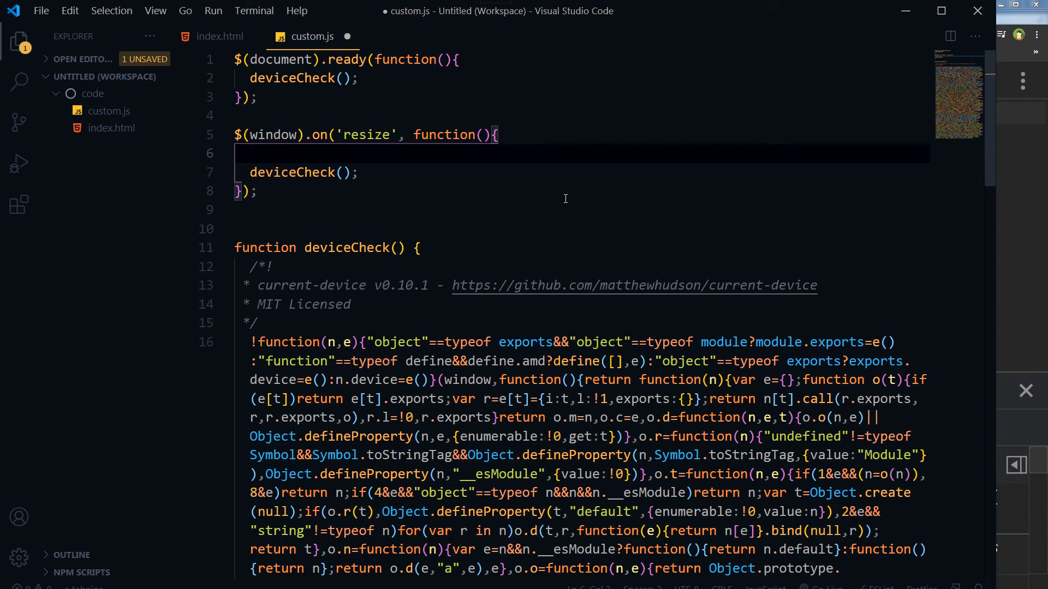
pyautogui.write('$()')
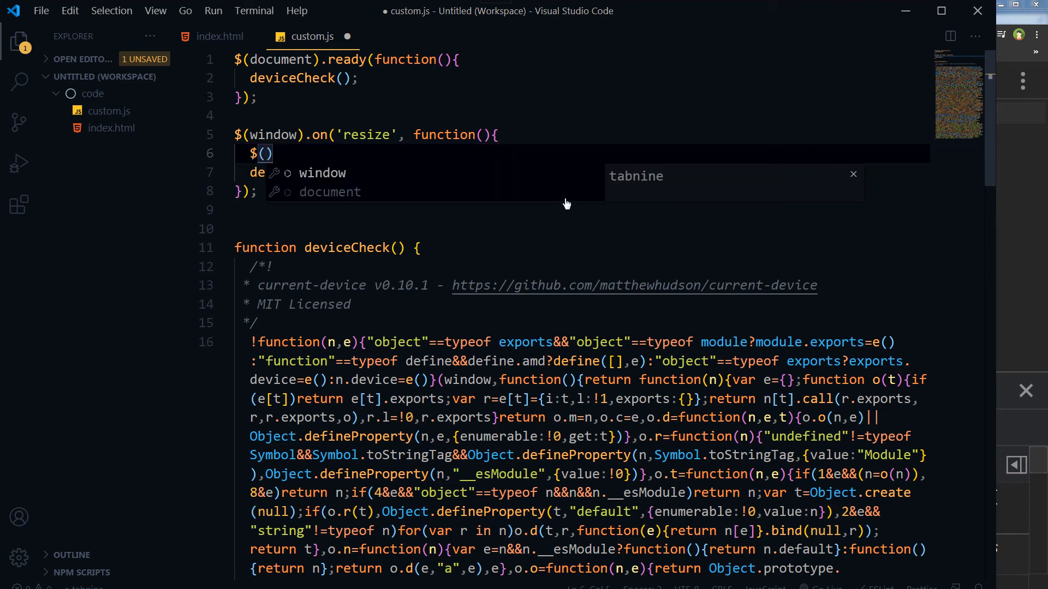
pyautogui.write("'h'")
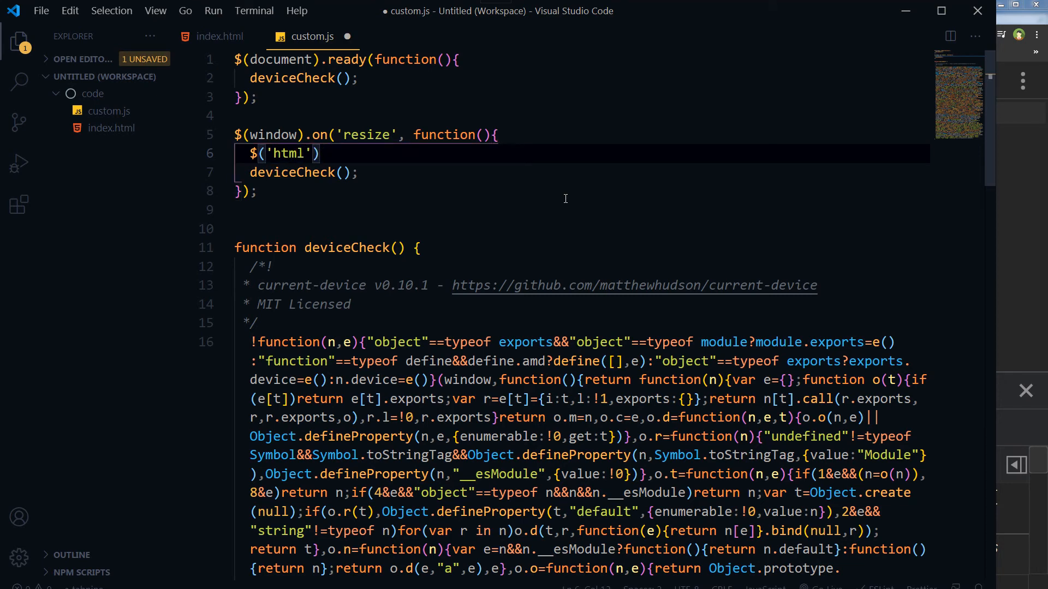
pyautogui.write('.removeAttr(')
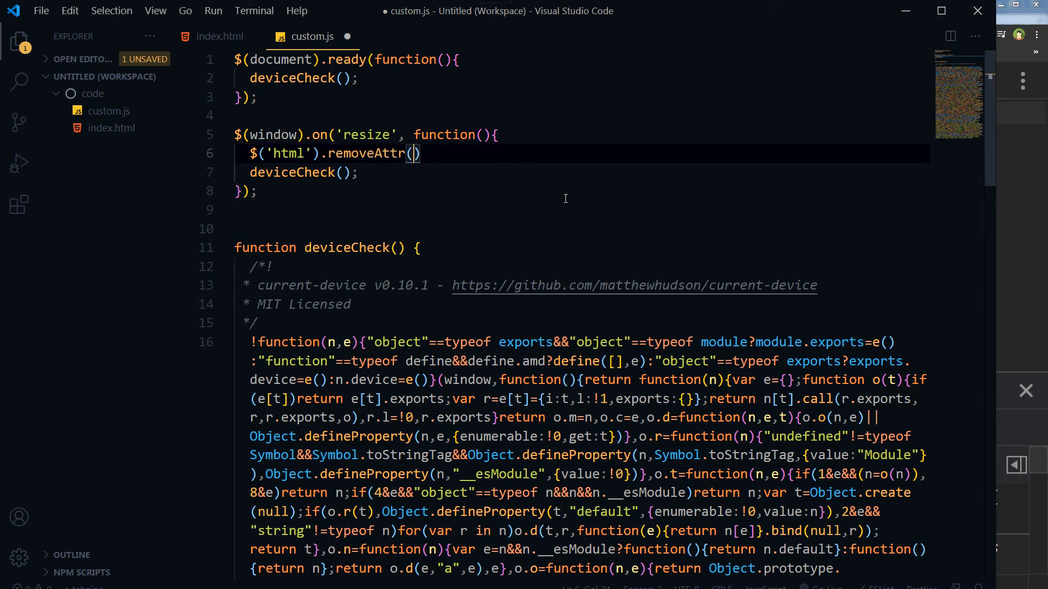
pyautogui.write("'class'")
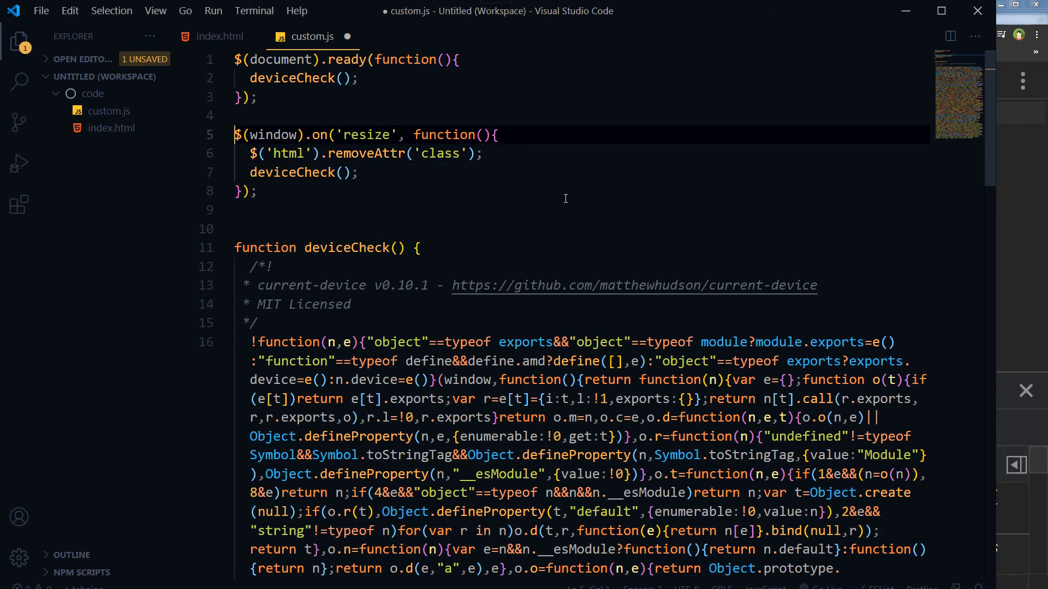
pyautogui.click(318, 153)
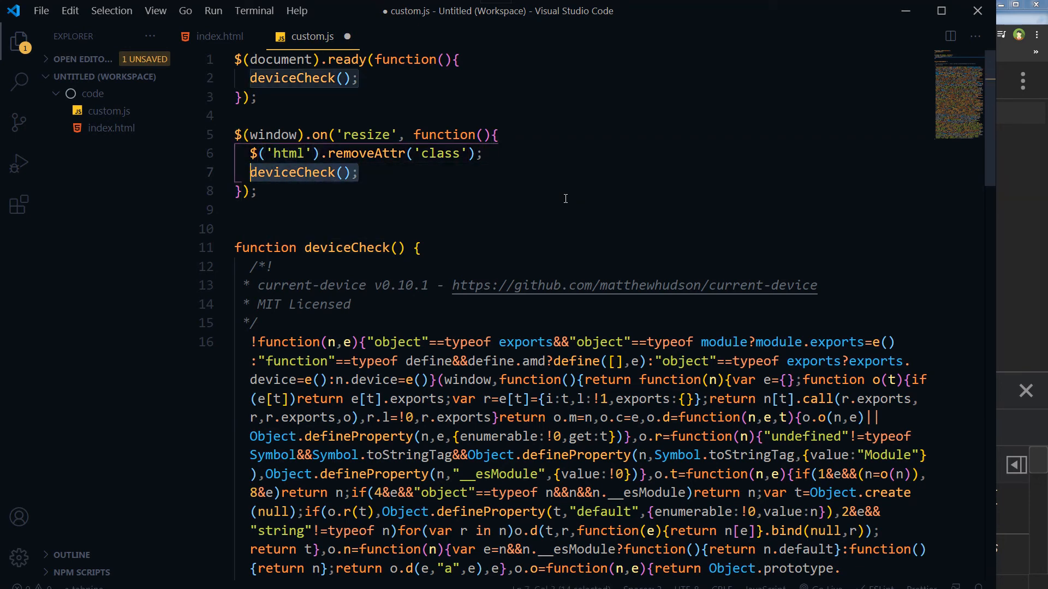
pyautogui.press('ctrl+s')
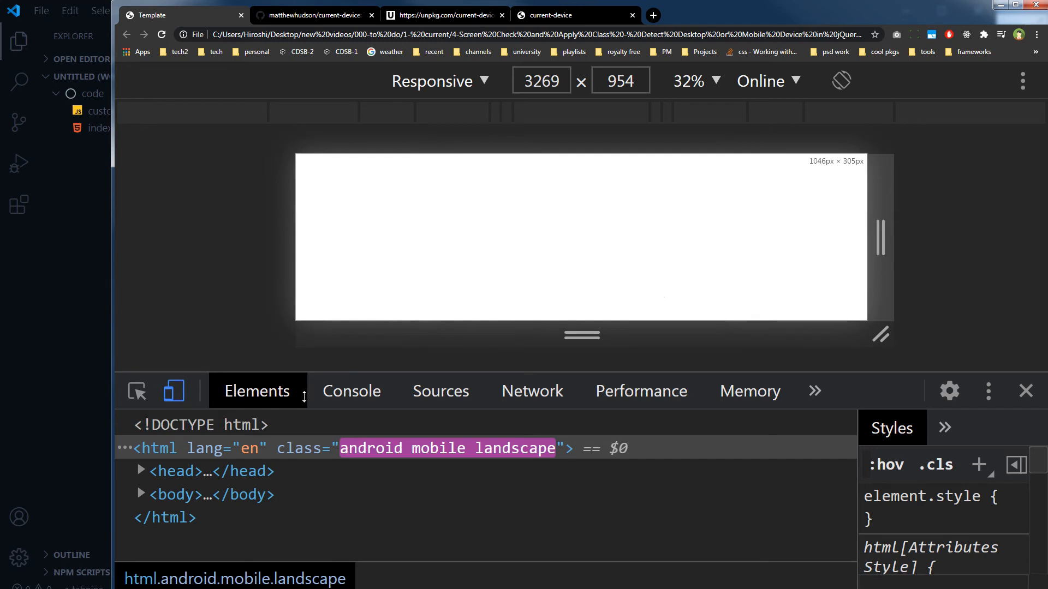
# Step: Emulate an iPhone 5/SE so html shows ios, iphone, mobile, portrait, then turn emulation off
pyautogui.click(440, 80)
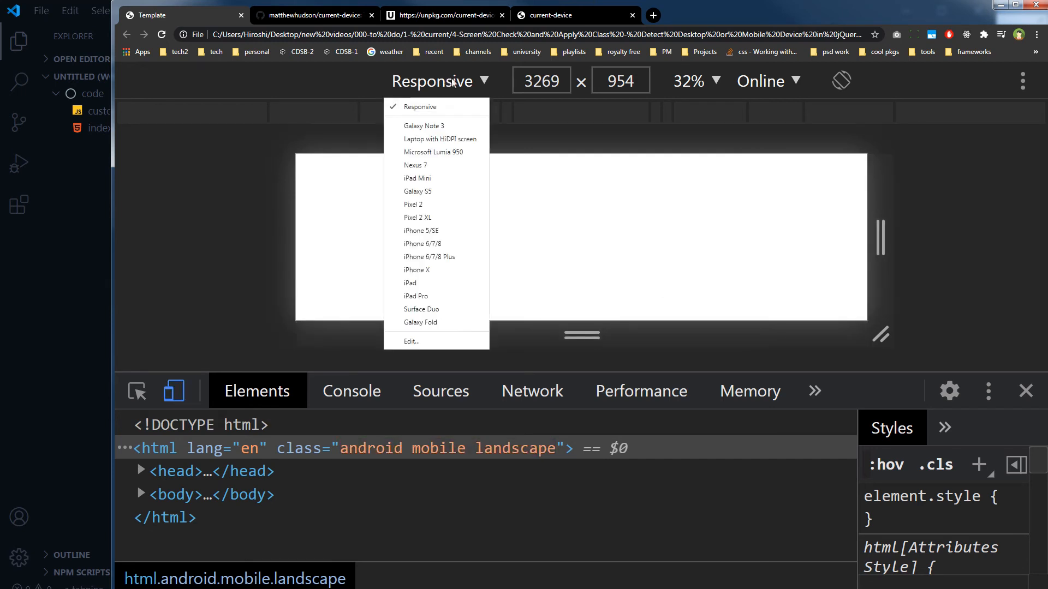
pyautogui.moveTo(422, 230)
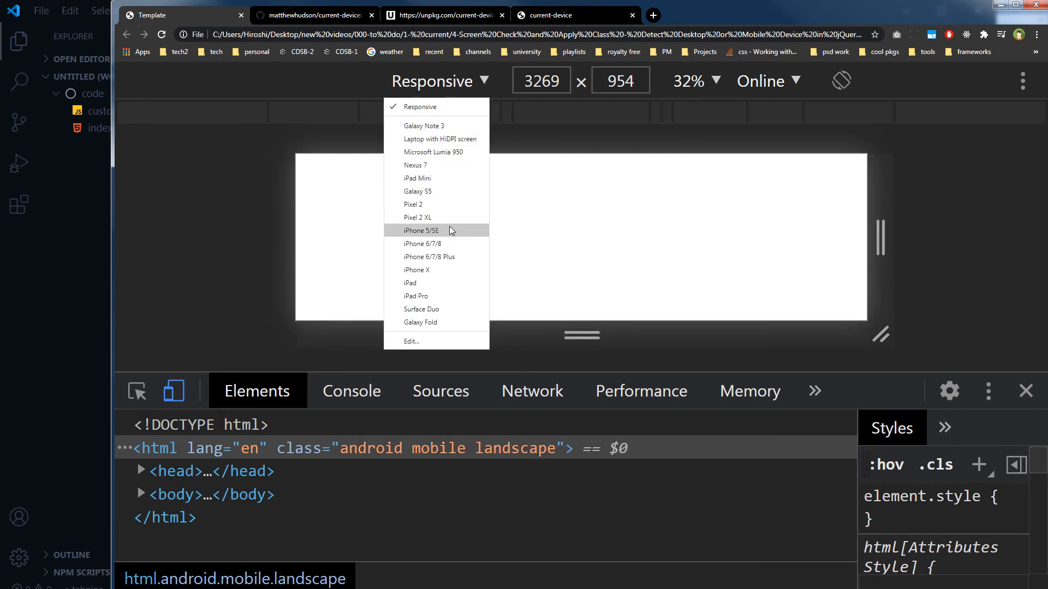
pyautogui.click(420, 231)
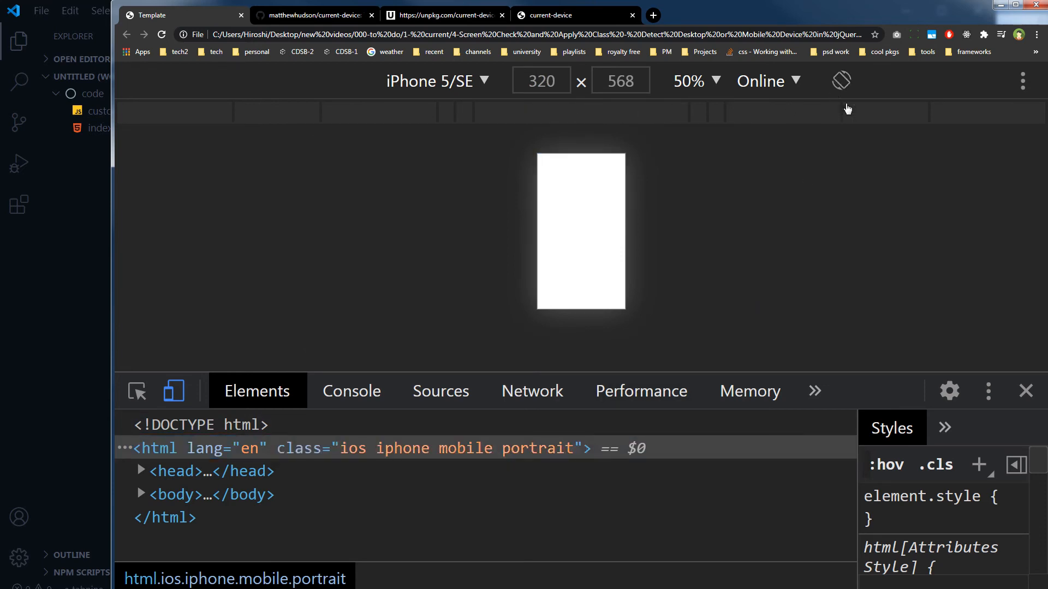
pyautogui.click(841, 80)
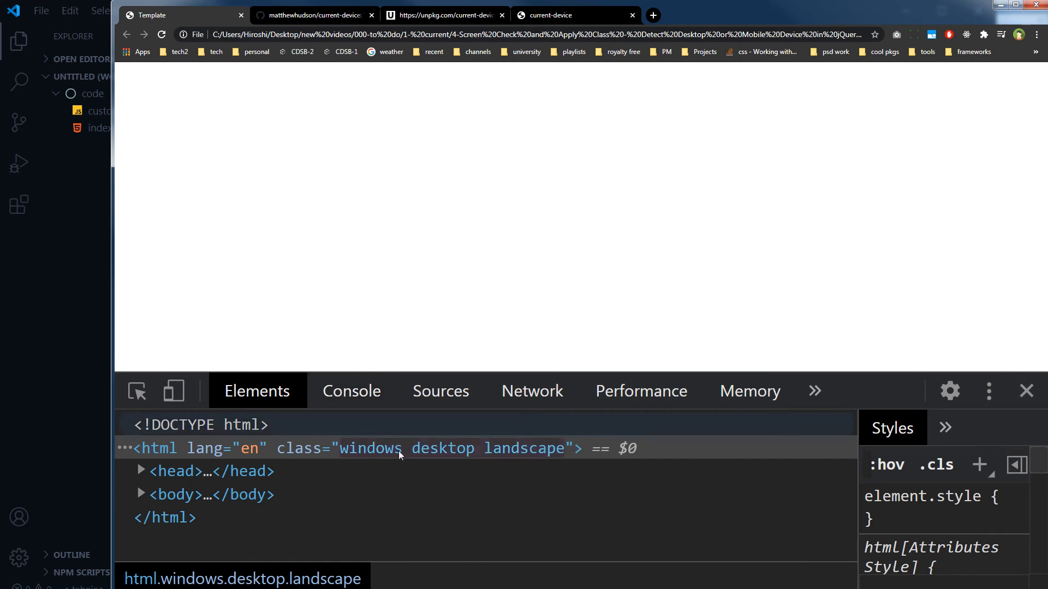
# Step: Check the html class now reads windows, desktop, landscape without emulation
pyautogui.doubleClick(424, 449)
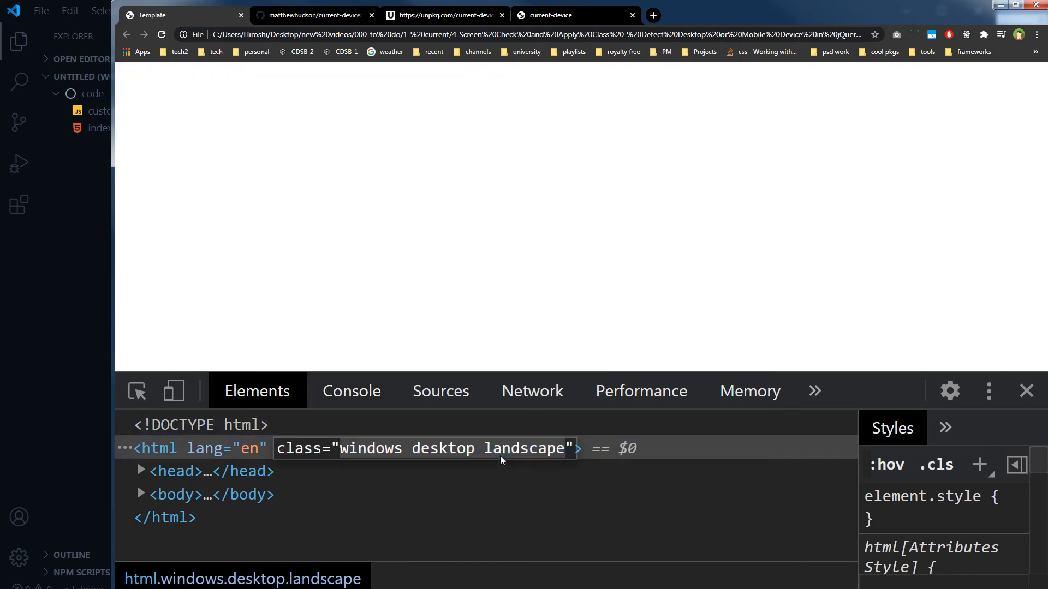
pyautogui.click(814, 391)
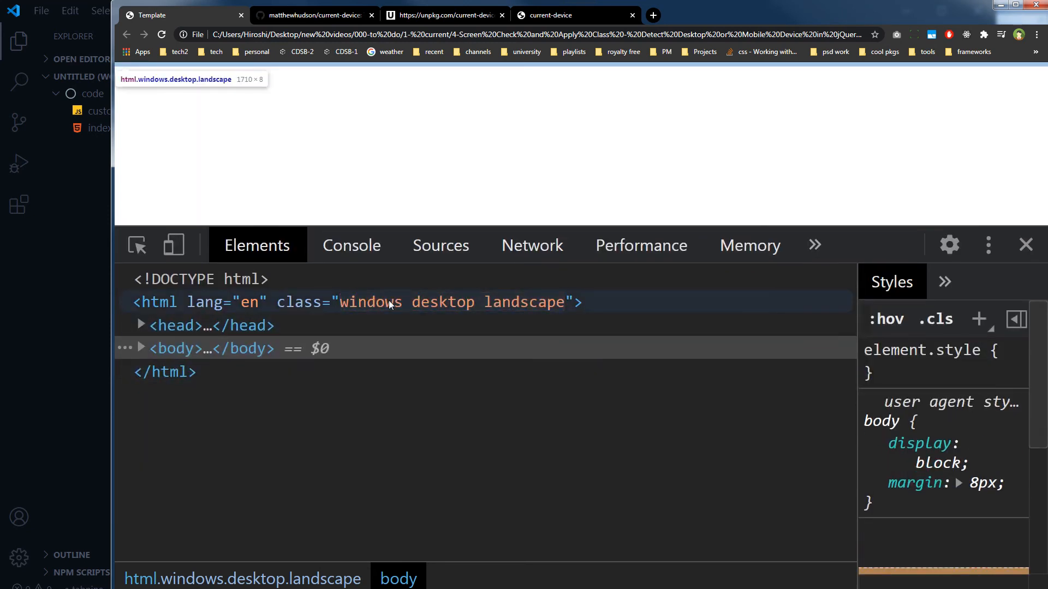
pyautogui.click(369, 302)
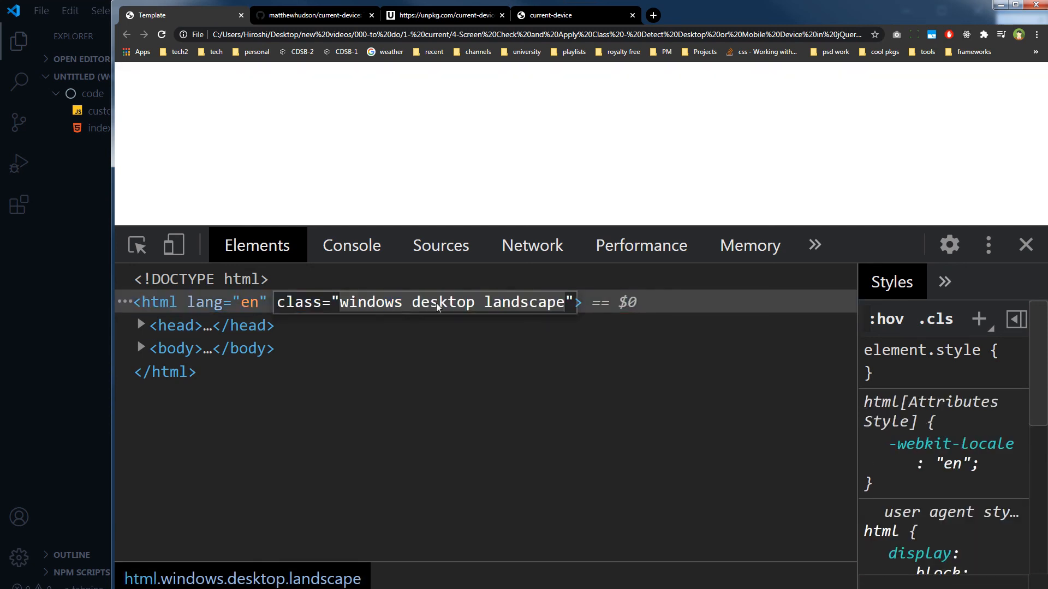
pyautogui.moveTo(388, 303)
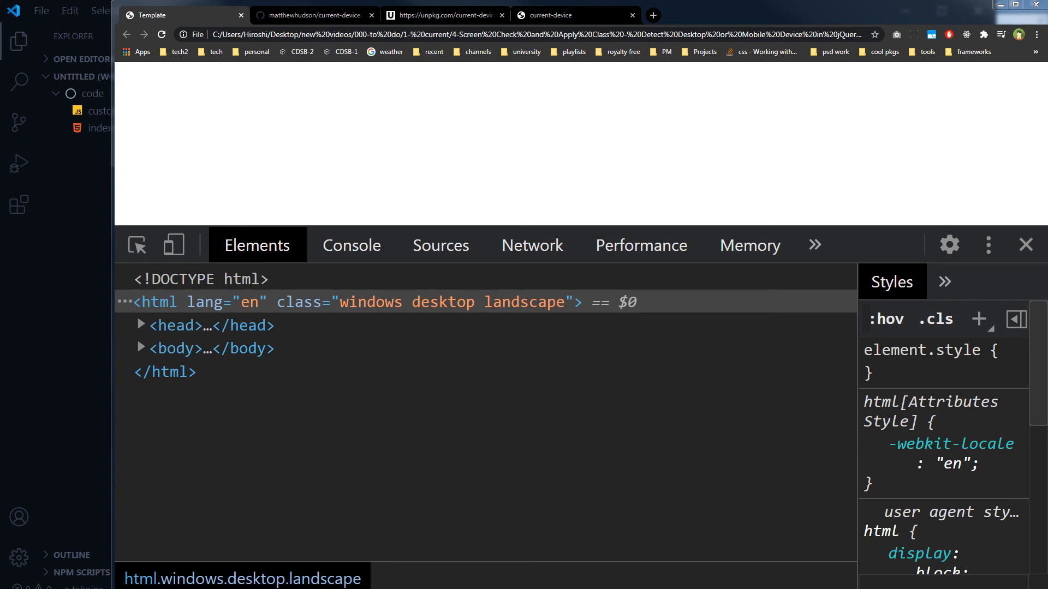
pyautogui.moveTo(603, 509)
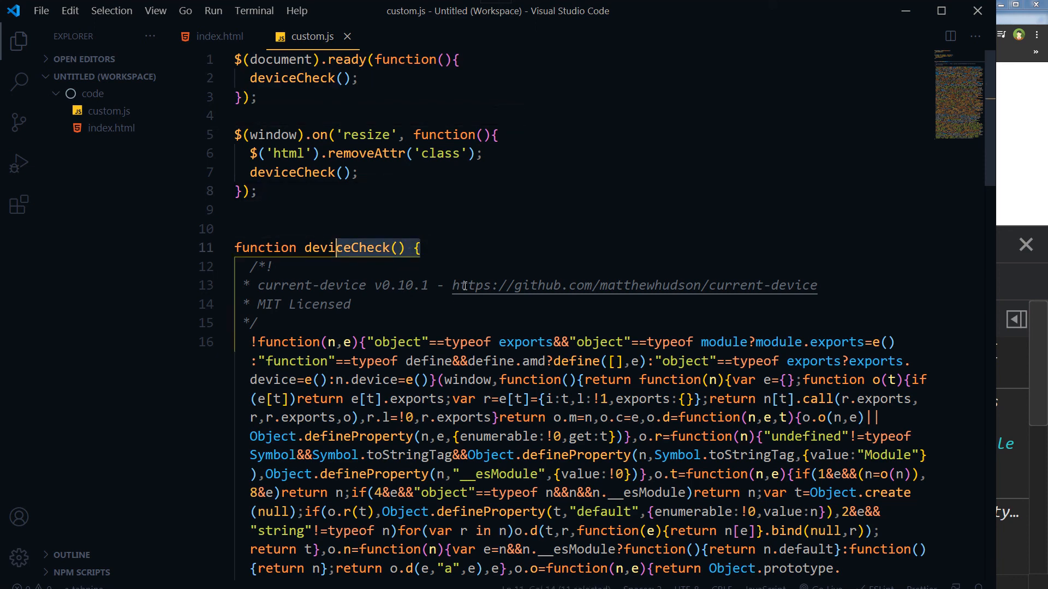
# Step: Point out deviceCheck and the resize handler in the saved custom.js
pyautogui.doubleClick(295, 285)
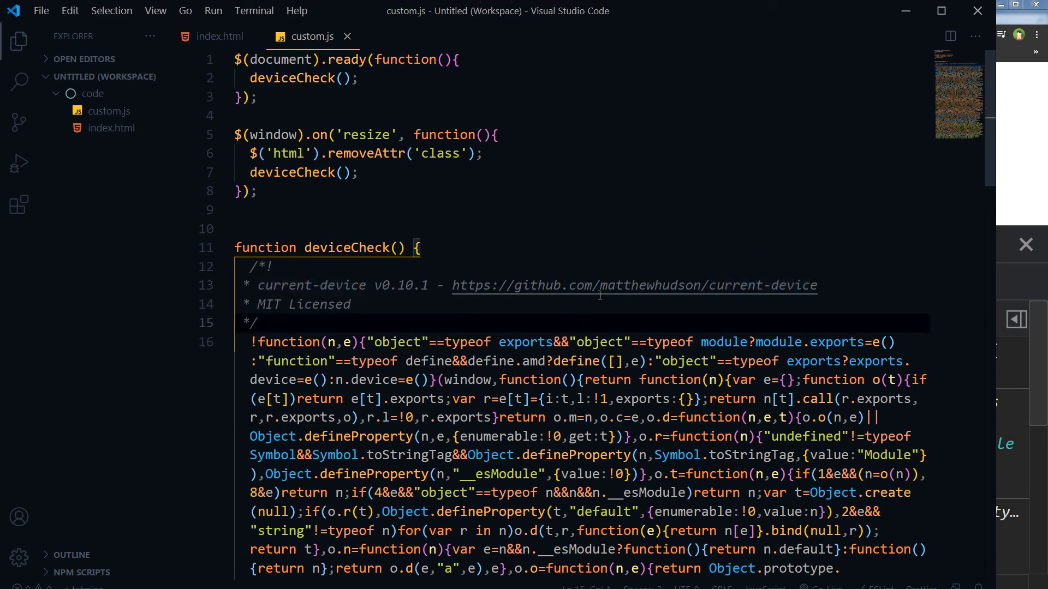
pyautogui.doubleClick(396, 342)
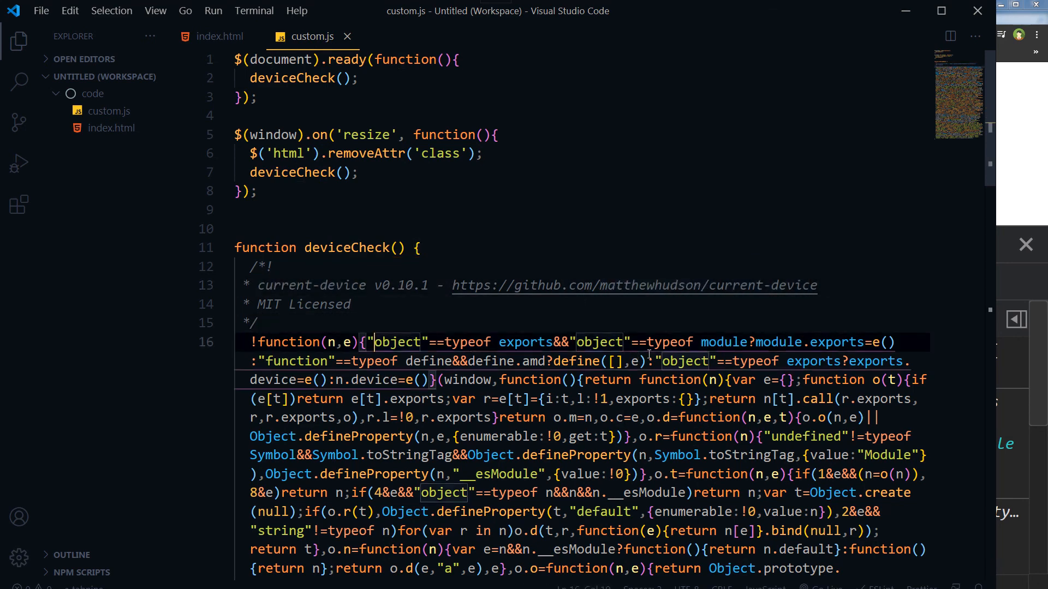
pyautogui.click(631, 247)
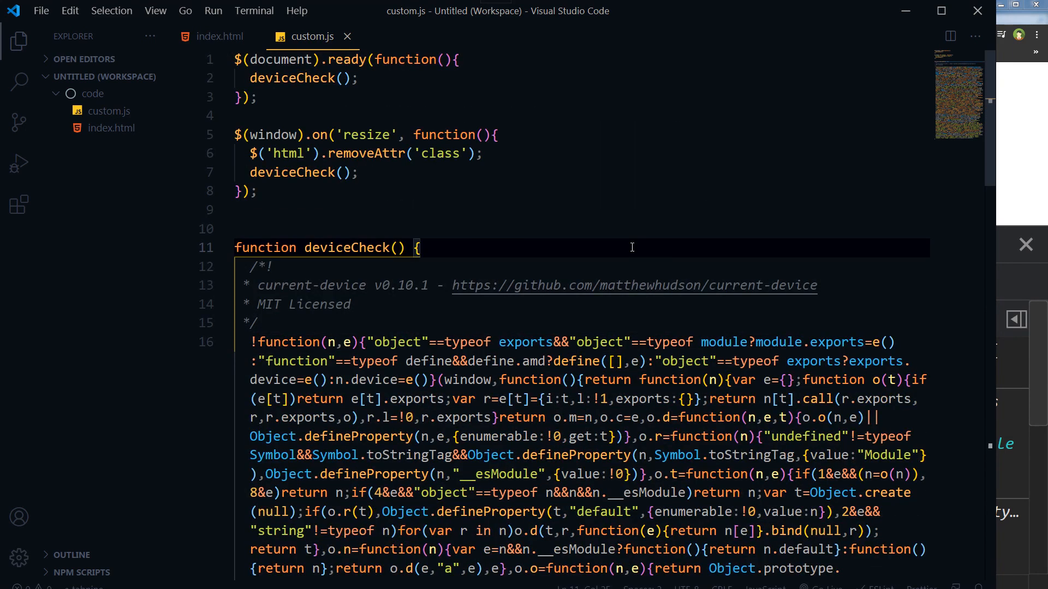